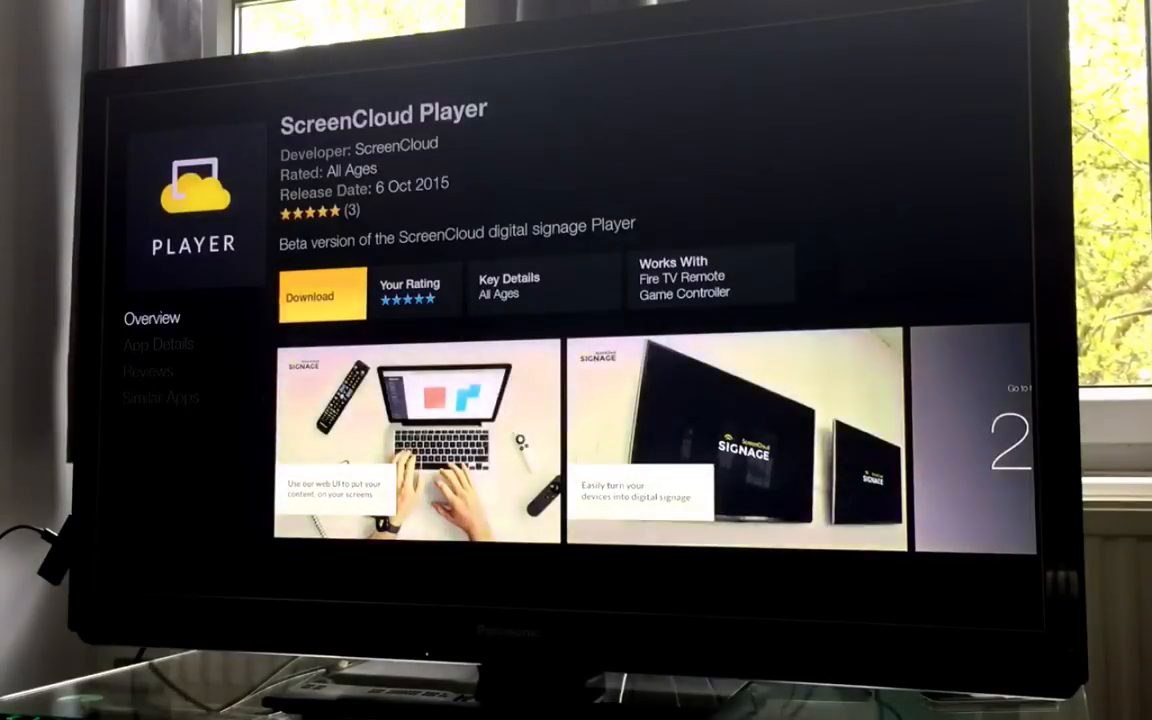
left_click(321, 296)
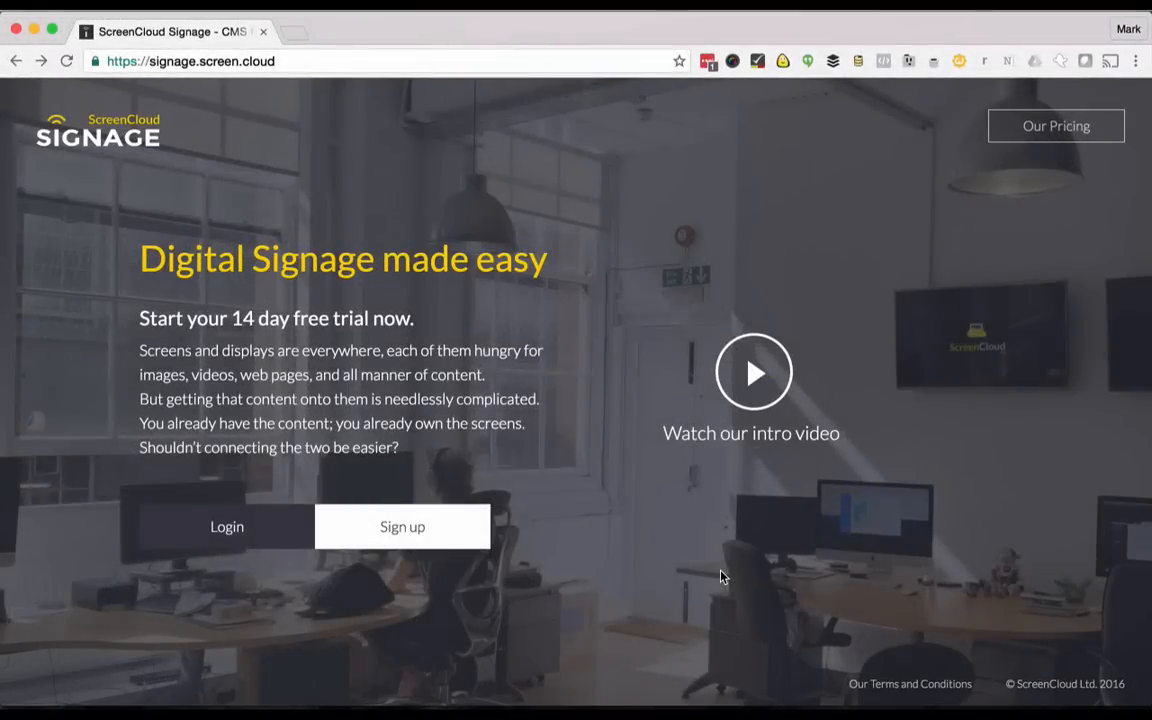
mouse_move(402, 527)
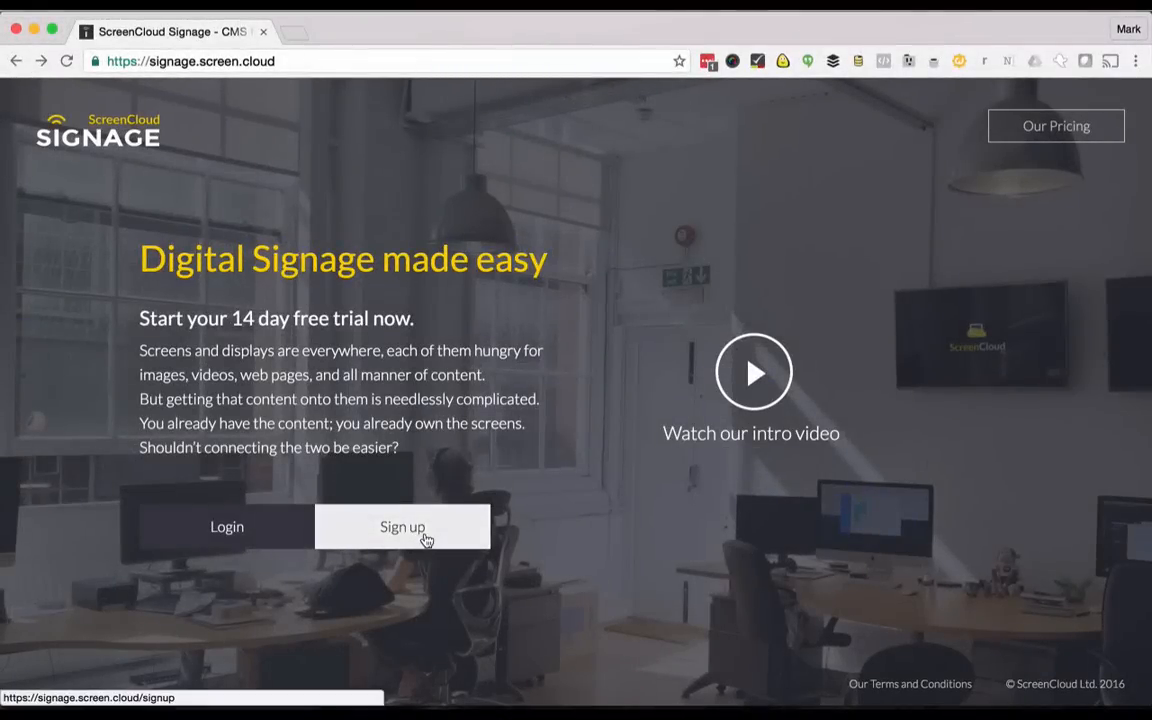
left_click(402, 527)
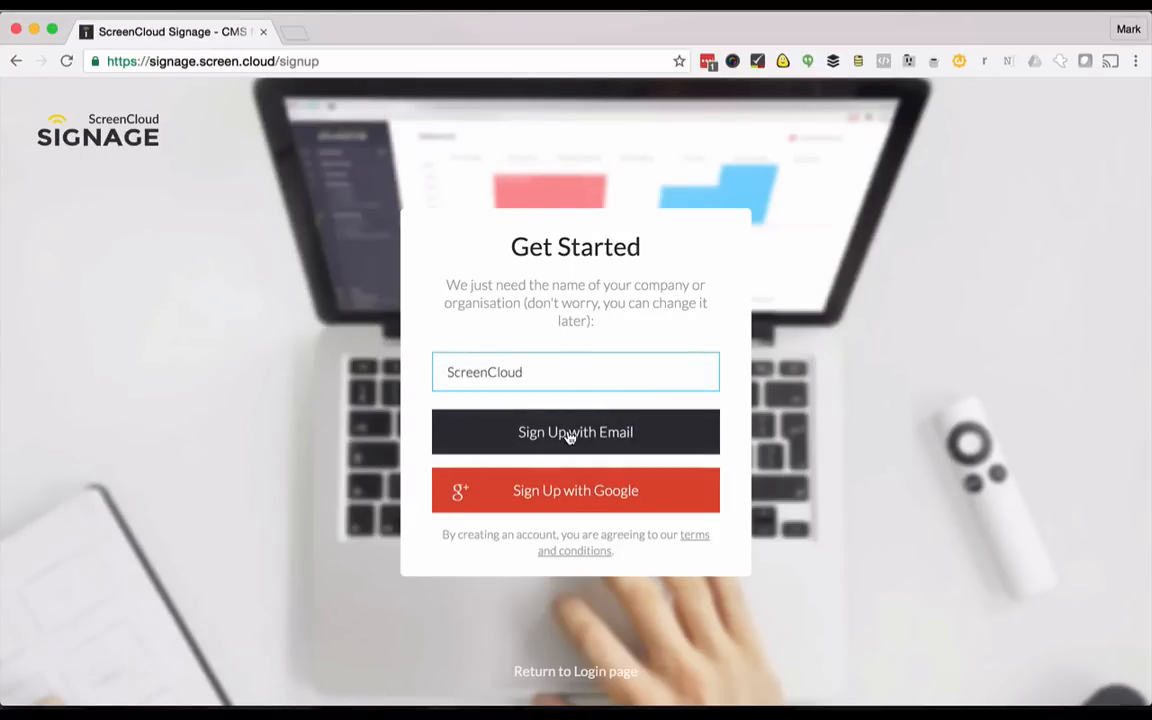
left_click(575, 431)
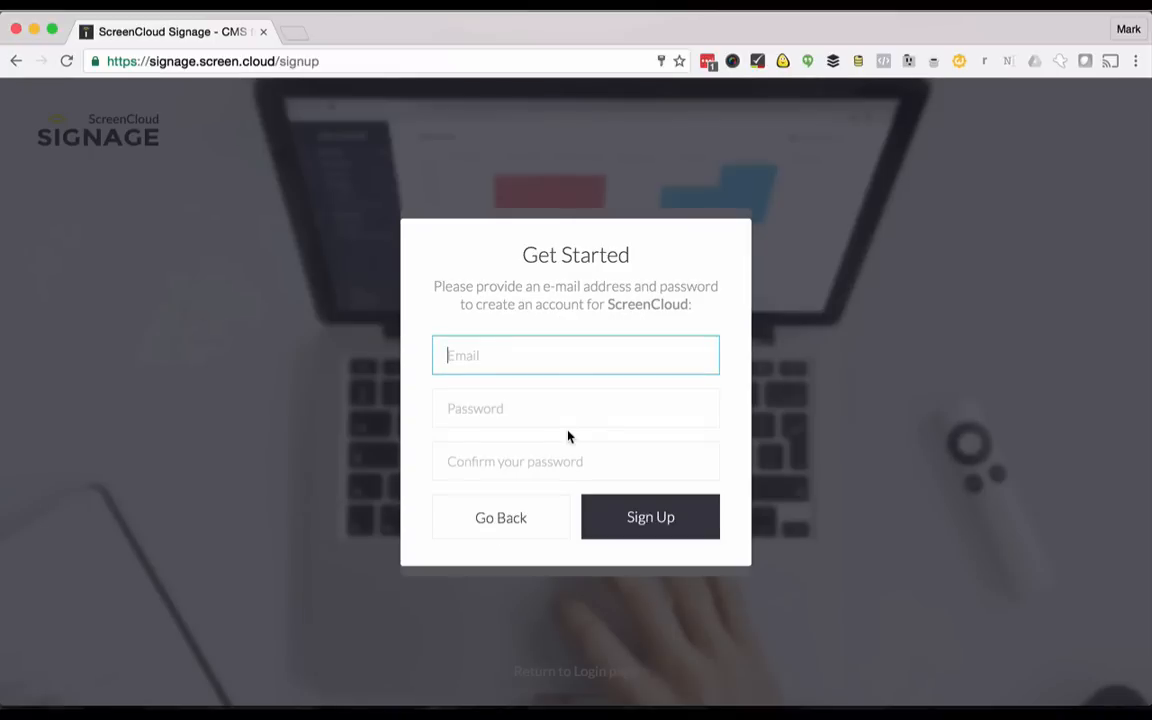
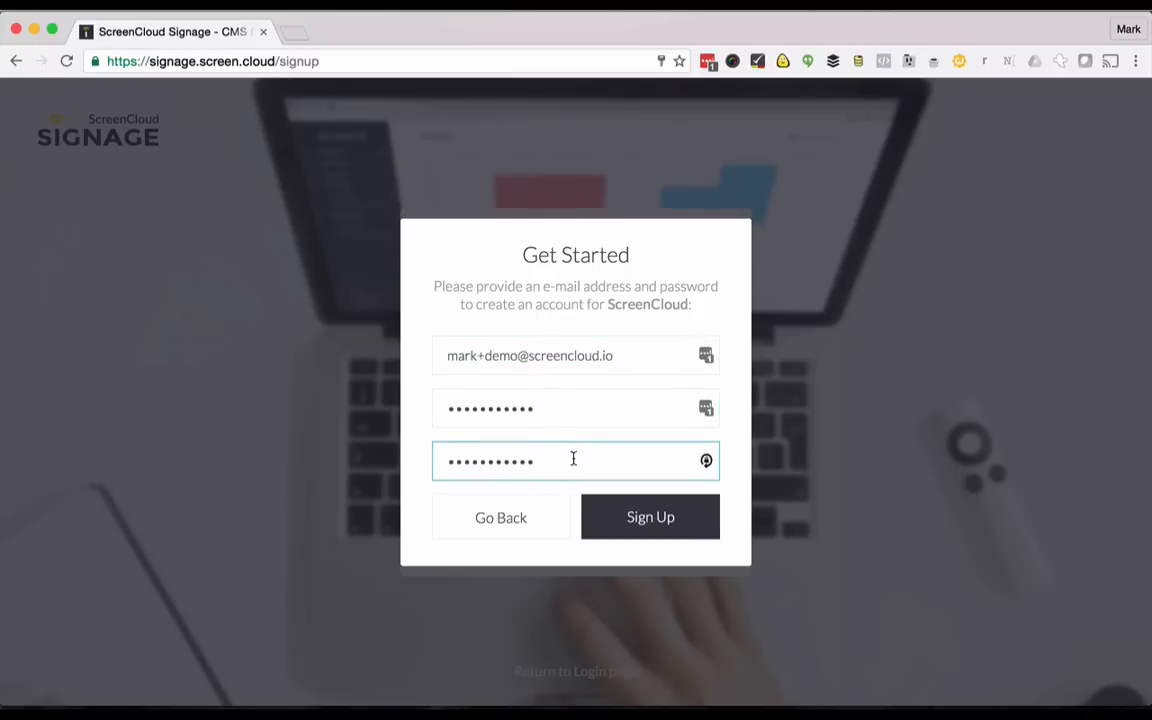
left_click(650, 517)
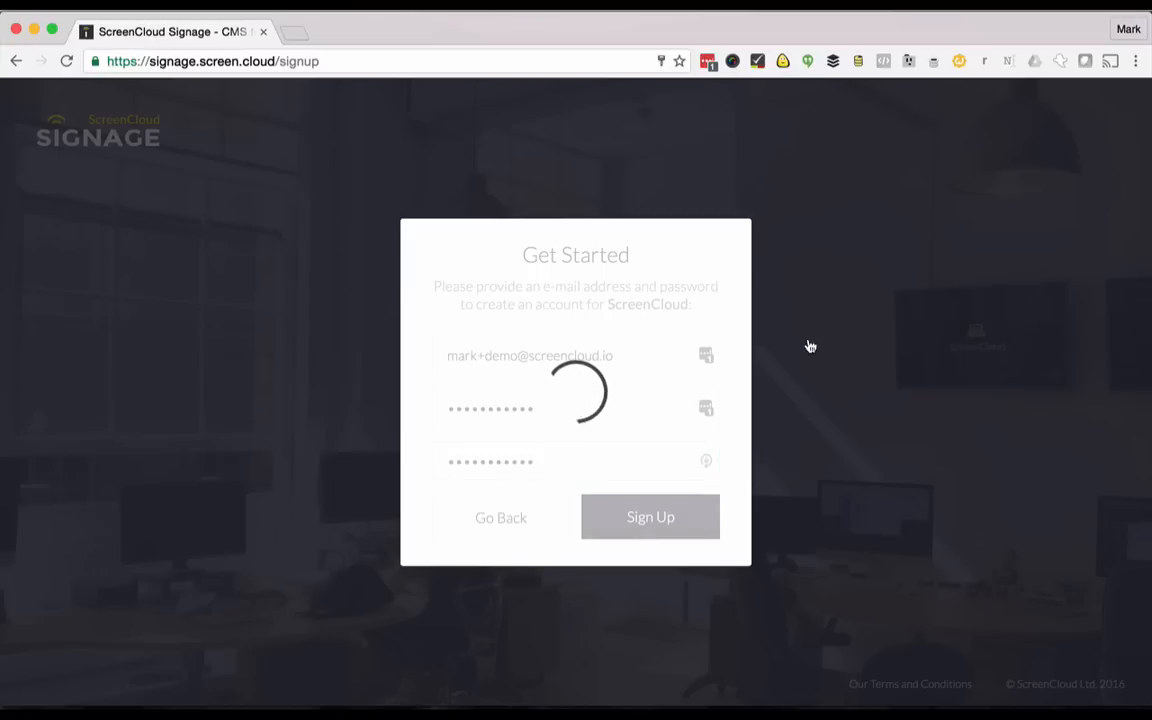
left_click(650, 516)
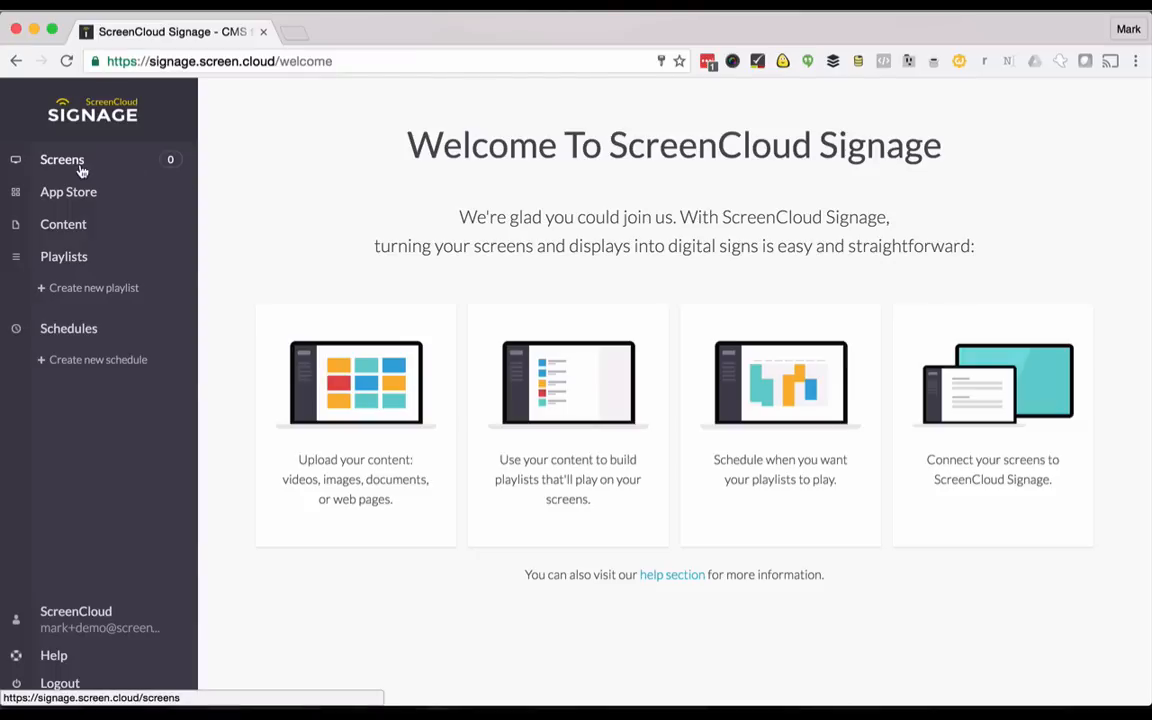
Pair a new screen with code 9dbamj and name it Lobby Screen
left_click(62, 159)
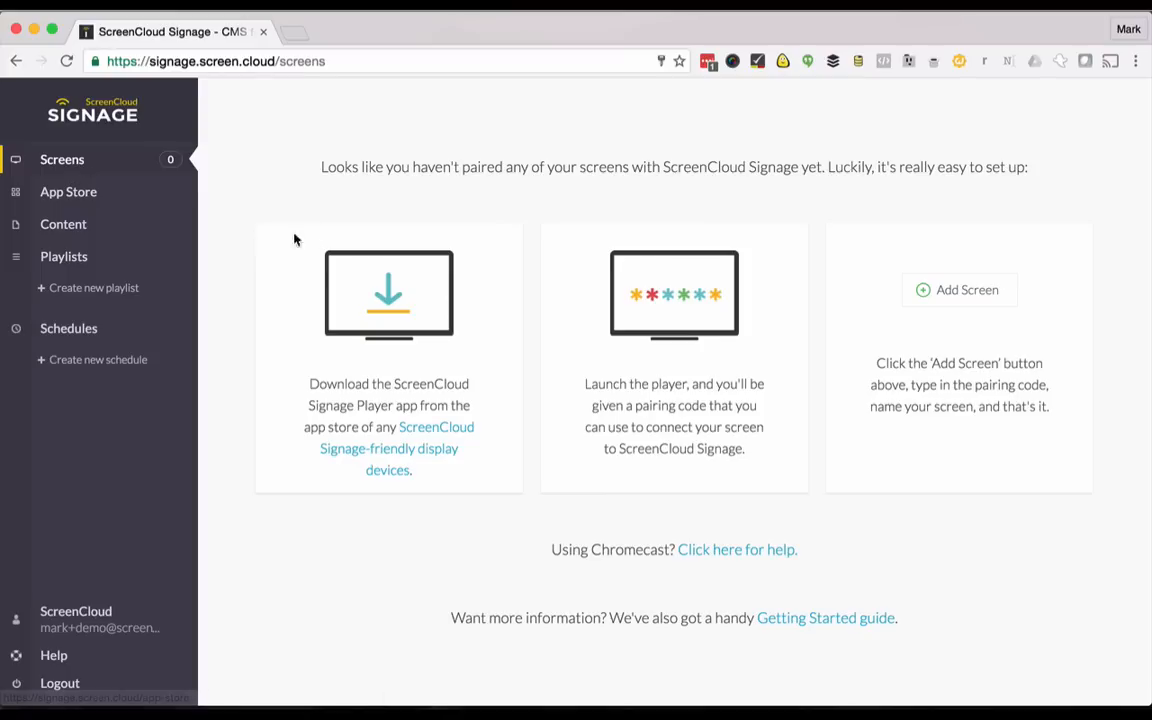
mouse_move(959, 290)
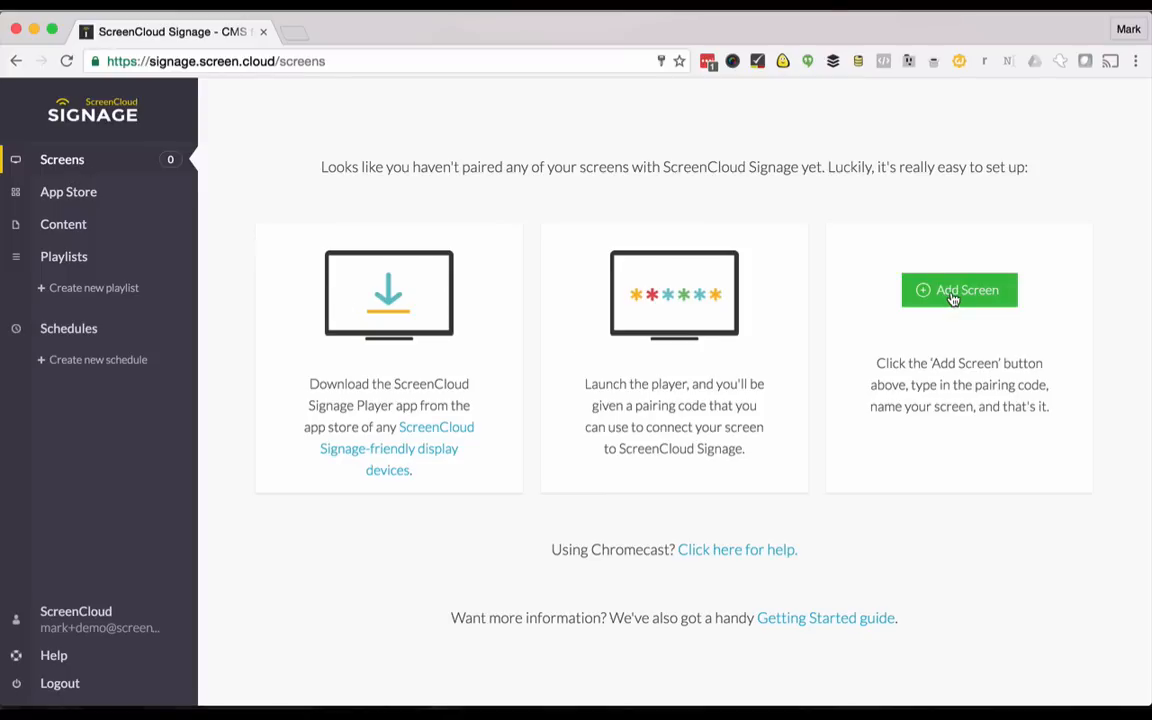
left_click(958, 290)
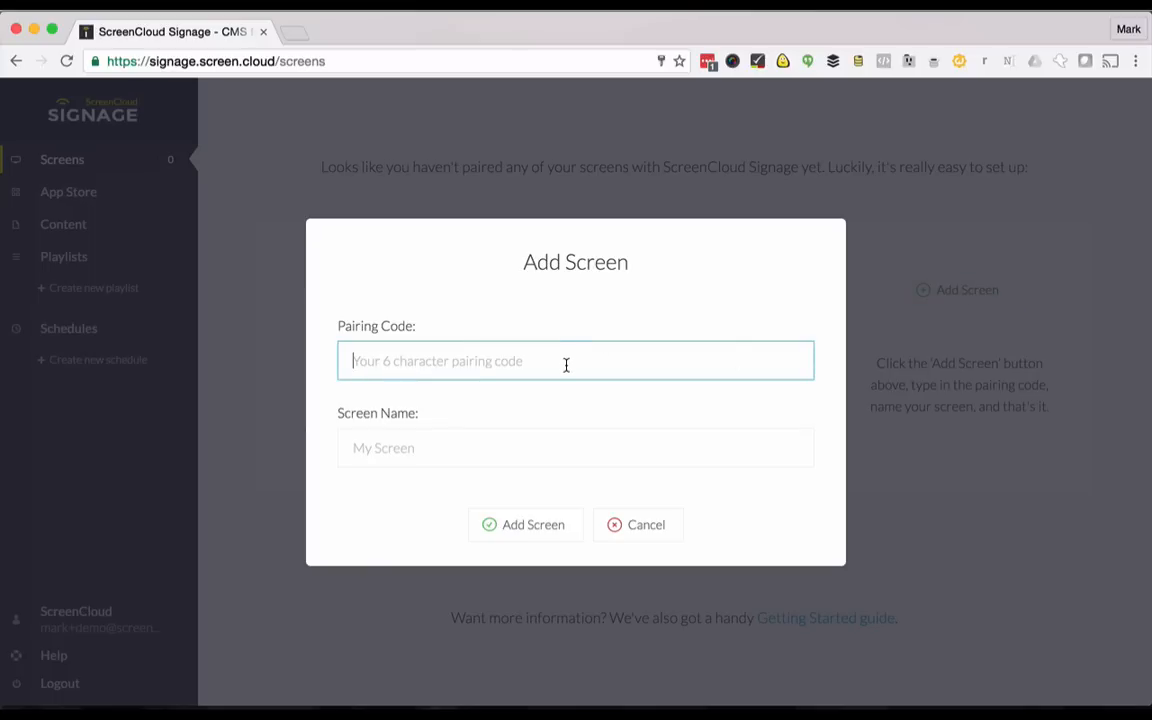
type("9dbamj")
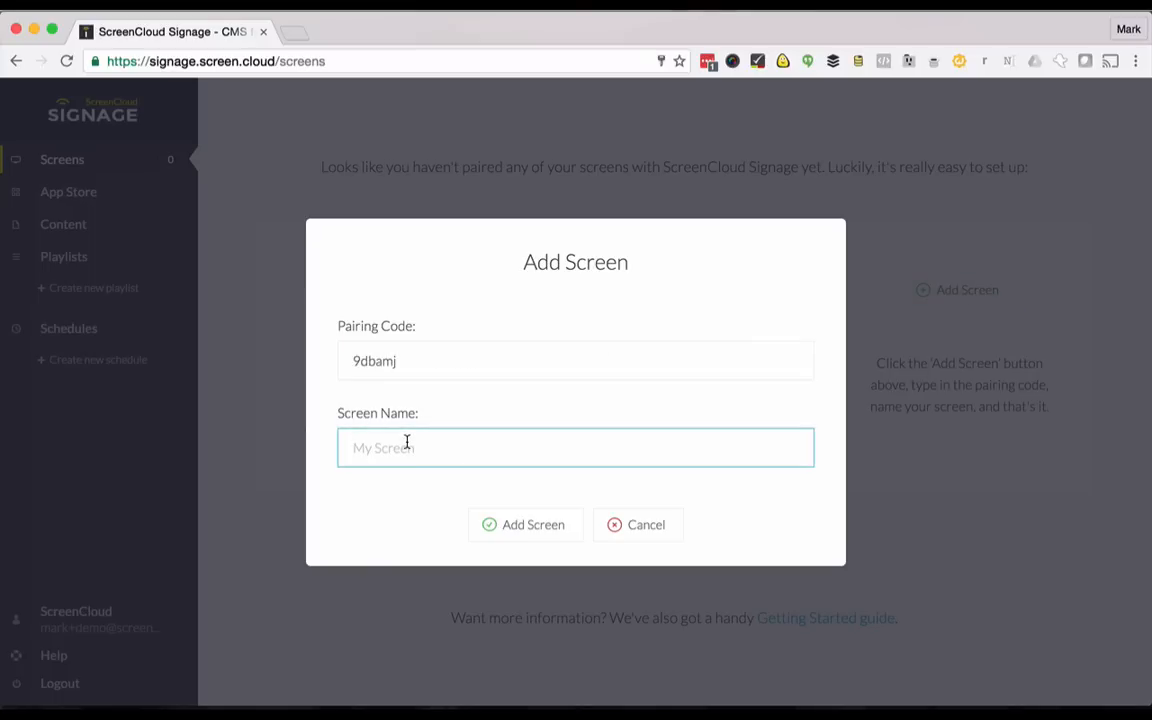
type("Lobby")
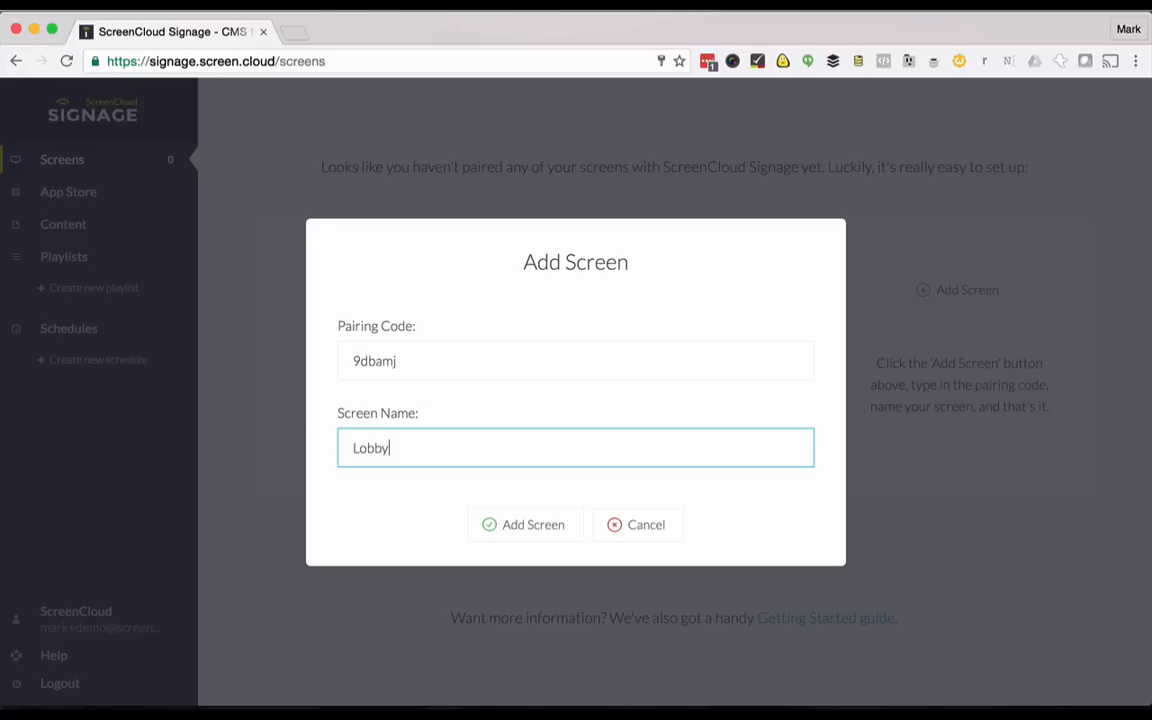
type("Screen")
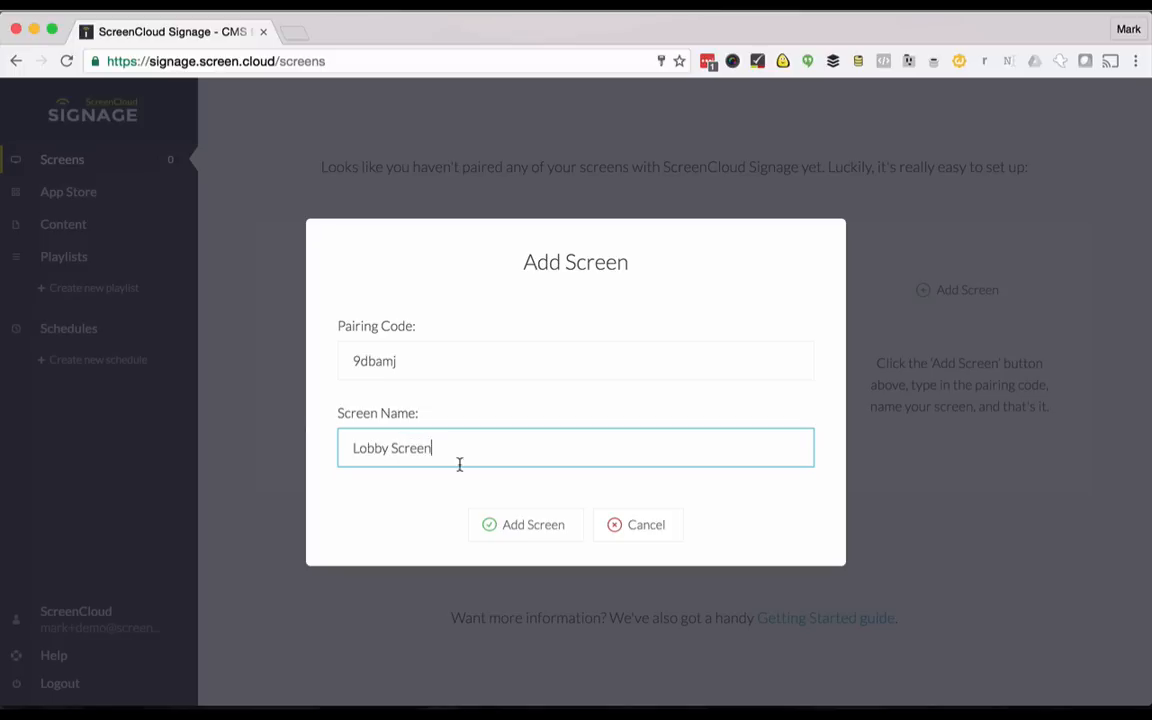
left_click(524, 524)
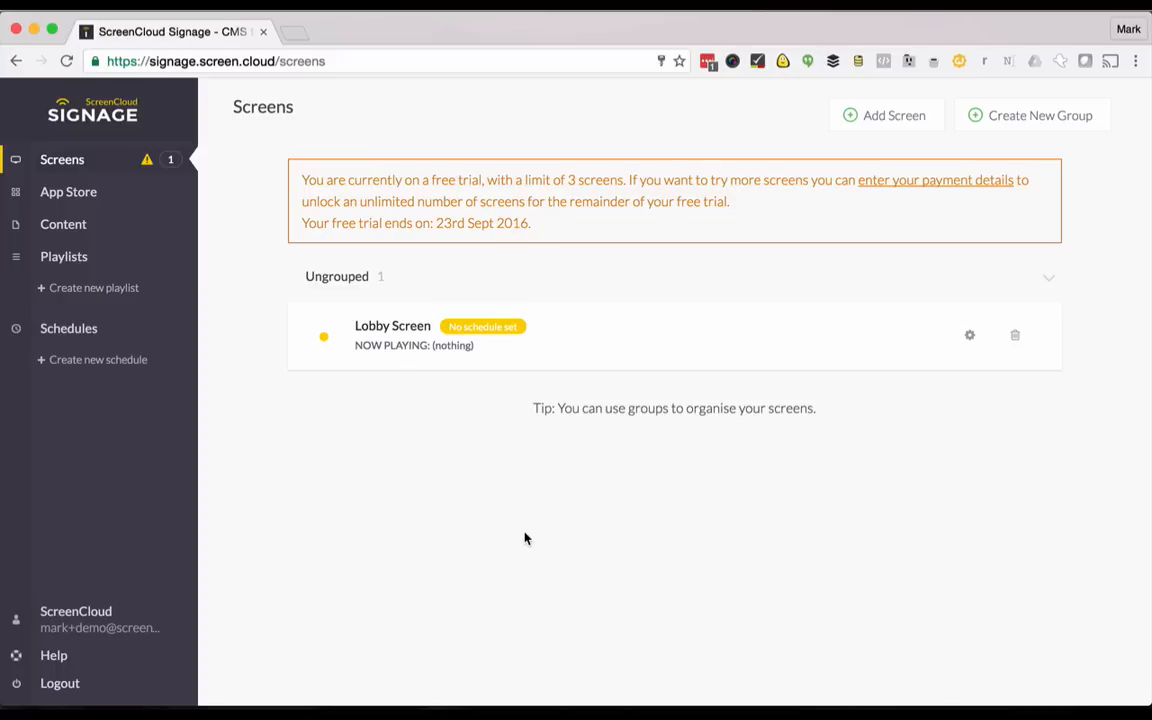
mouse_move(512, 528)
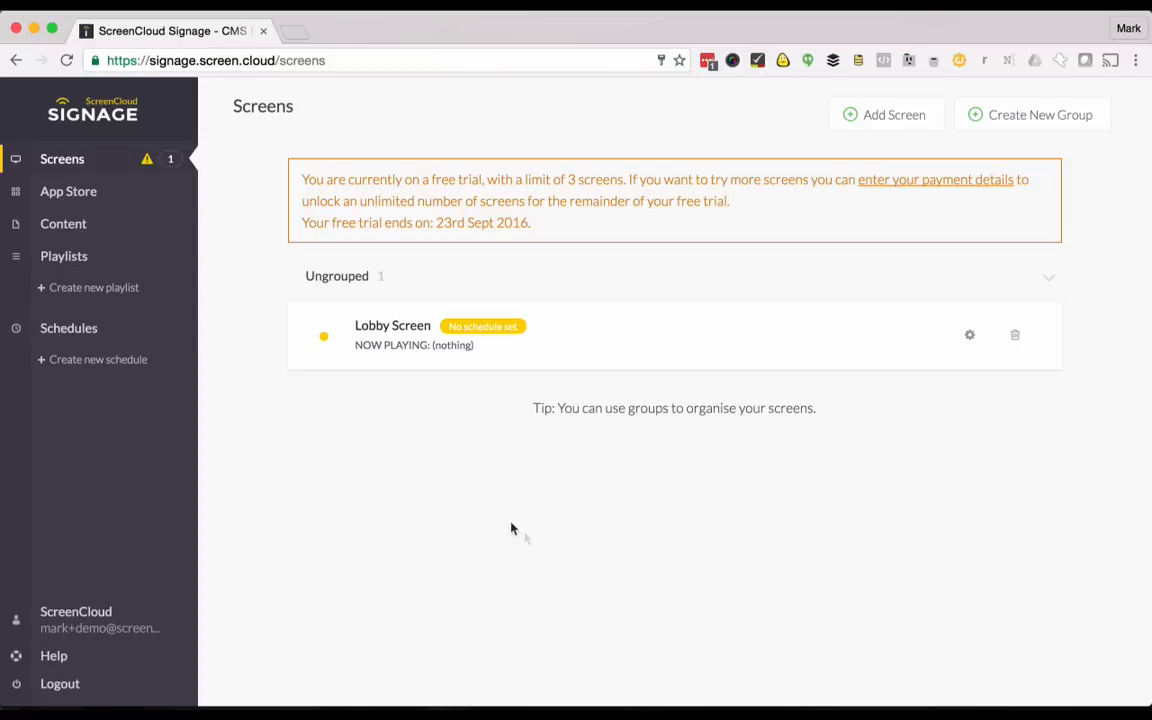
mouse_move(513, 528)
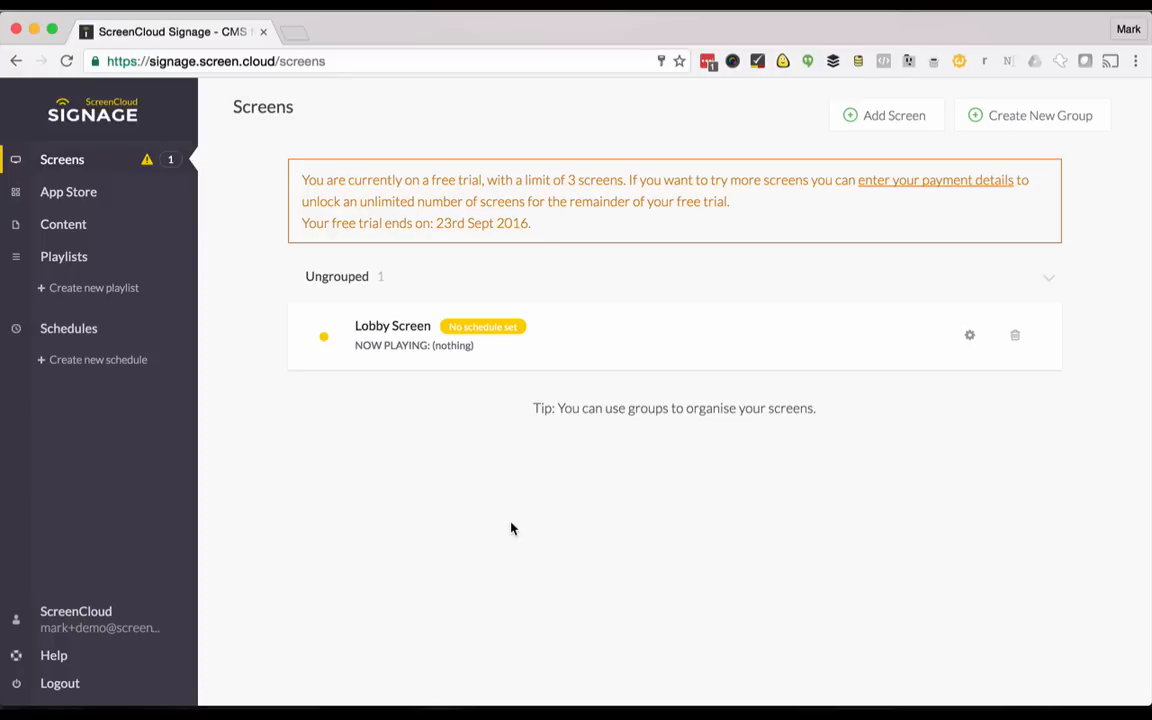
mouse_move(338, 417)
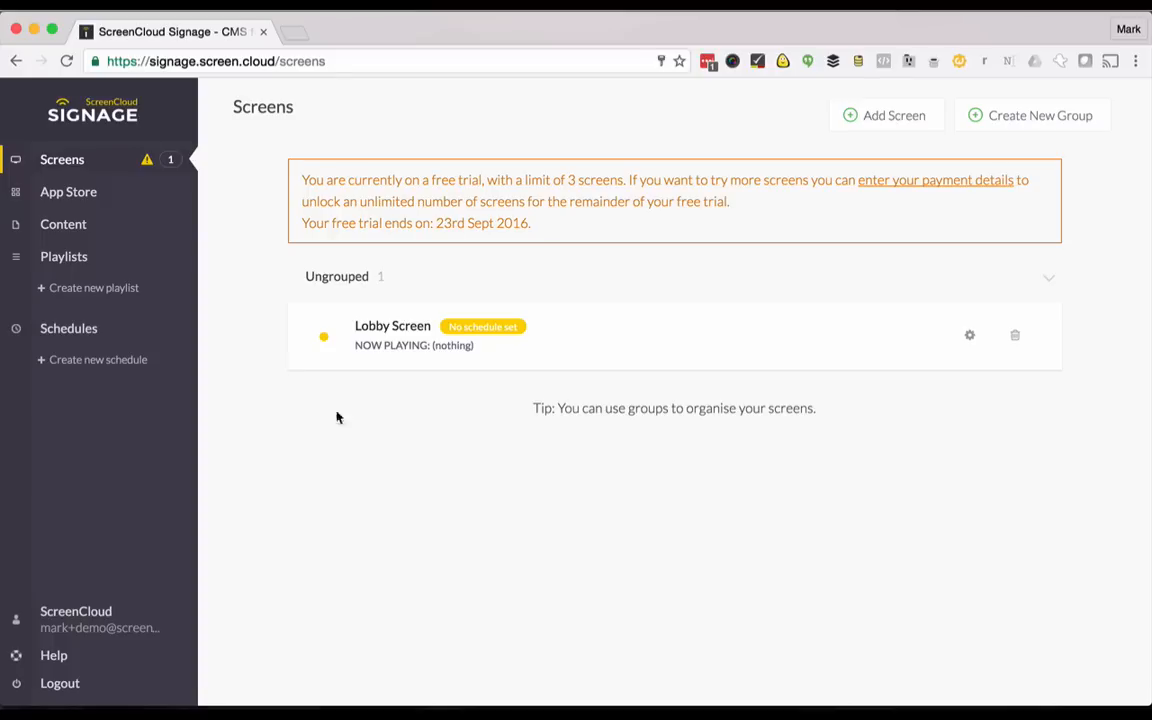
Open the App Store, scroll down through the app tiles, then back to the top
left_click(68, 192)
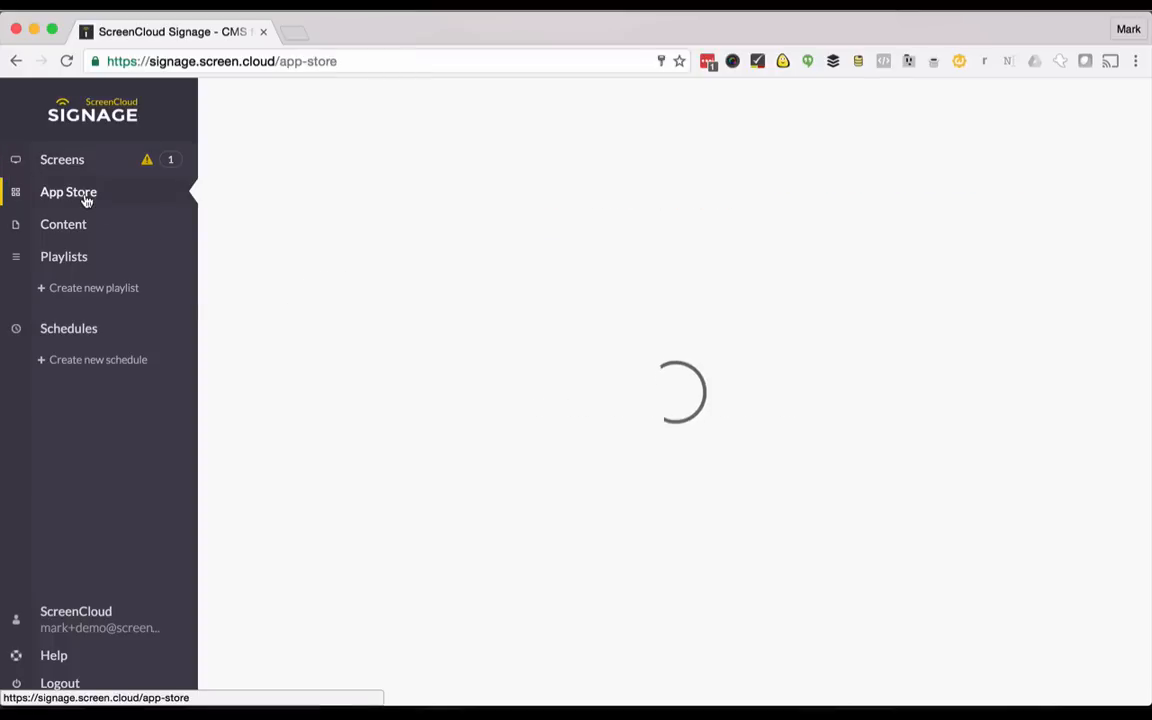
left_click(68, 191)
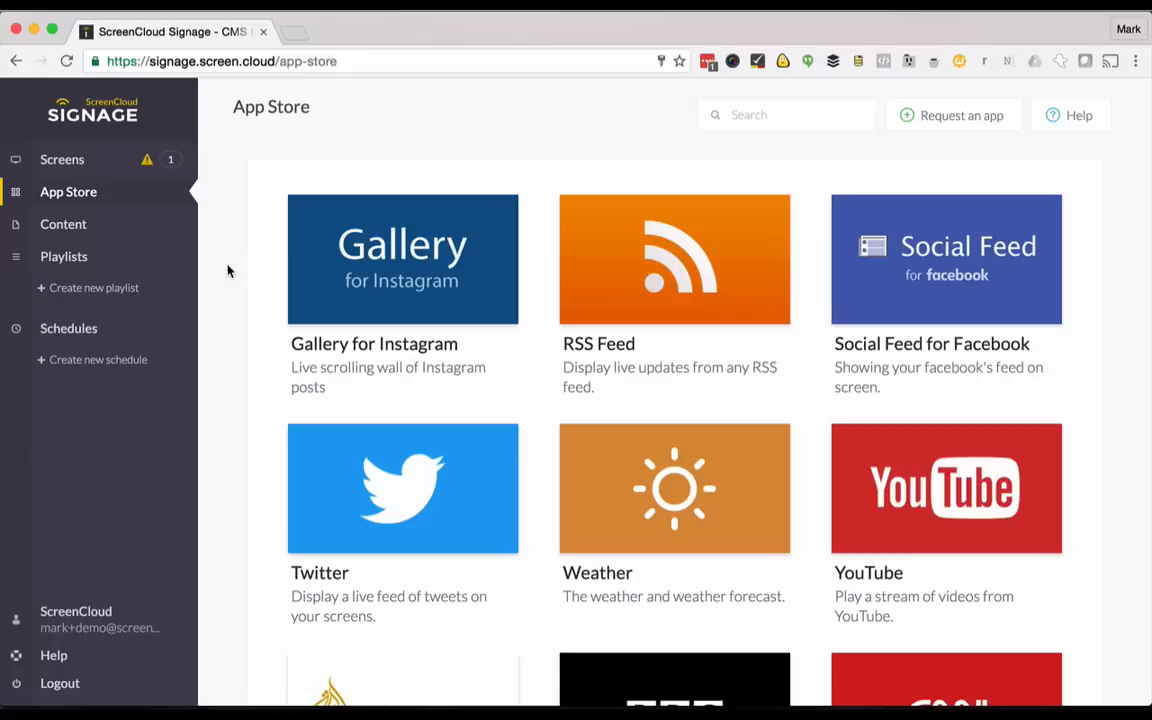
scroll("down", 3)
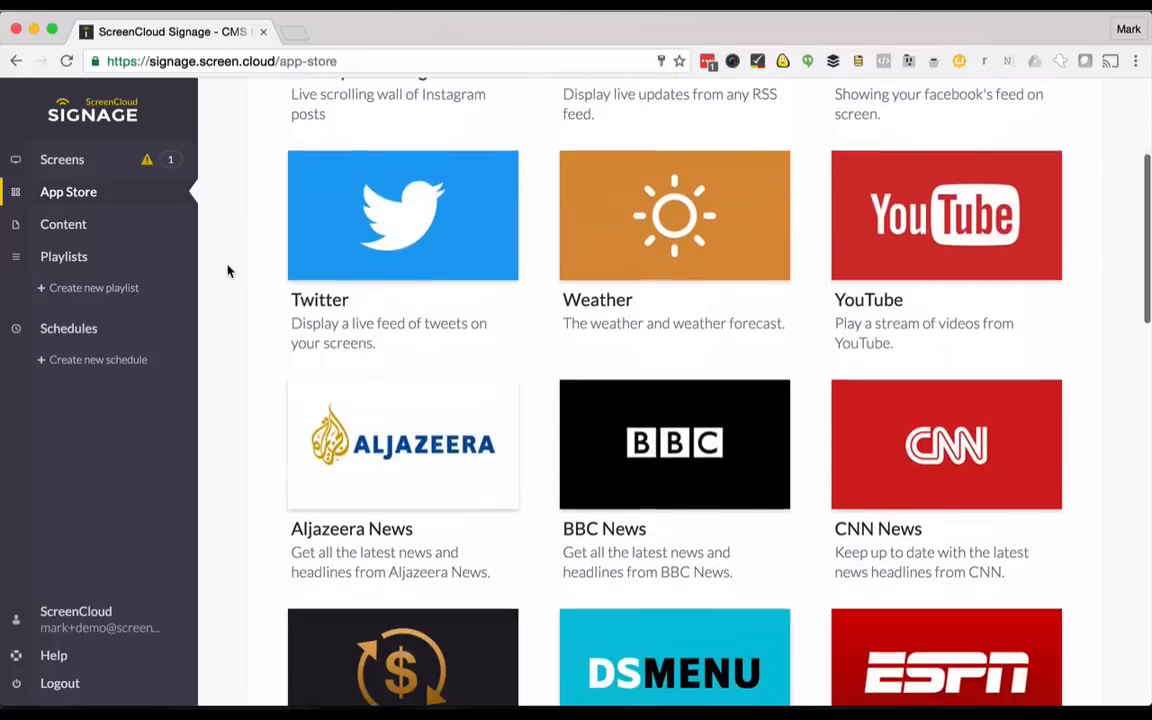
scroll("down", 3)
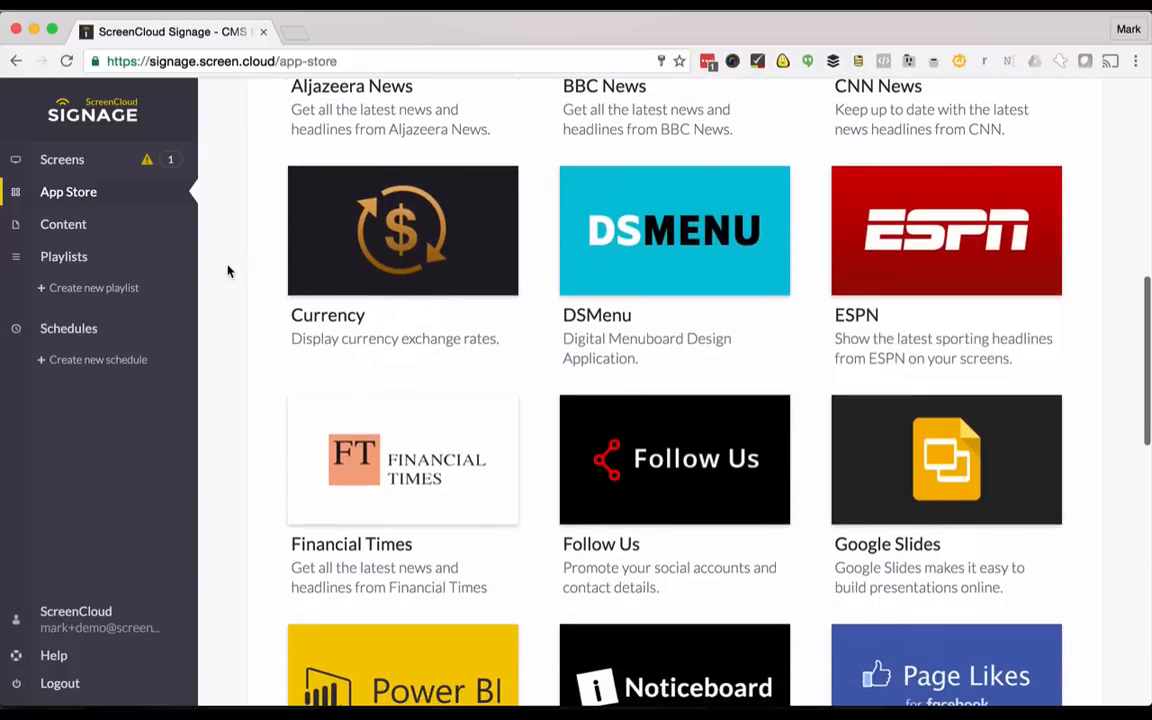
scroll("down", 3)
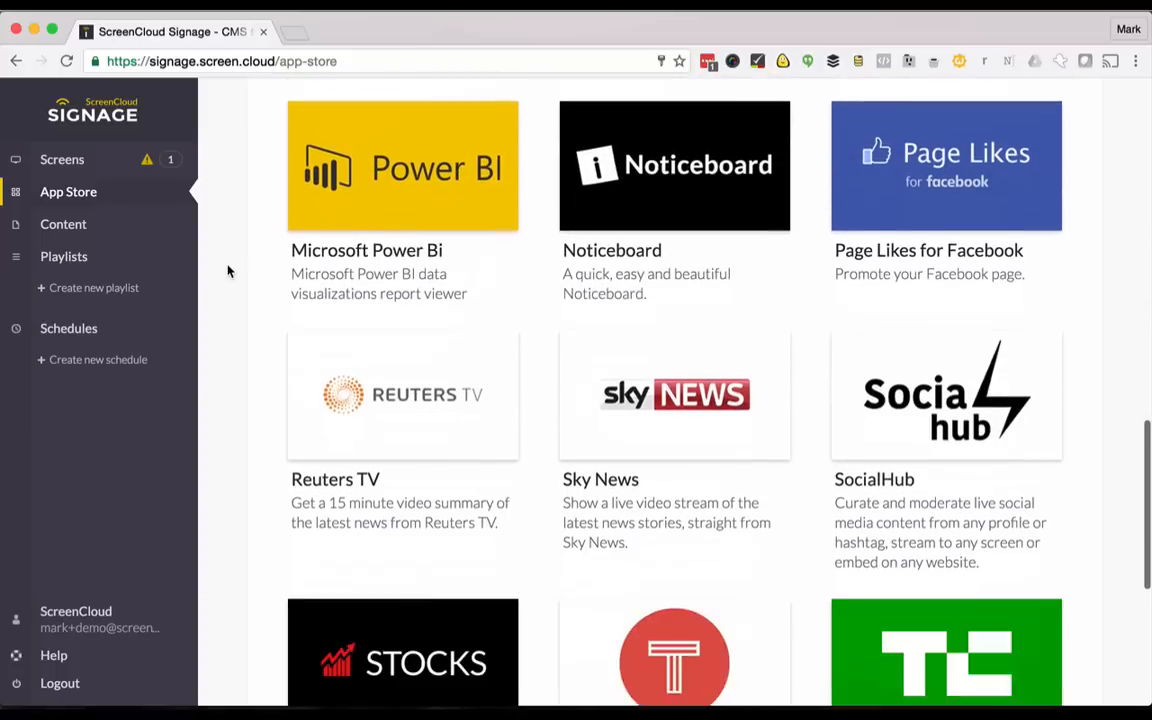
scroll("down", 3)
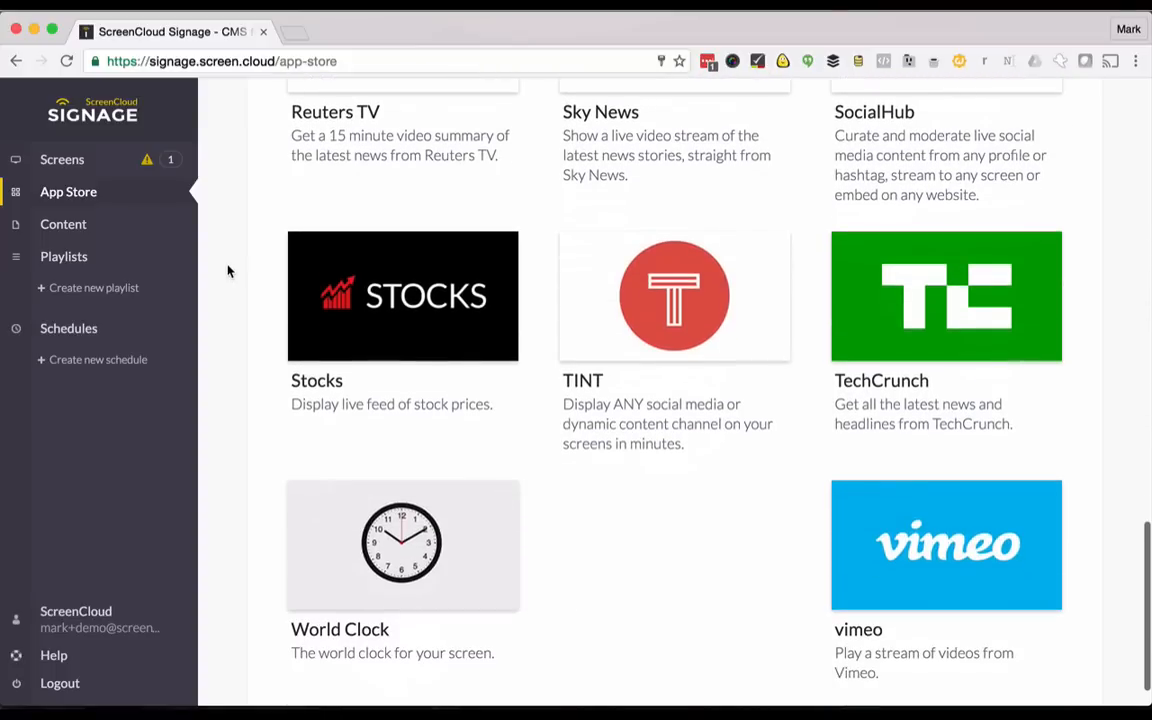
scroll("up", 3)
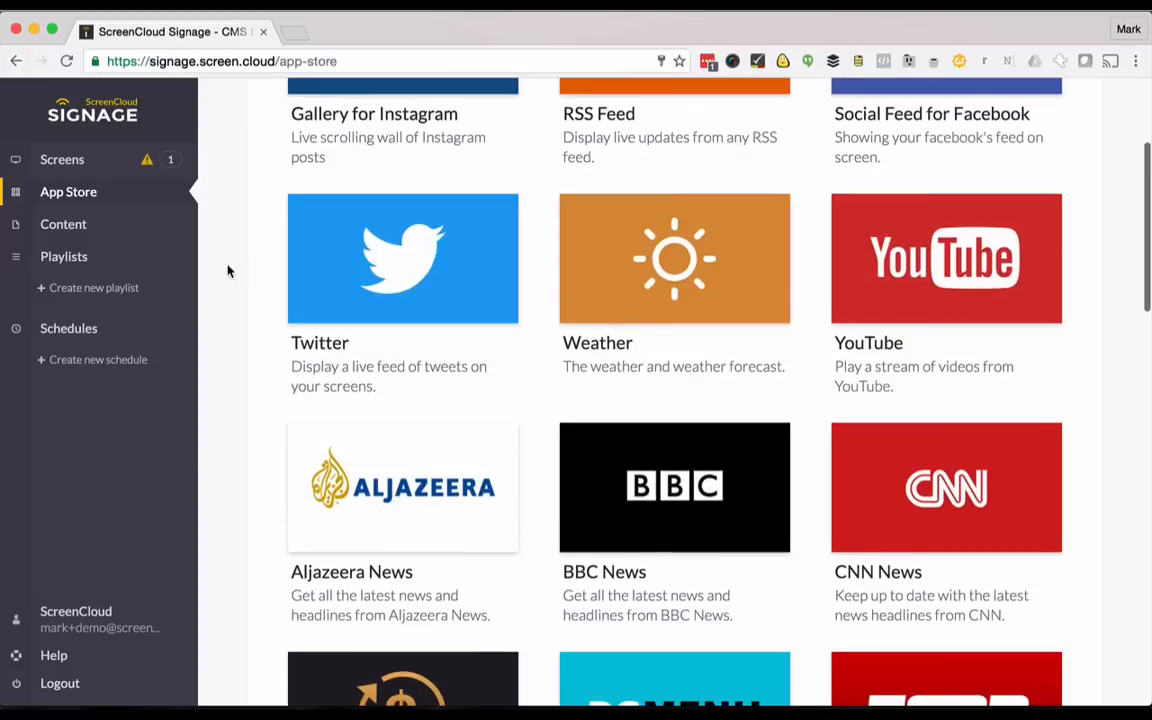
scroll("up", 3)
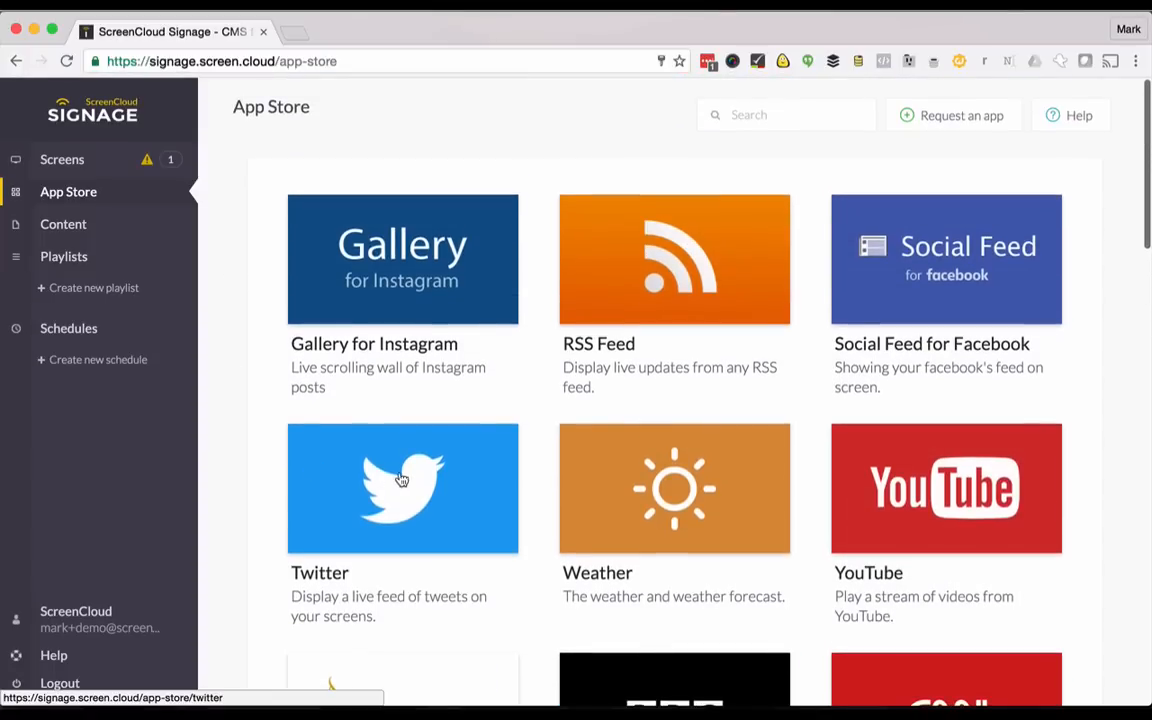
Add the Twitter app with search from:screencloud and 10-second duration, then log into Twitter
left_click(402, 488)
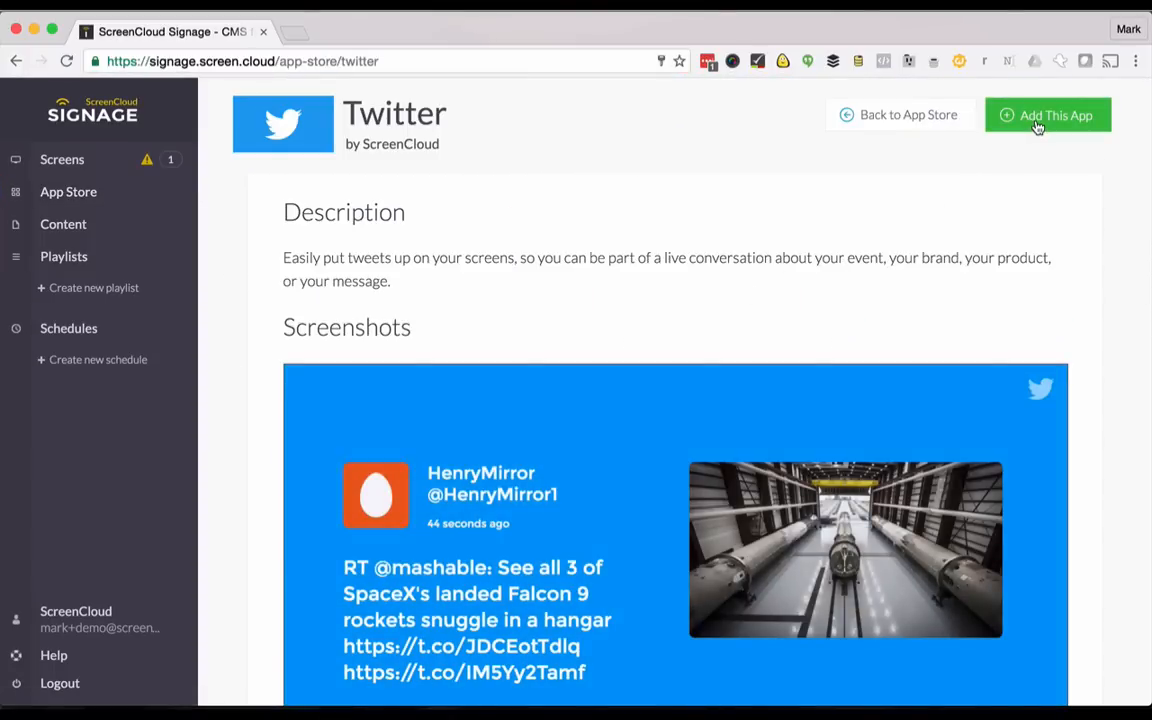
left_click(1047, 115)
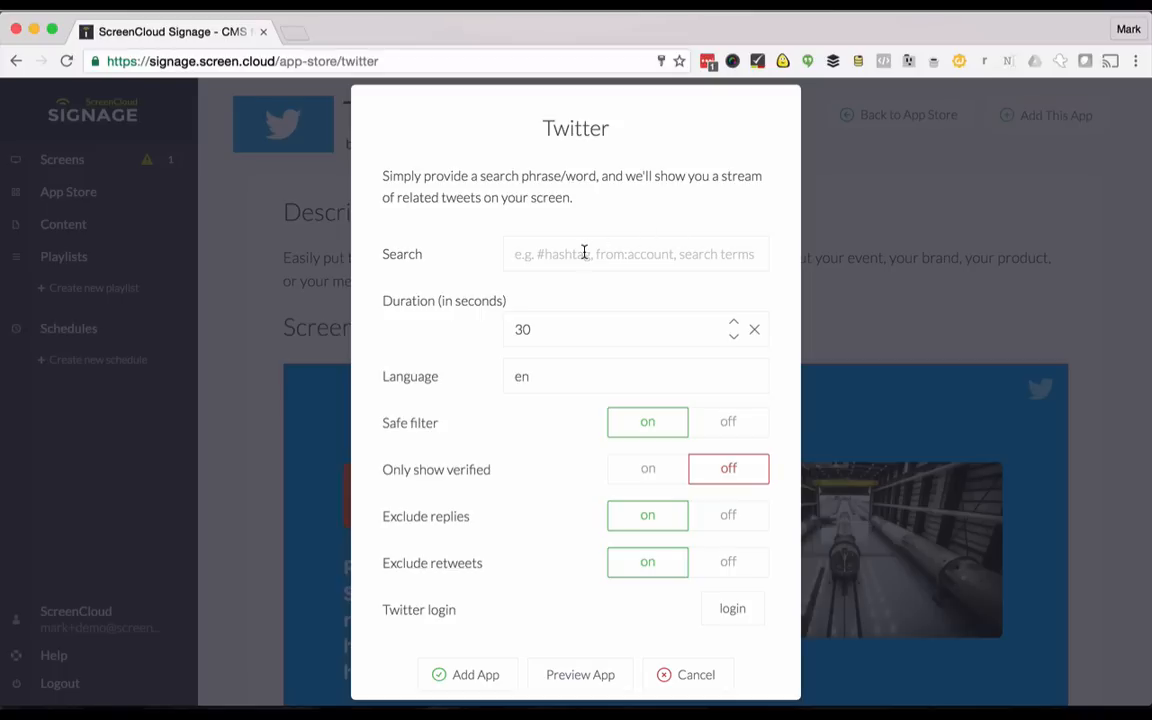
type("from:screencloud")
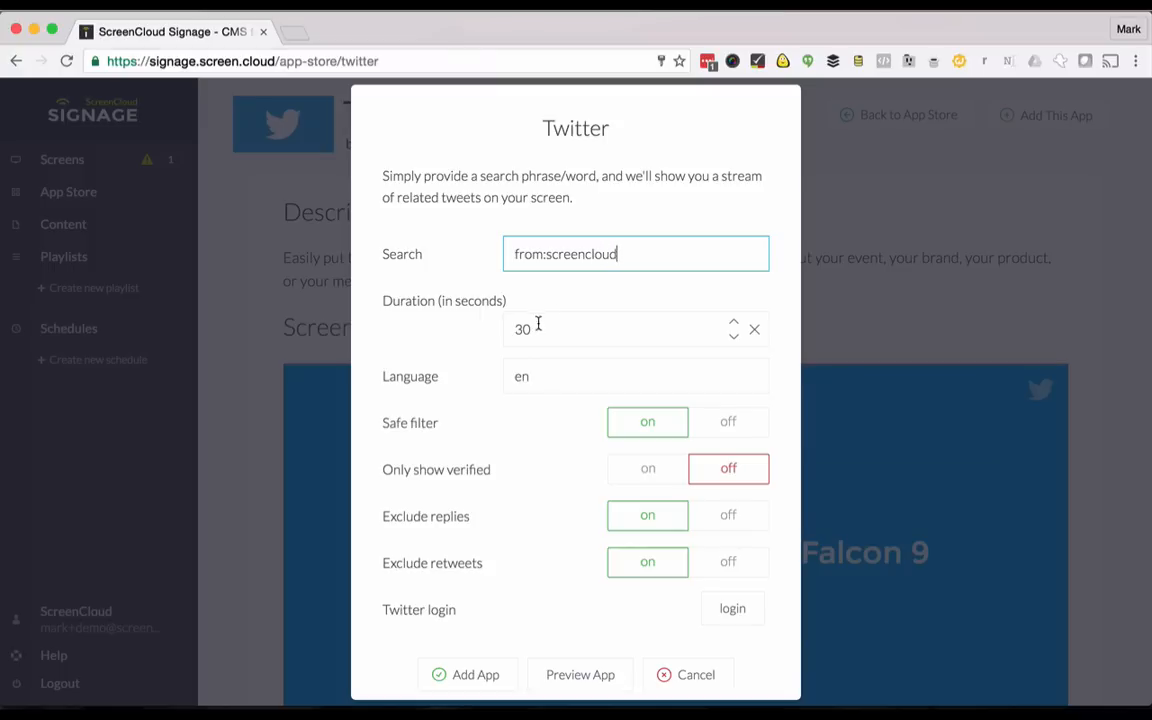
type("10")
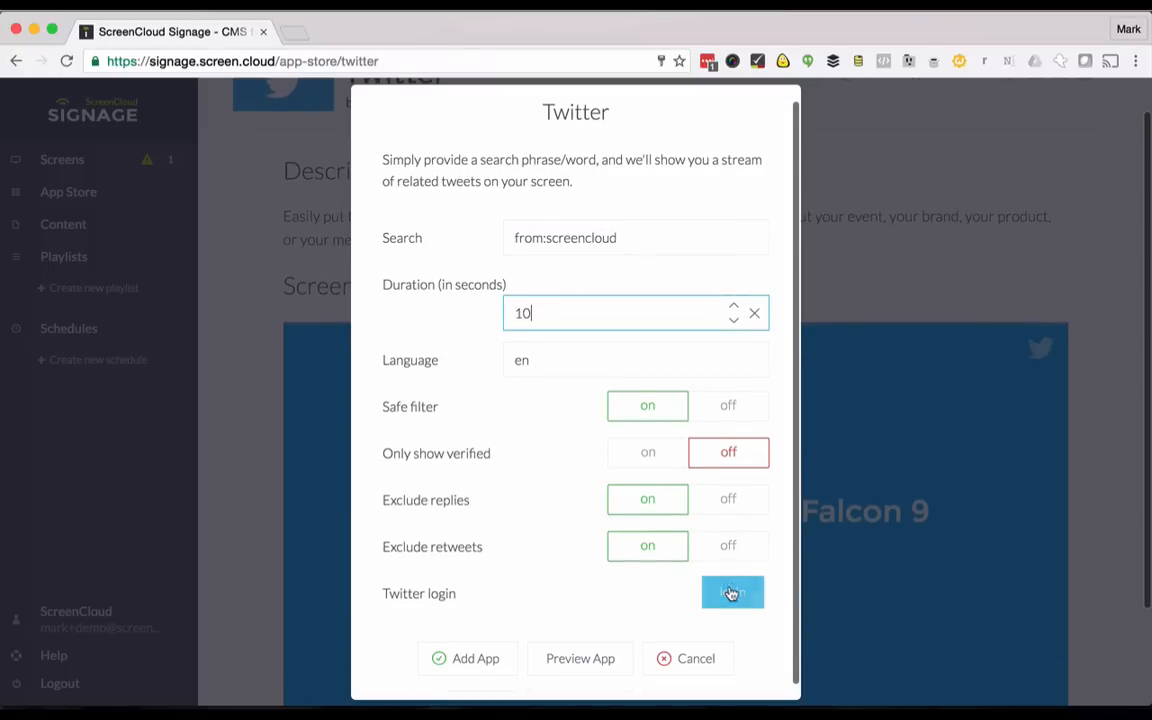
left_click(732, 592)
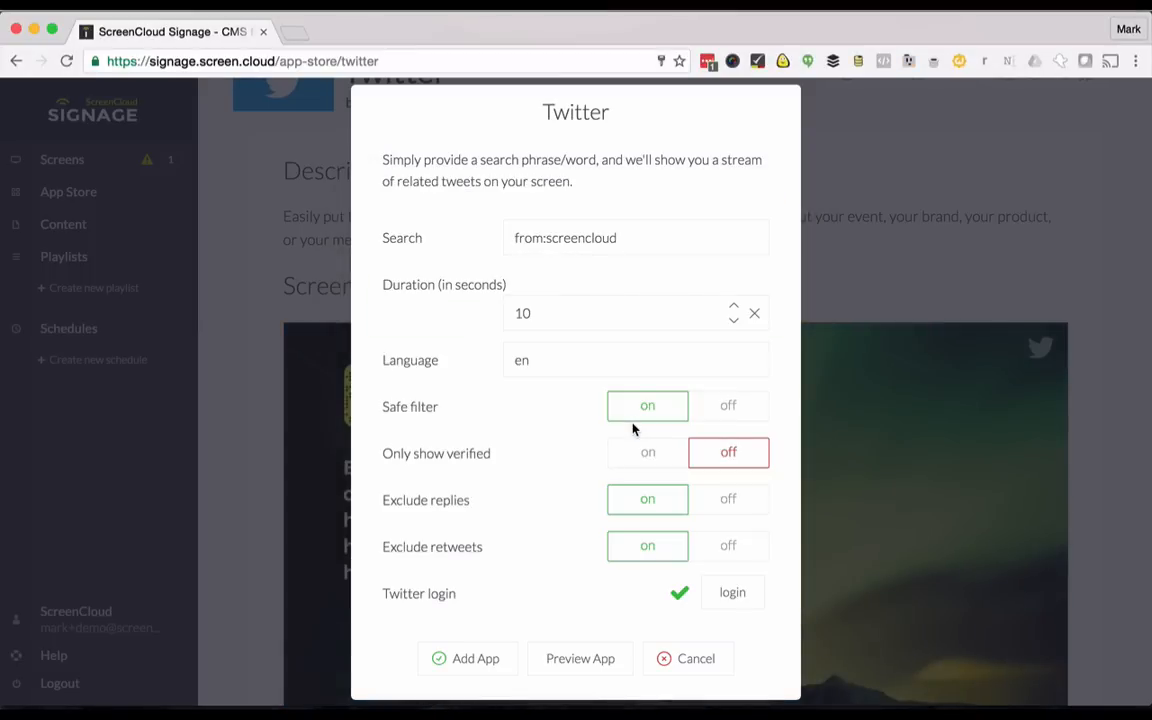
left_click(580, 658)
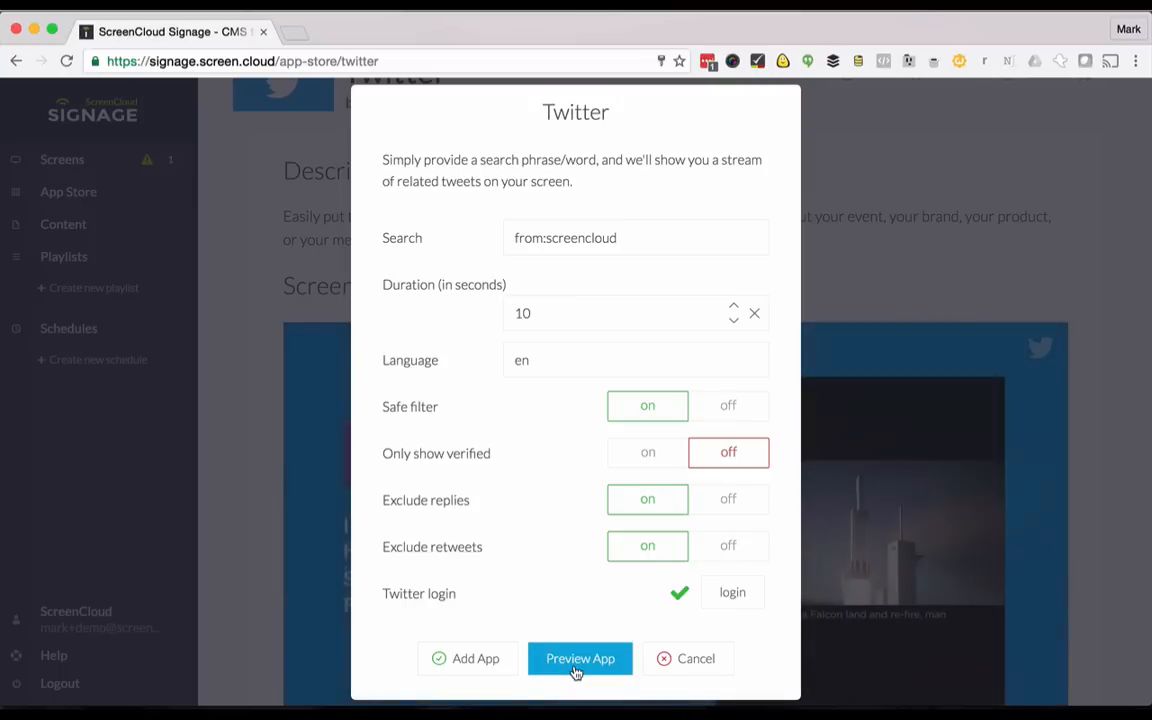
Preview the Twitter feed, add it to content and rename it ScreenCloud Twitter
left_click(580, 658)
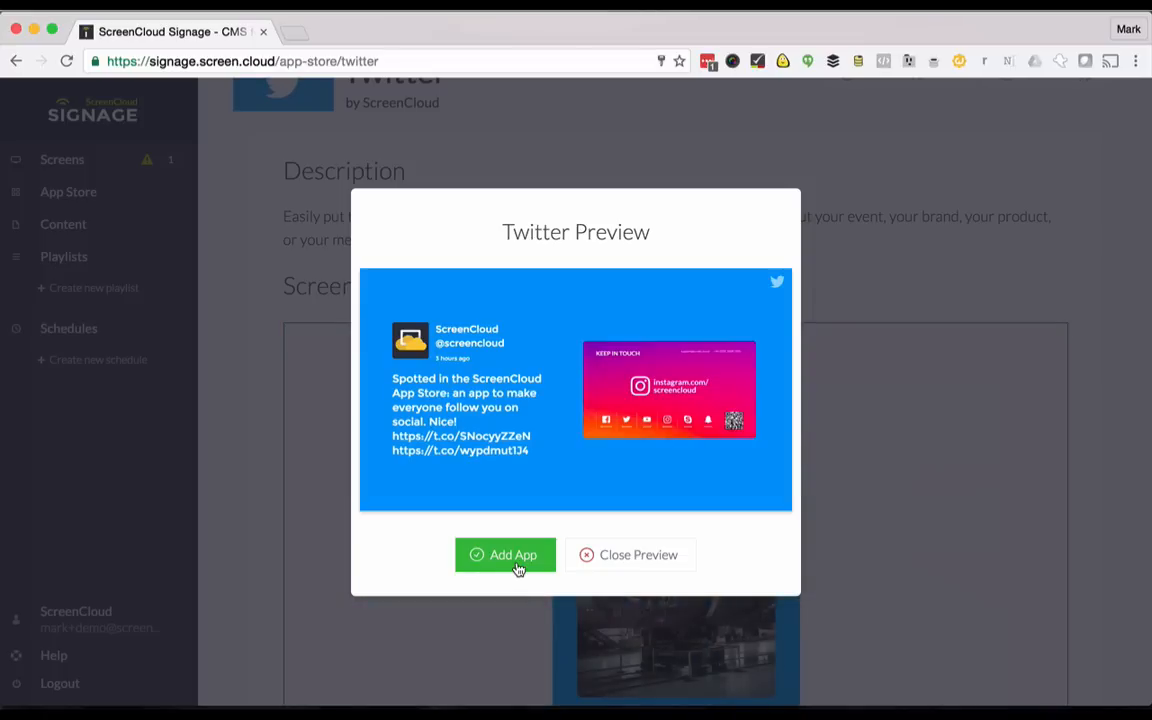
left_click(505, 555)
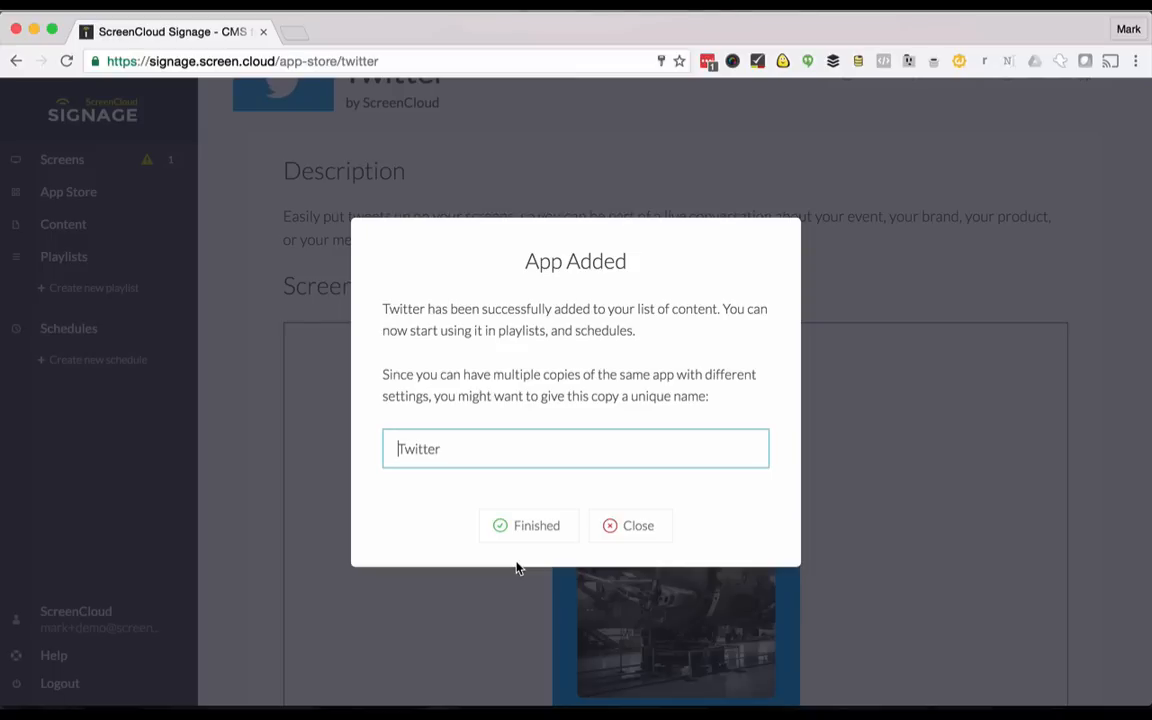
type("Scree")
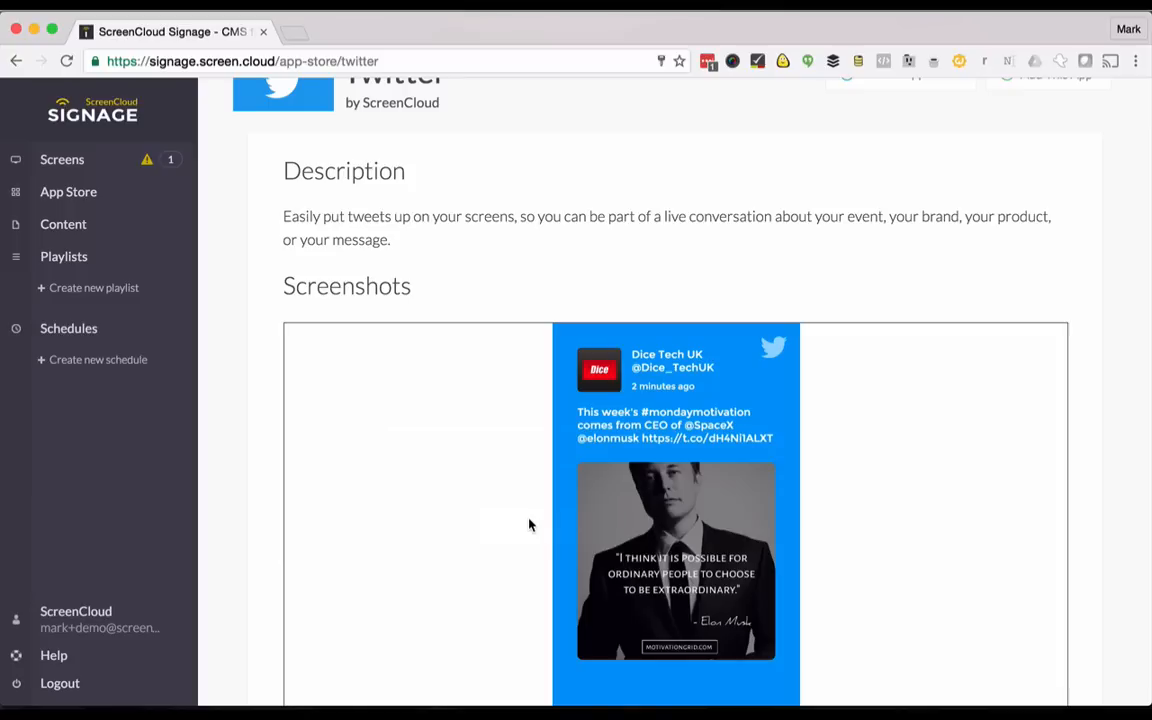
mouse_move(418, 206)
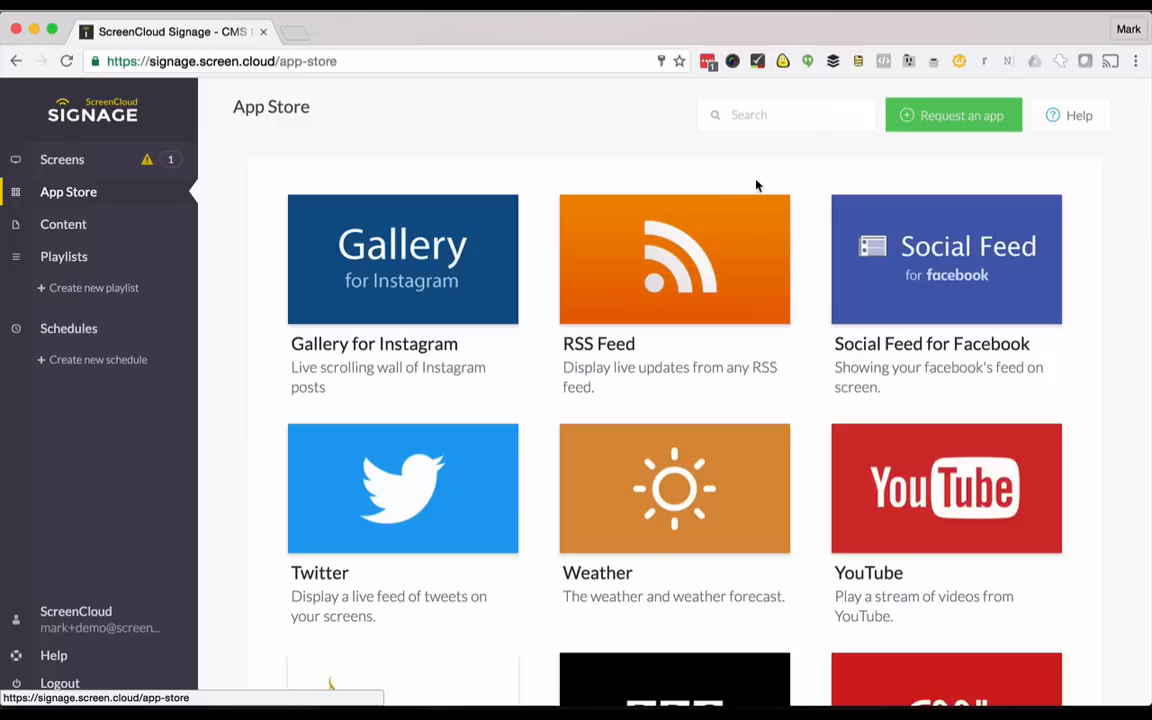
mouse_move(481, 448)
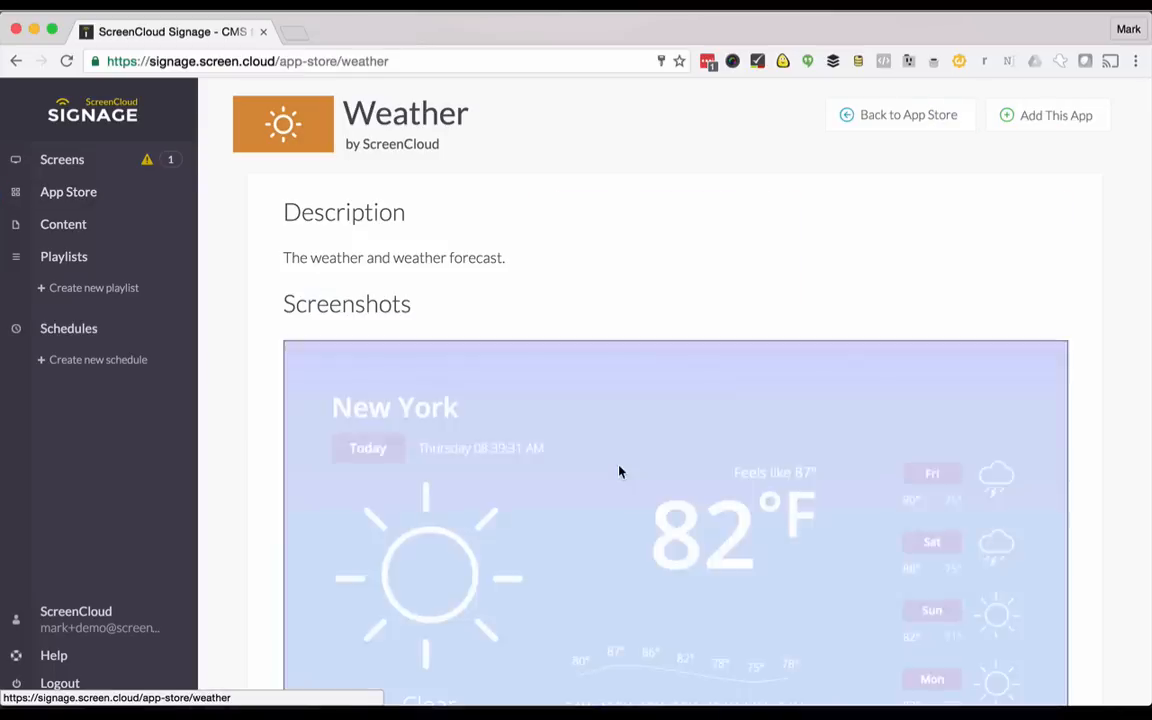
Add the Weather app, preview it, and save it to content as London Weather
left_click(1047, 115)
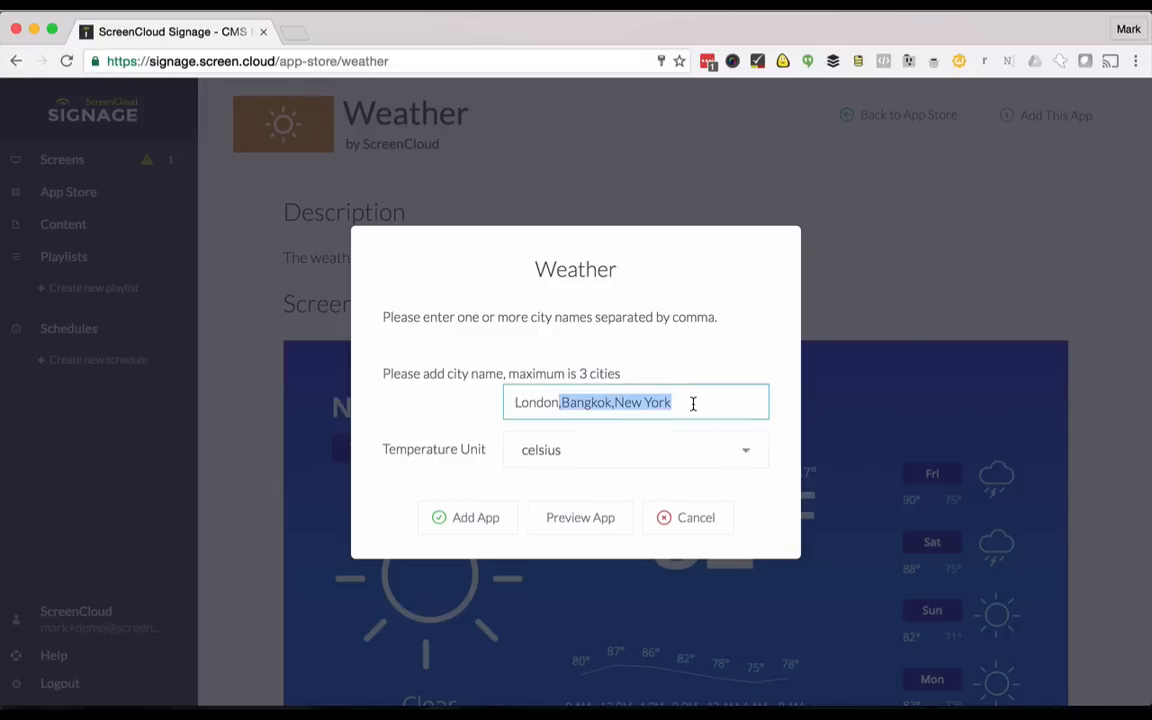
left_click(580, 517)
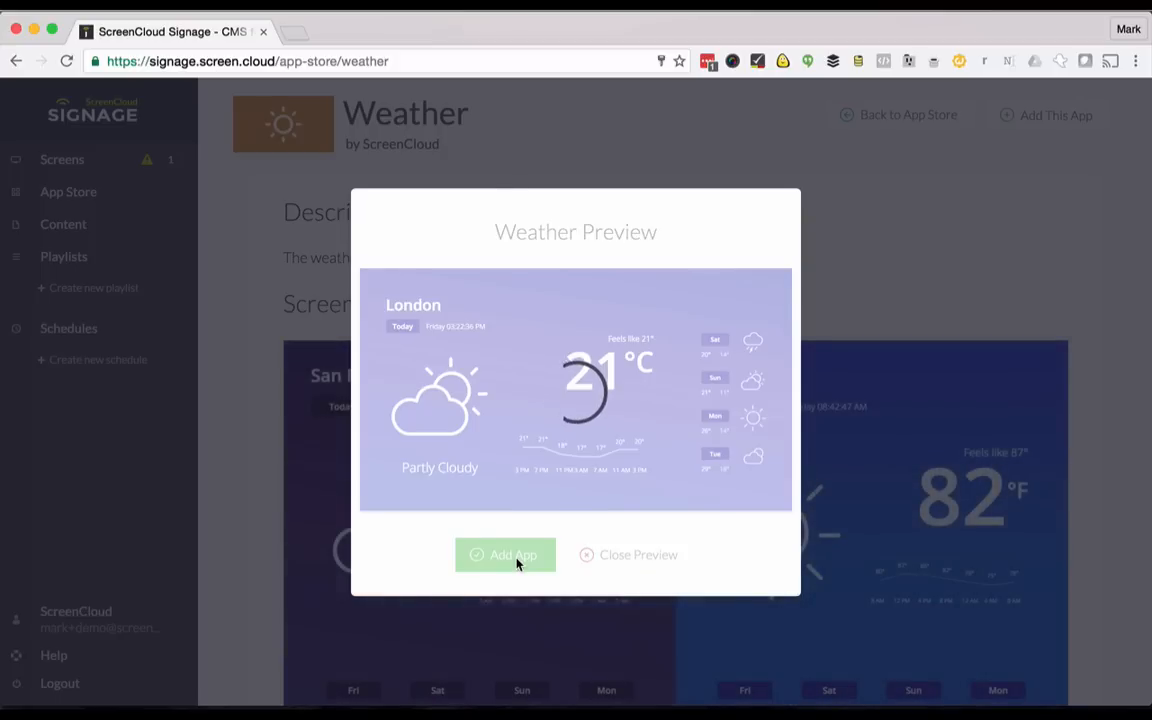
left_click(513, 554)
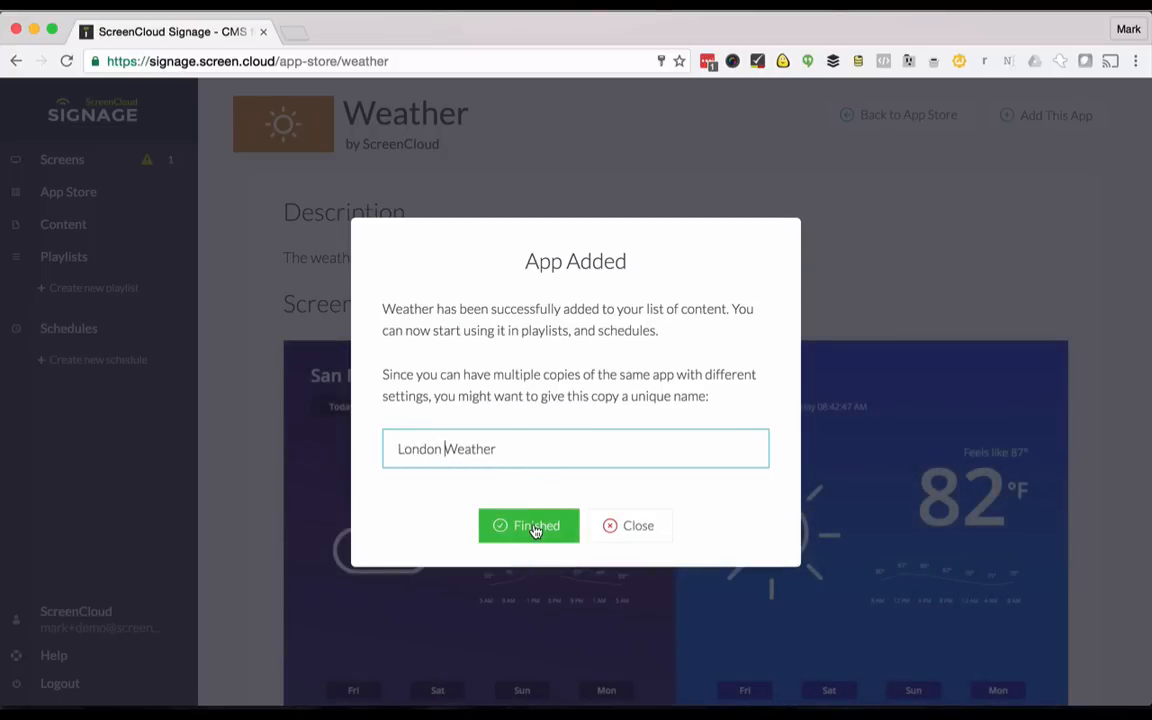
left_click(528, 525)
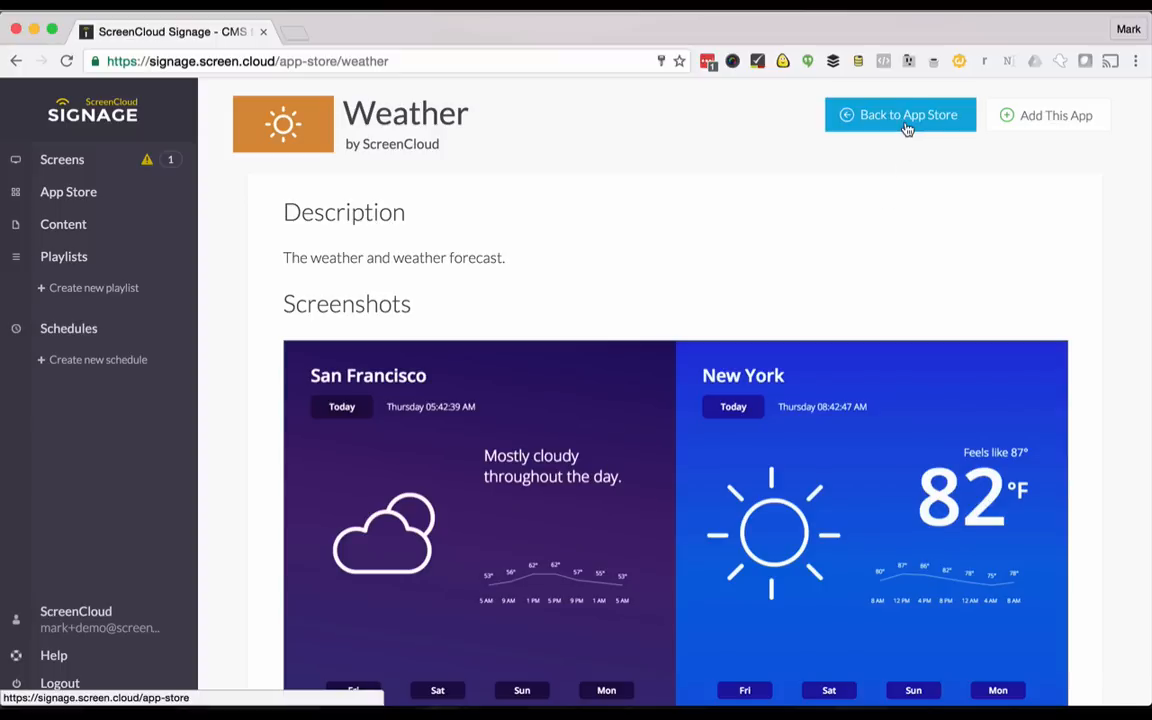
Open BBC News from the App Store, choose News Front Page, preview, and add it as BBC News
left_click(899, 114)
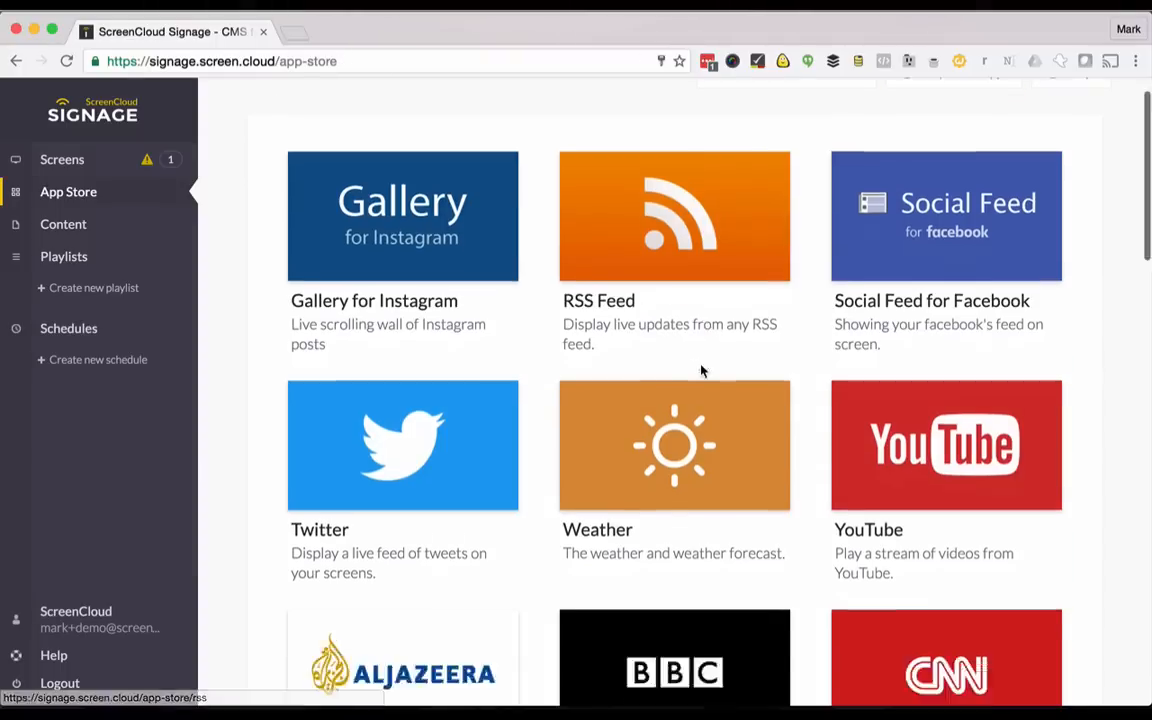
left_click(674, 657)
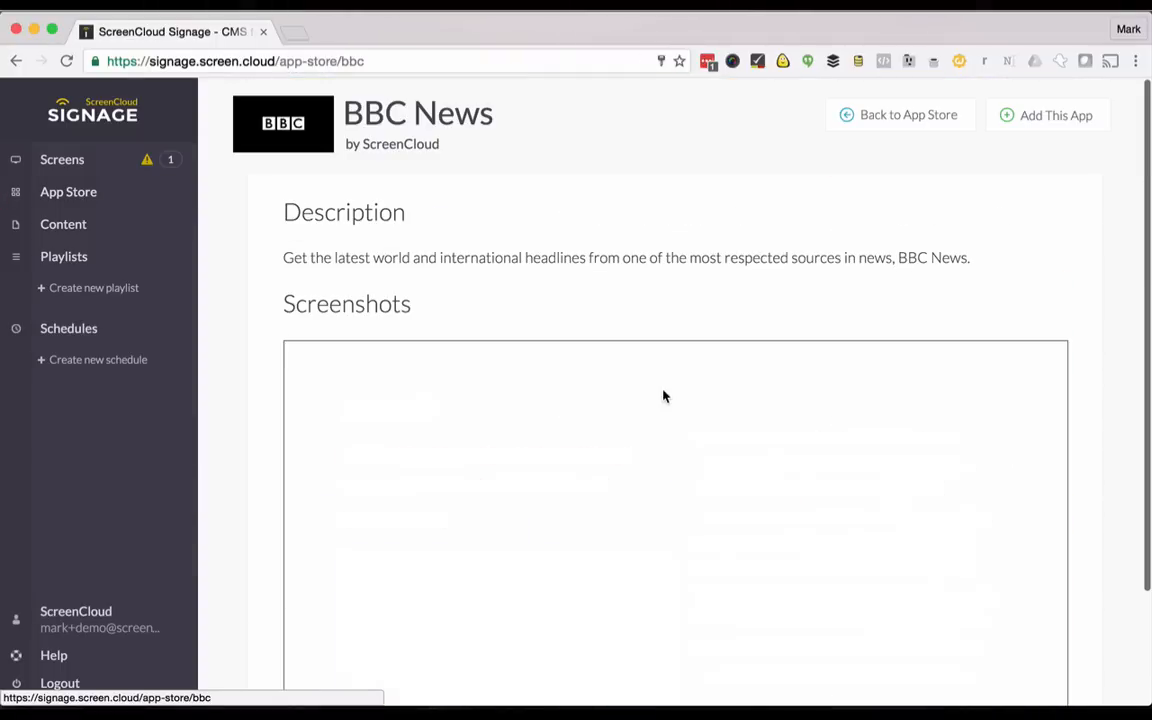
left_click(1047, 115)
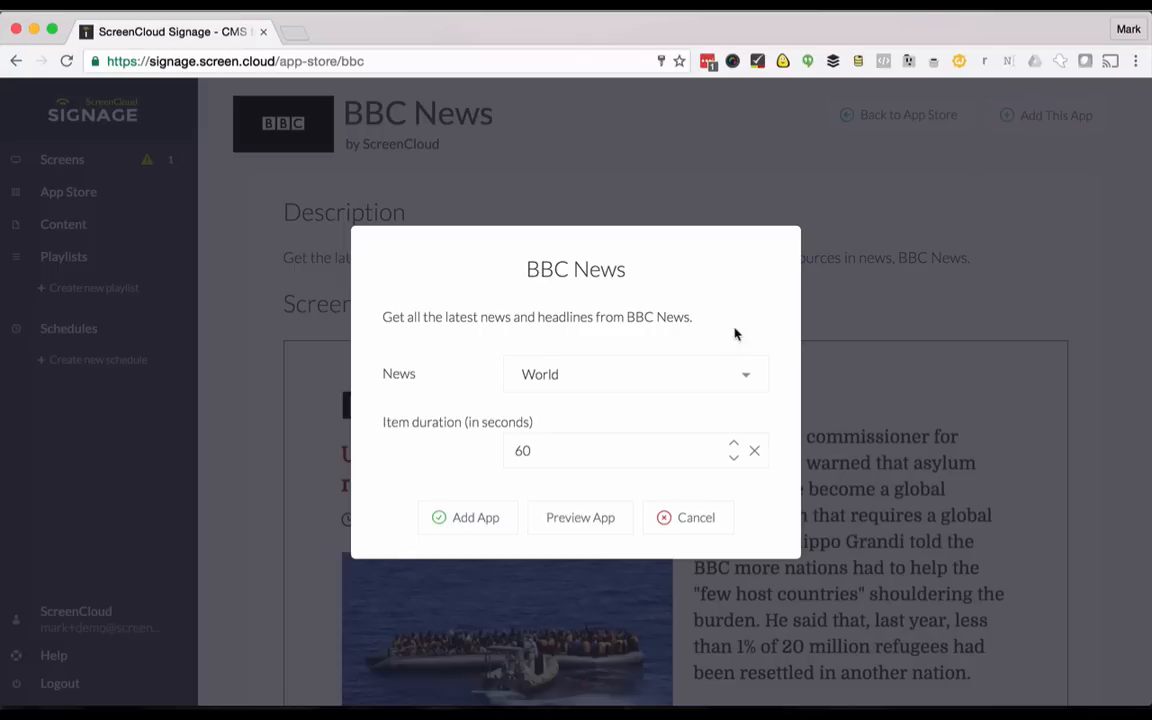
left_click(635, 373)
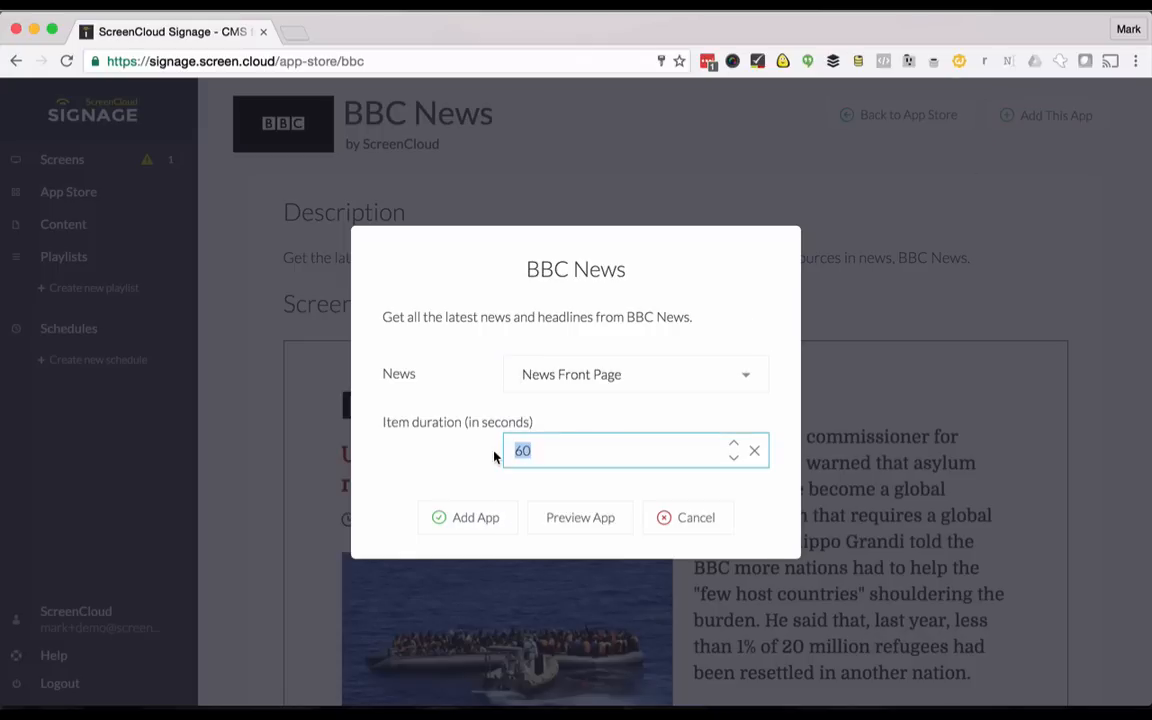
left_click(580, 517)
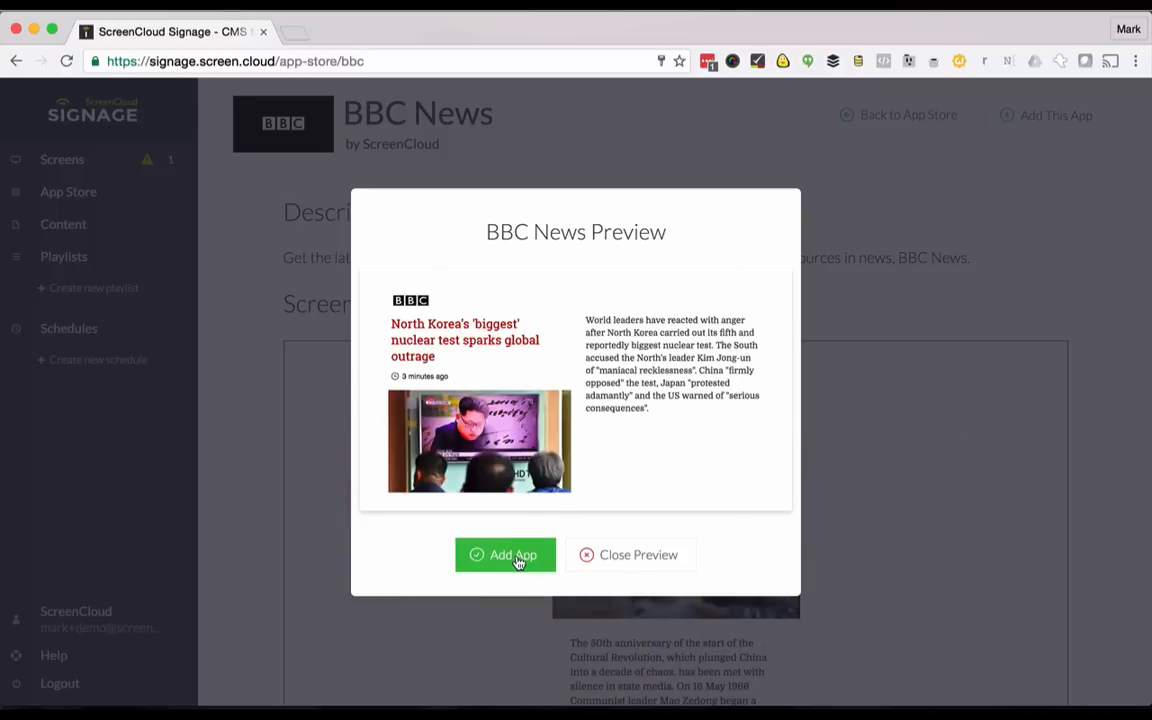
left_click(505, 555)
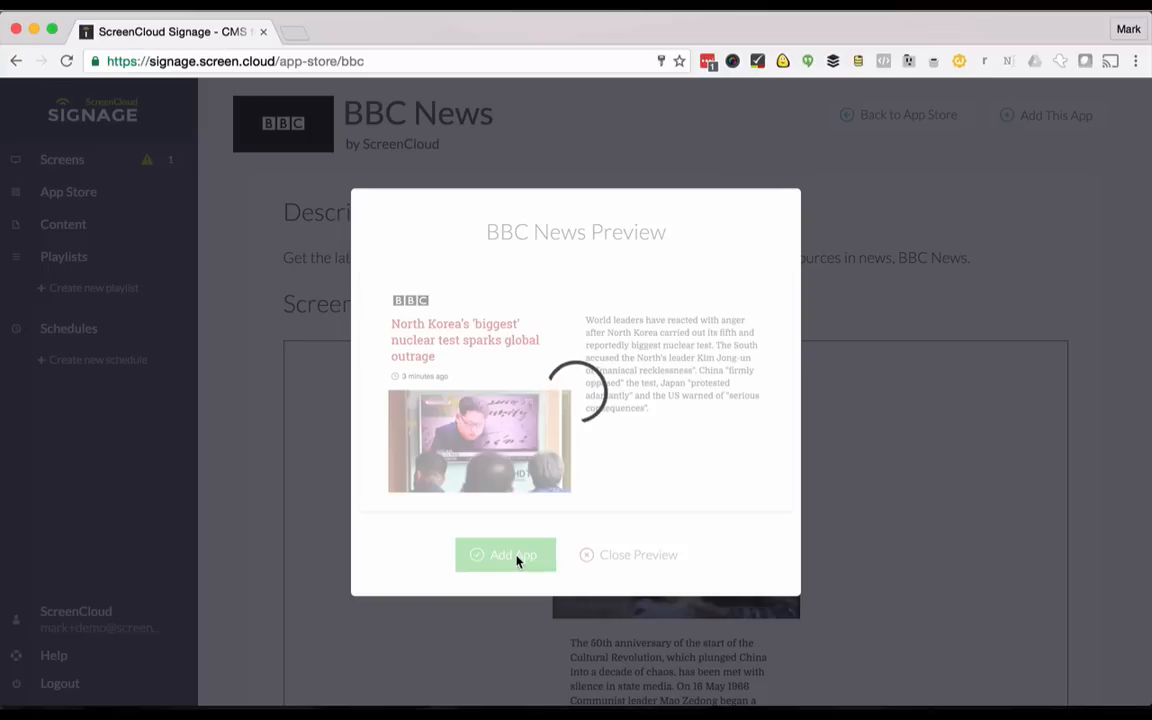
left_click(505, 555)
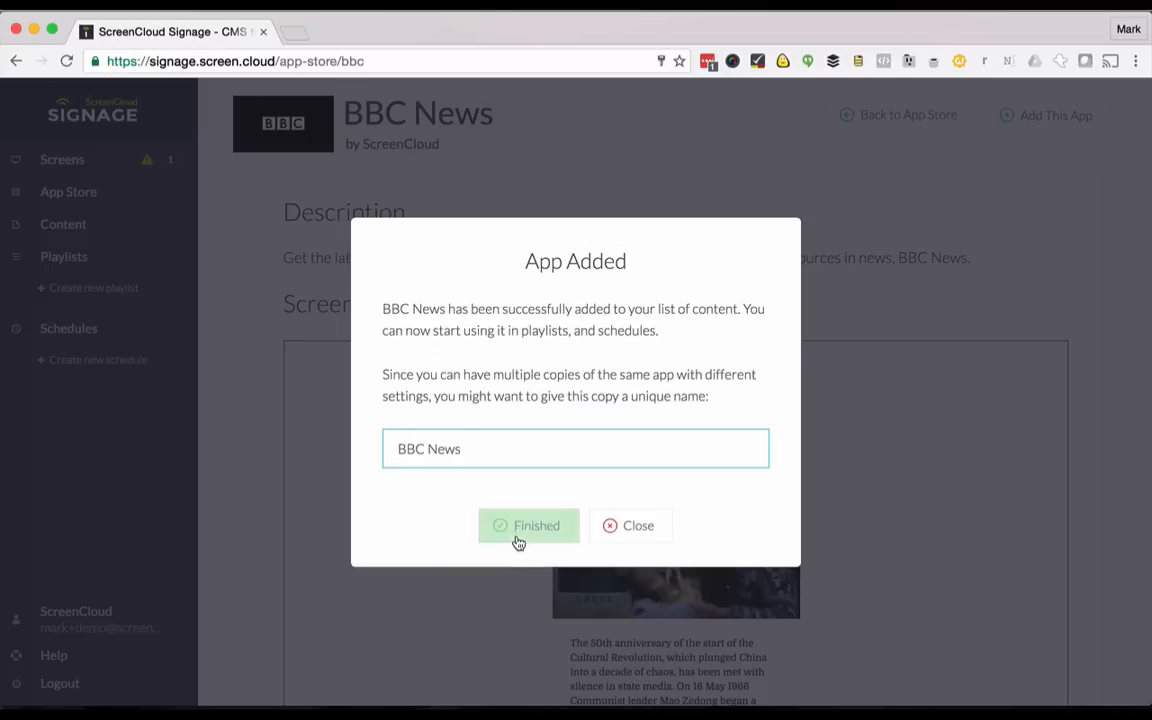
left_click(528, 525)
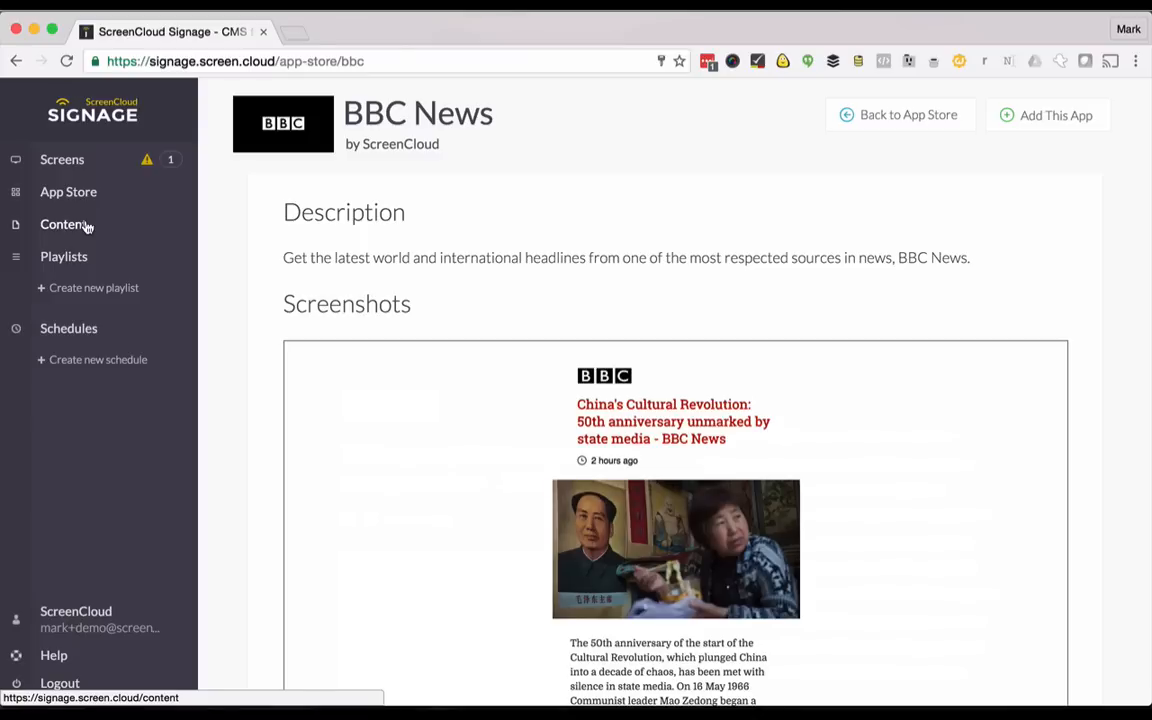
Show Content listing BBC News, London Weather and ScreenCloud Twitter, and open the Upload chooser
left_click(63, 224)
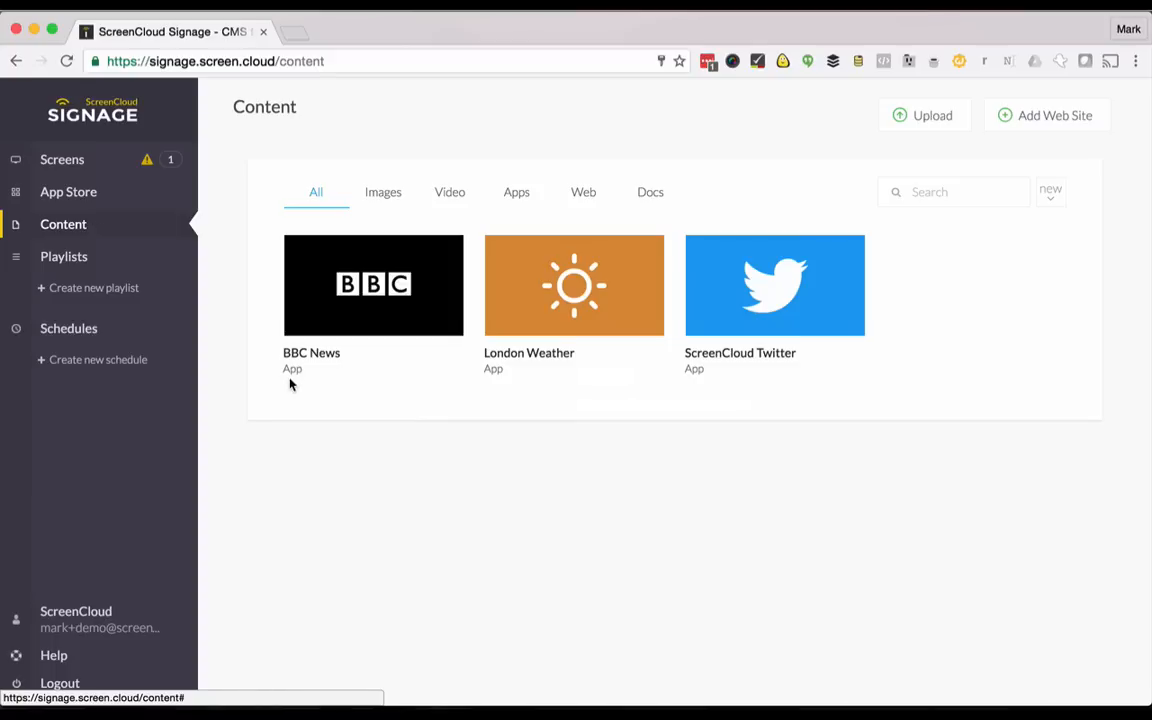
mouse_move(735, 300)
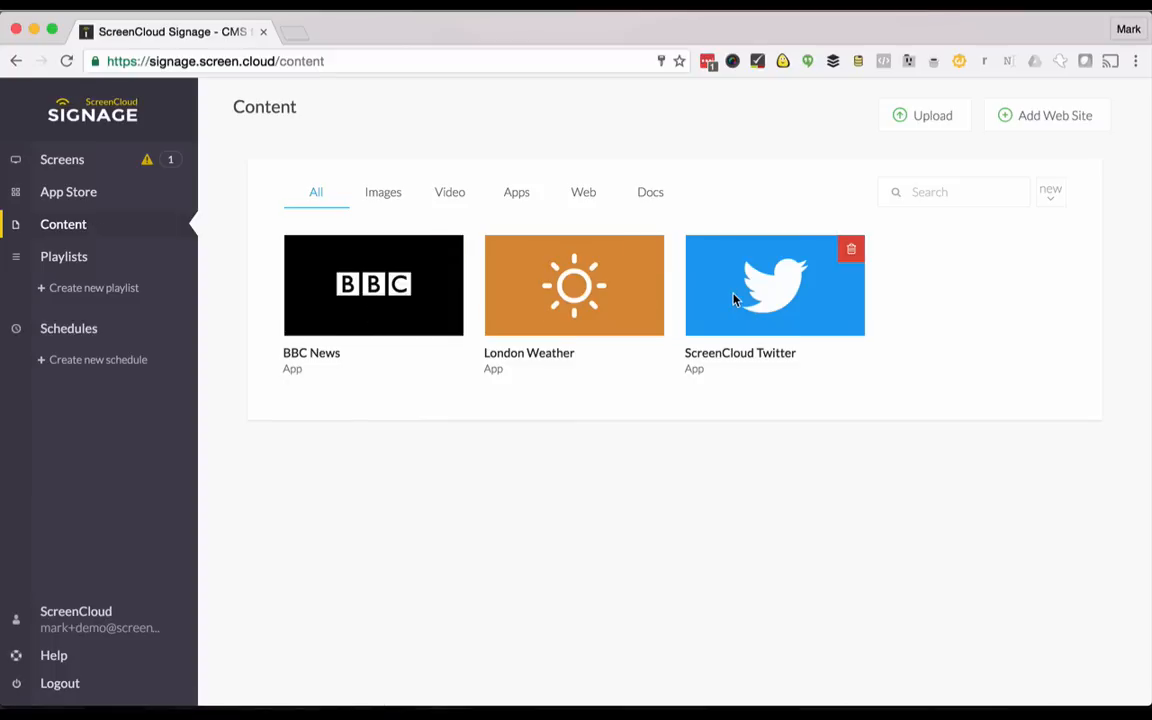
mouse_move(924, 115)
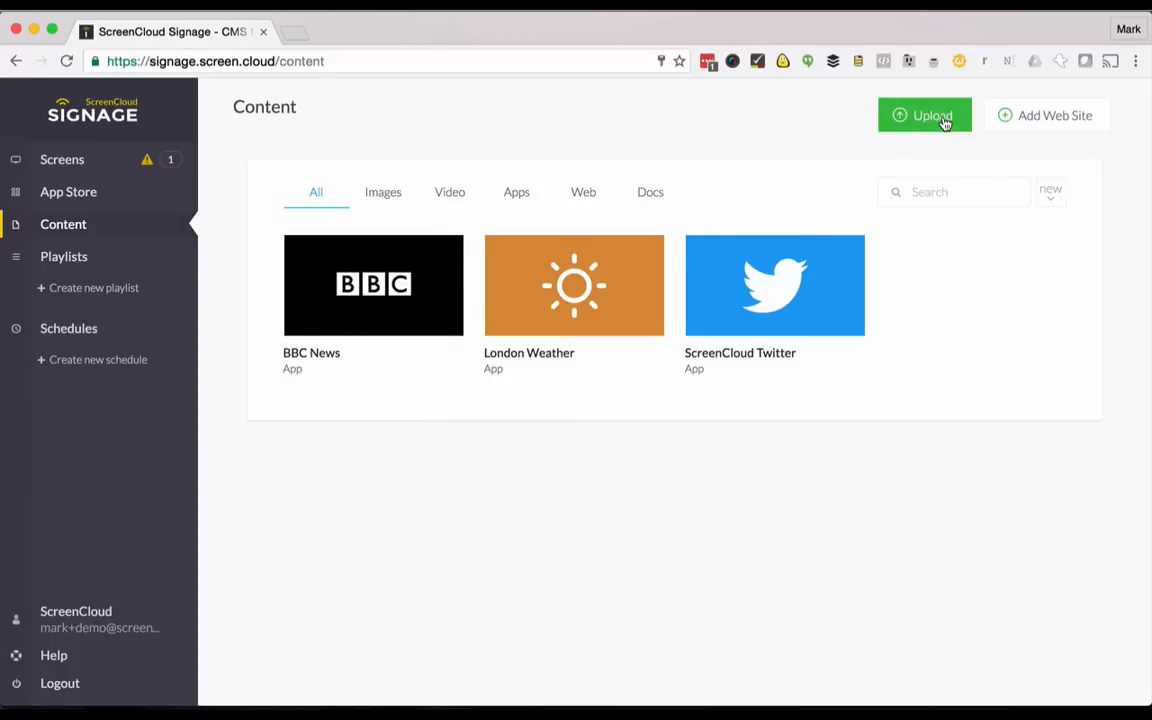
left_click(923, 115)
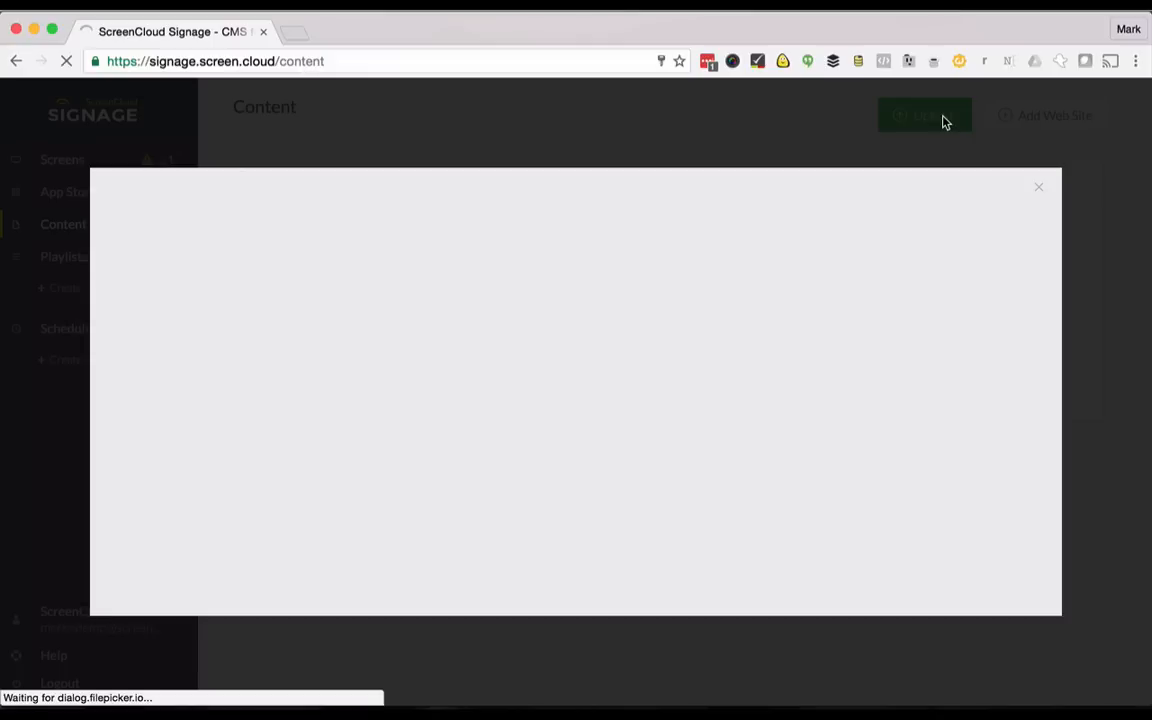
left_click(924, 115)
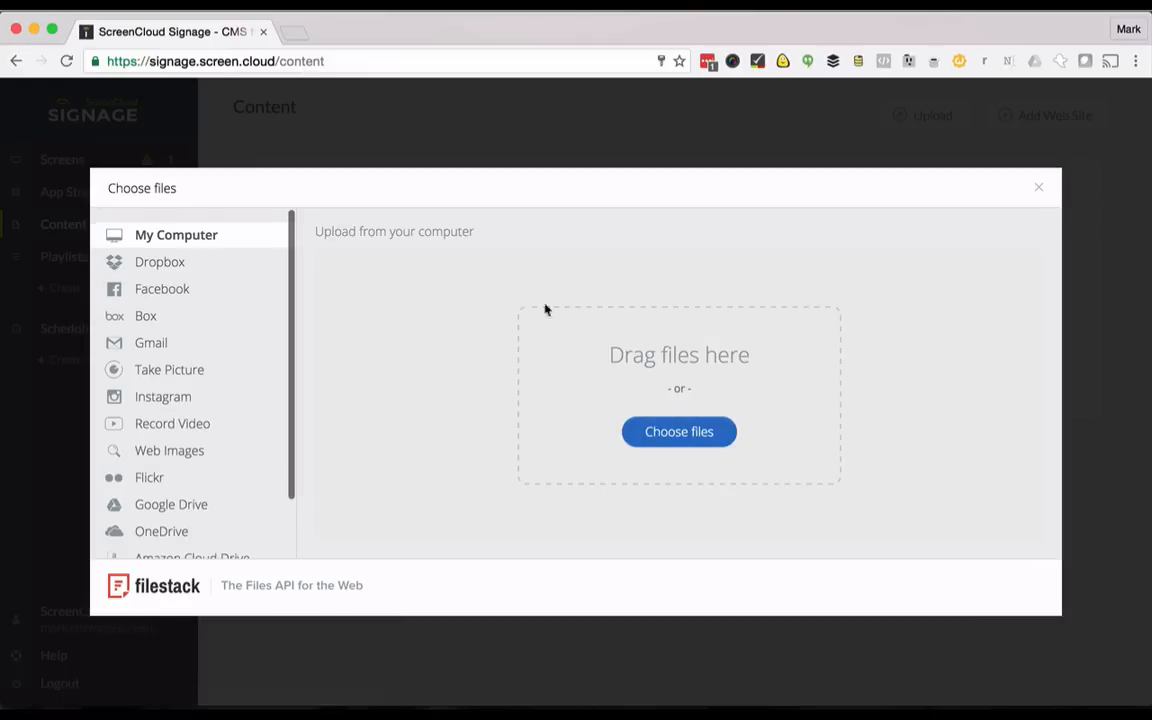
mouse_move(282, 303)
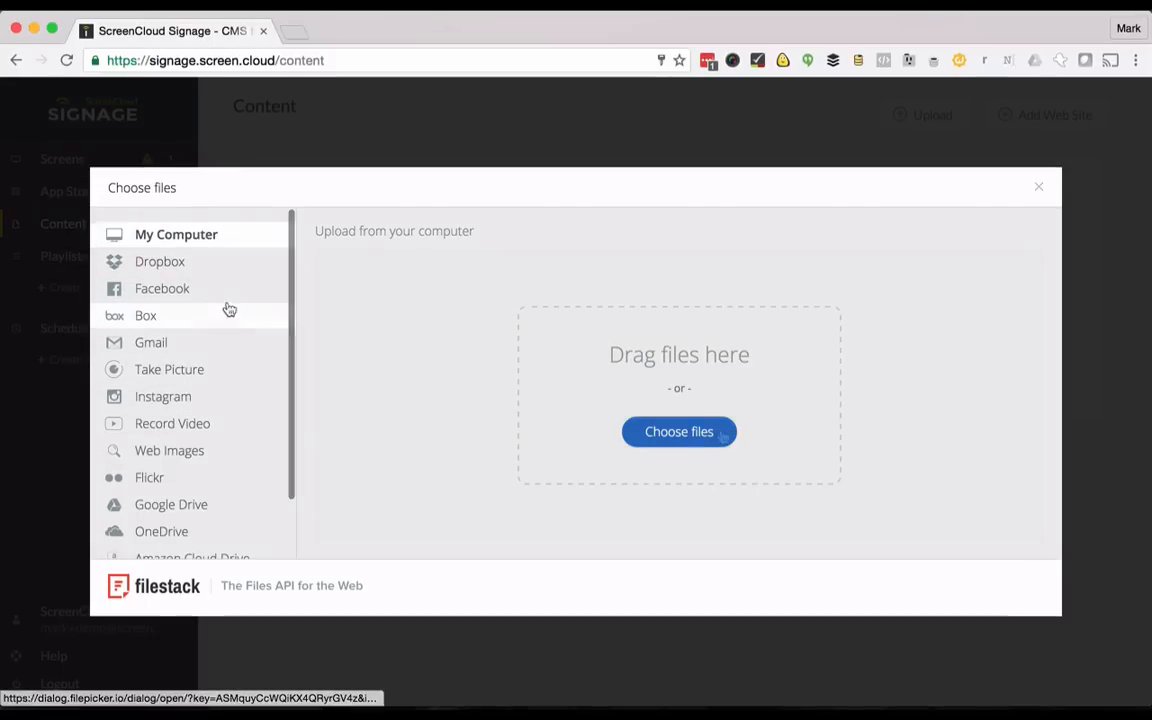
Select estate-agent-screen.jpg through the rest of the Demo folder files and upload them to Content
left_click(679, 431)
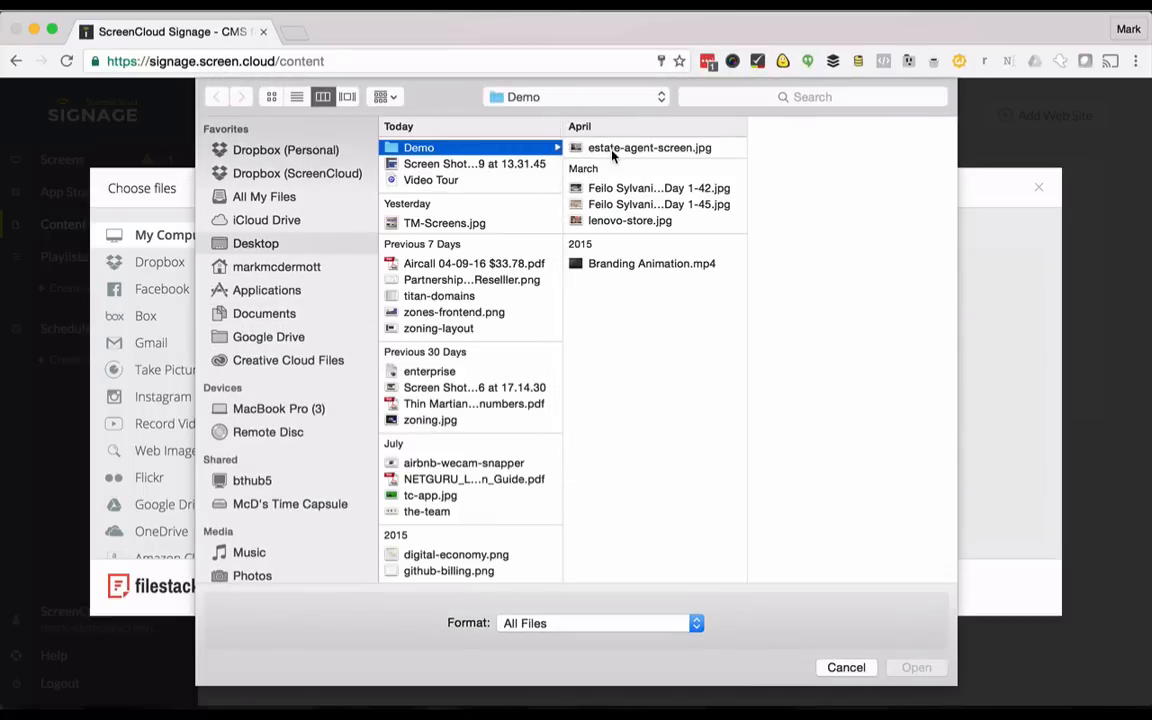
left_click(649, 147)
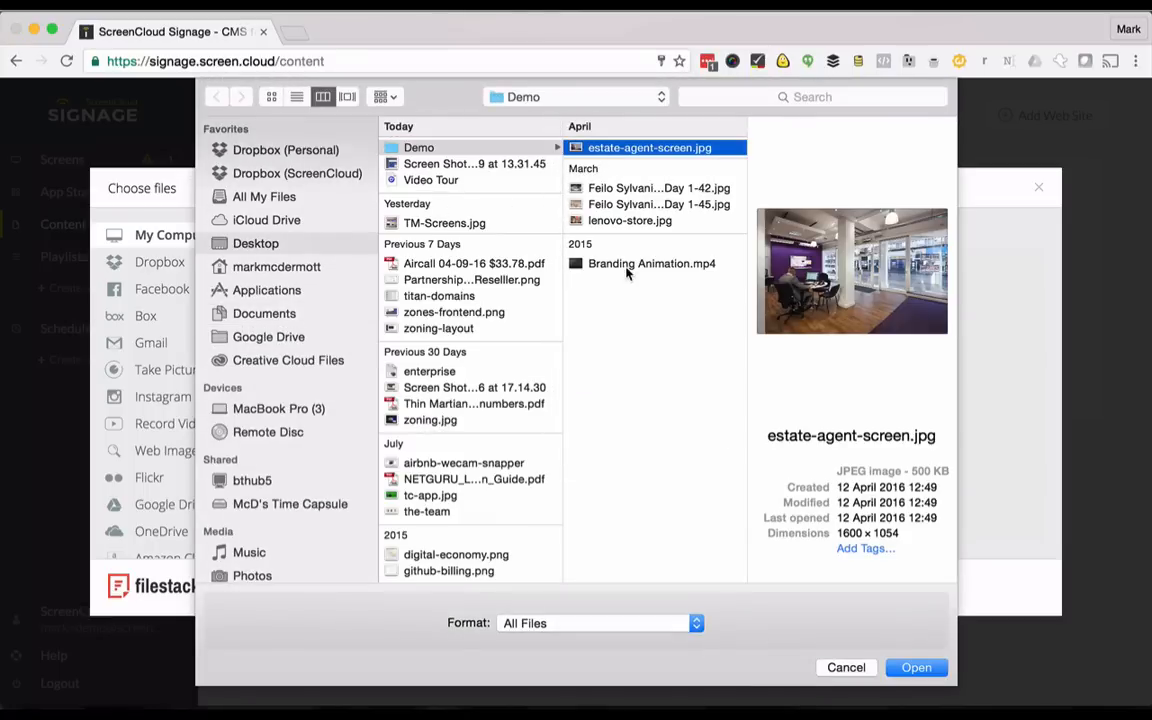
left_click(651, 263)
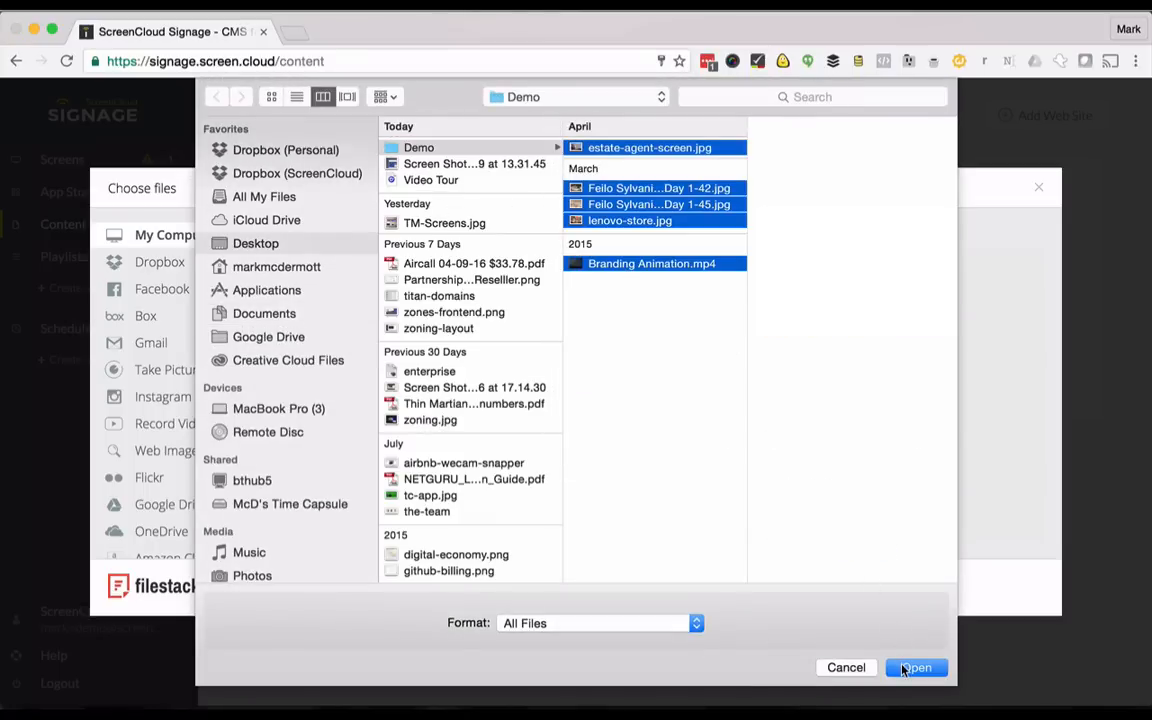
left_click(914, 667)
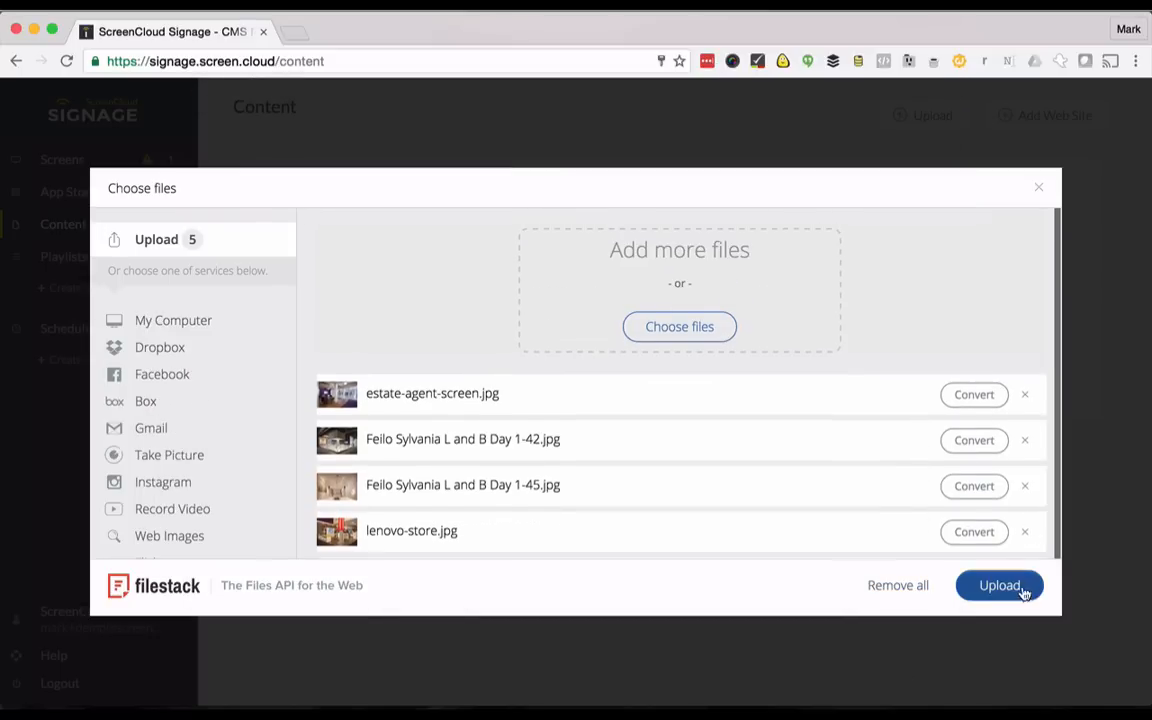
left_click(999, 585)
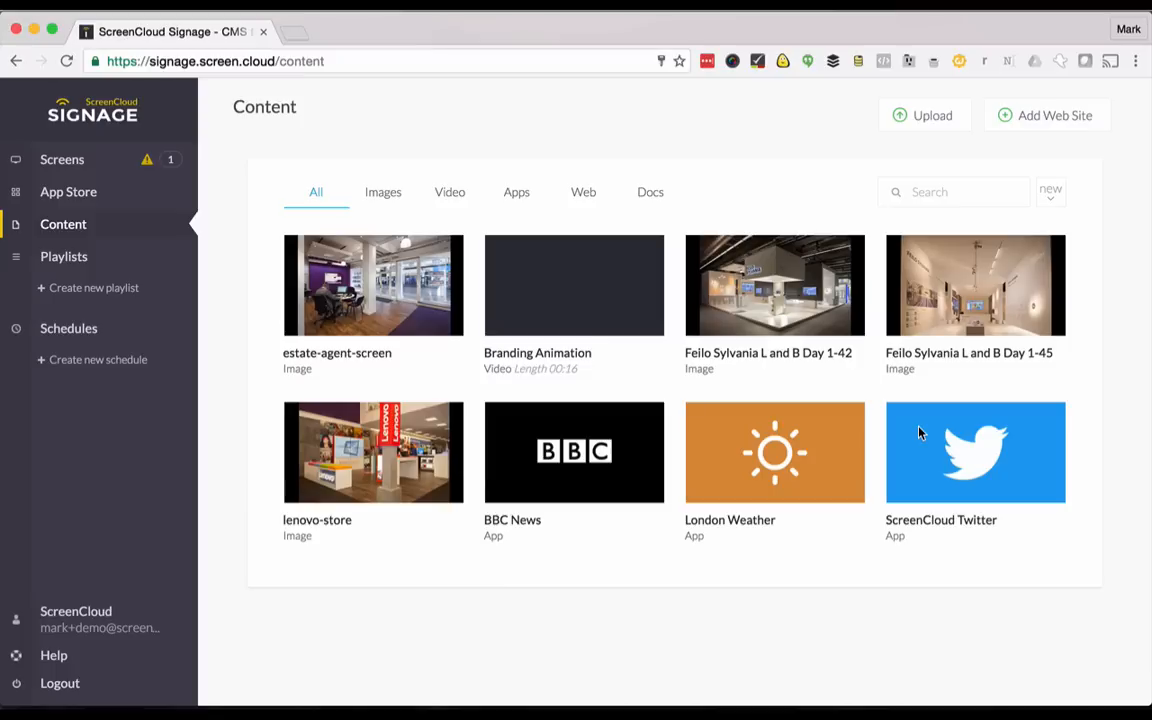
Create a new playlist and name it Demo
left_click(94, 287)
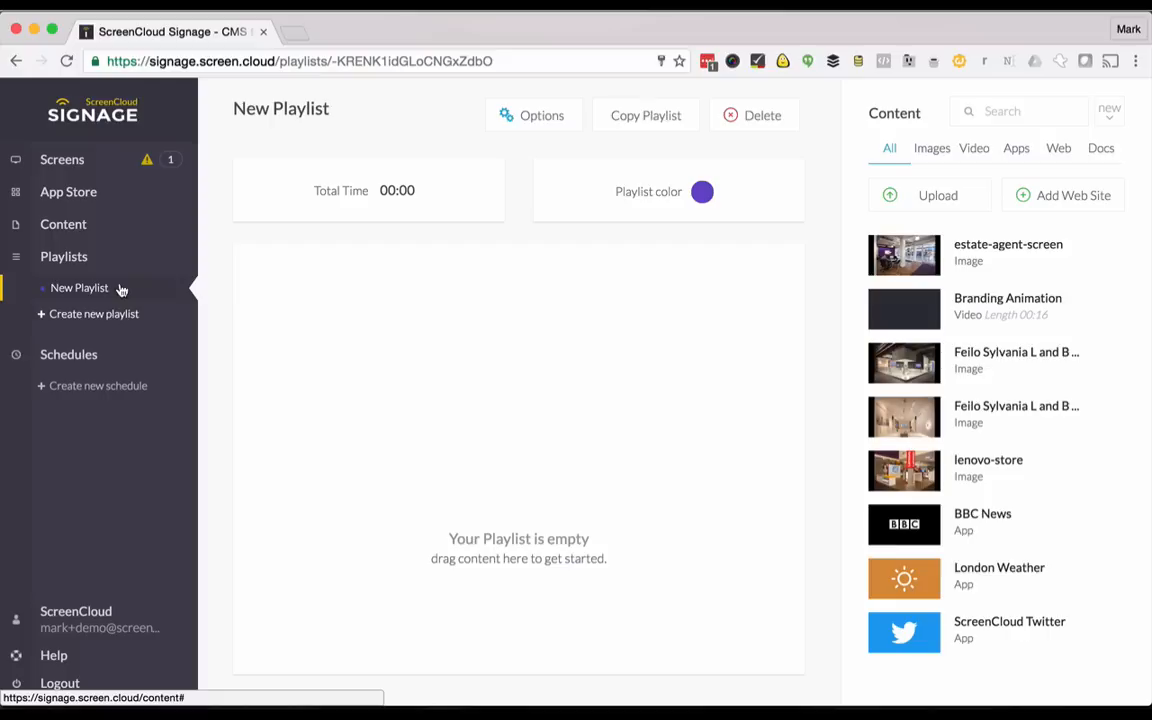
type("D")
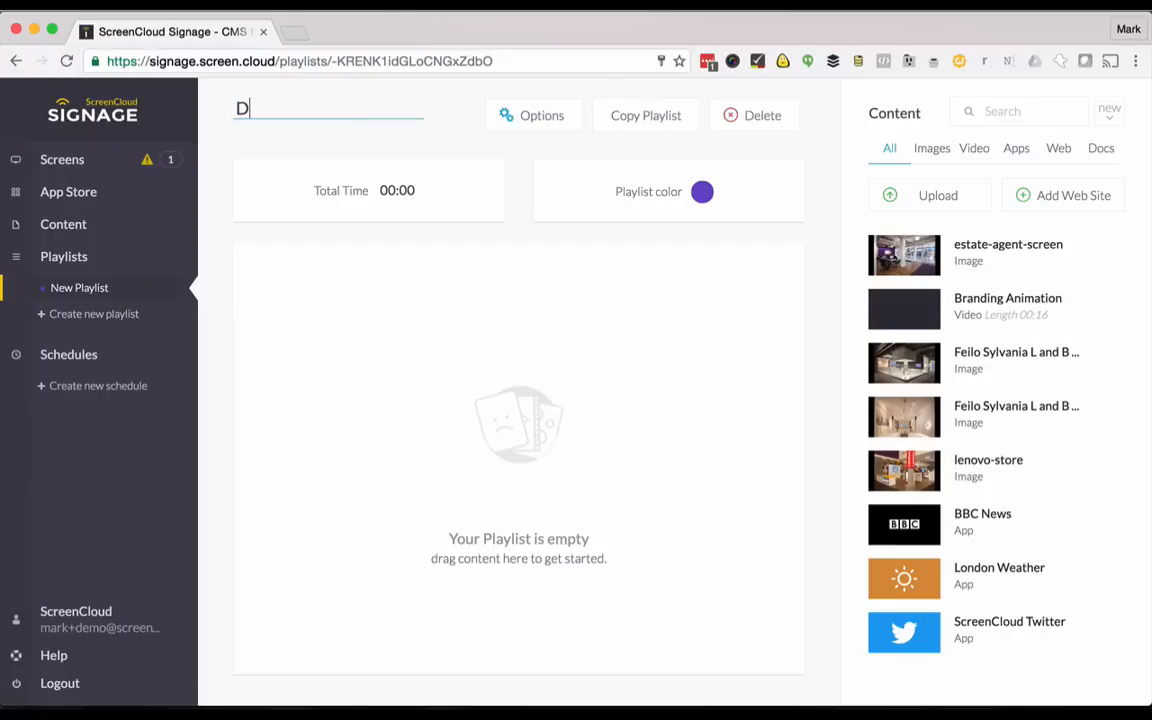
type("emo")
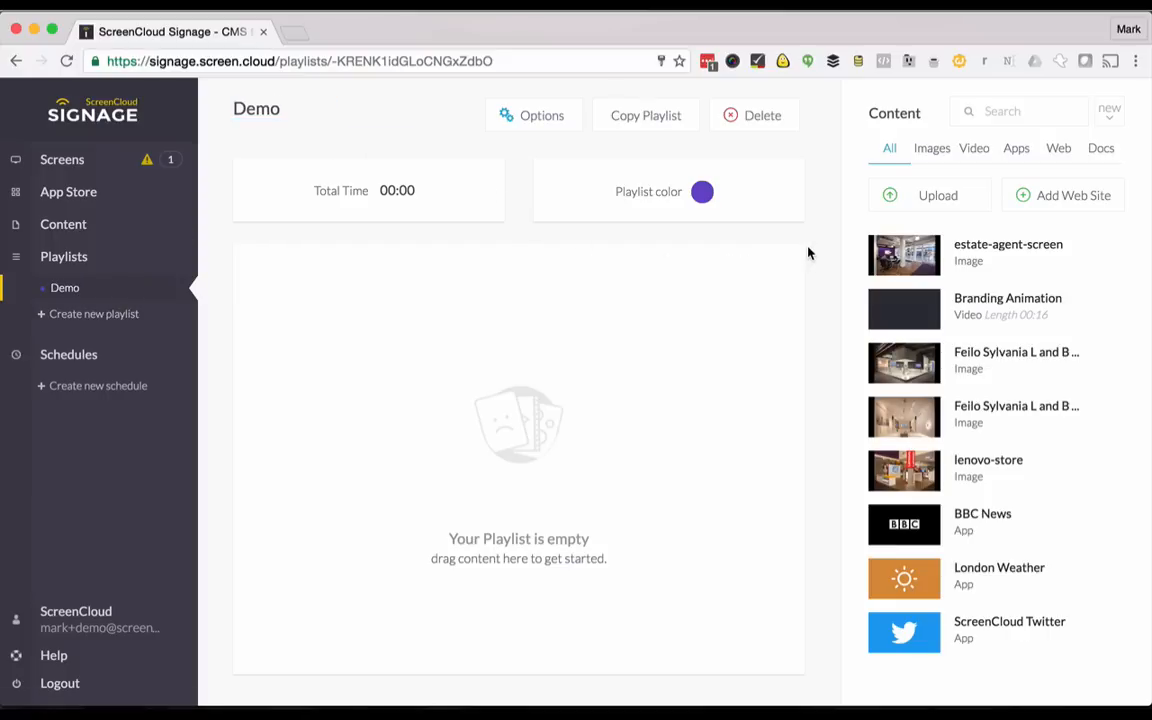
mouse_move(950, 273)
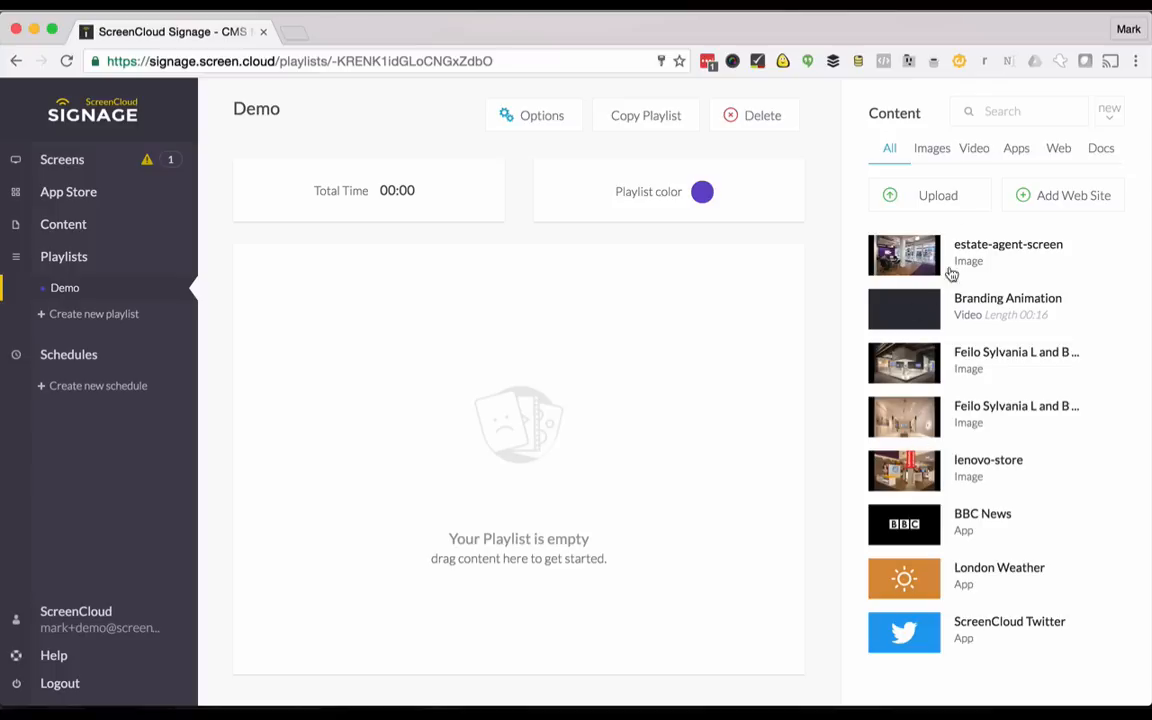
Search the content library for 'leno', then clear the search
left_click(1018, 111)
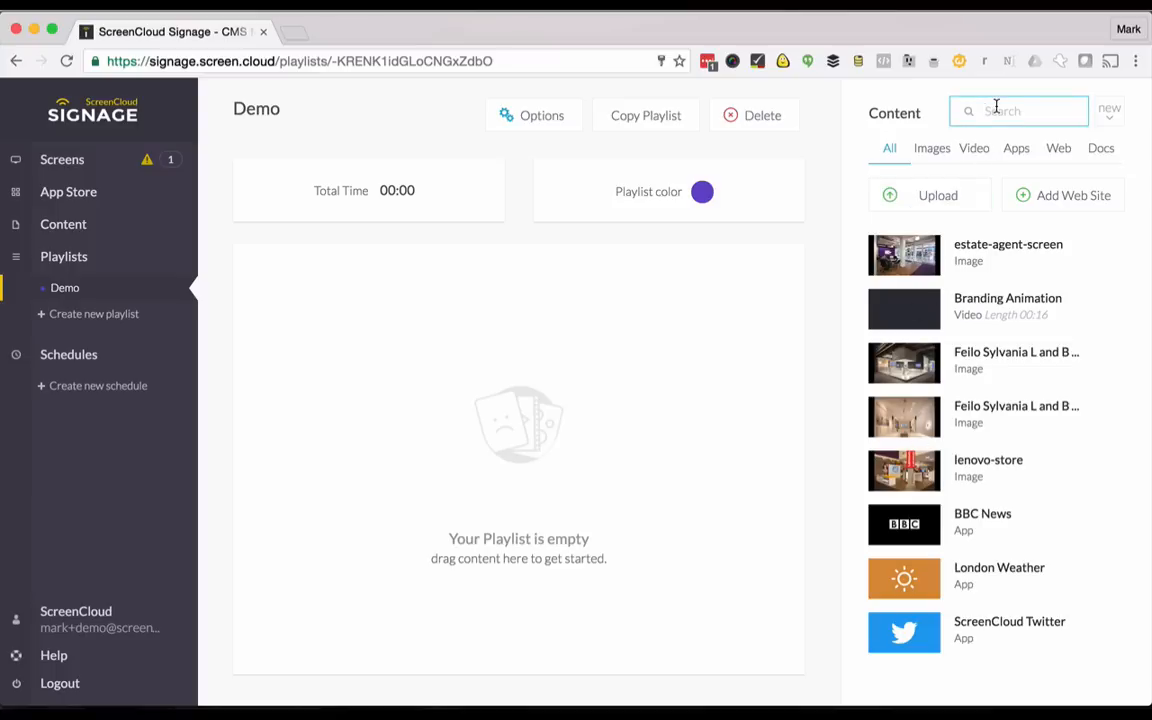
type("leno")
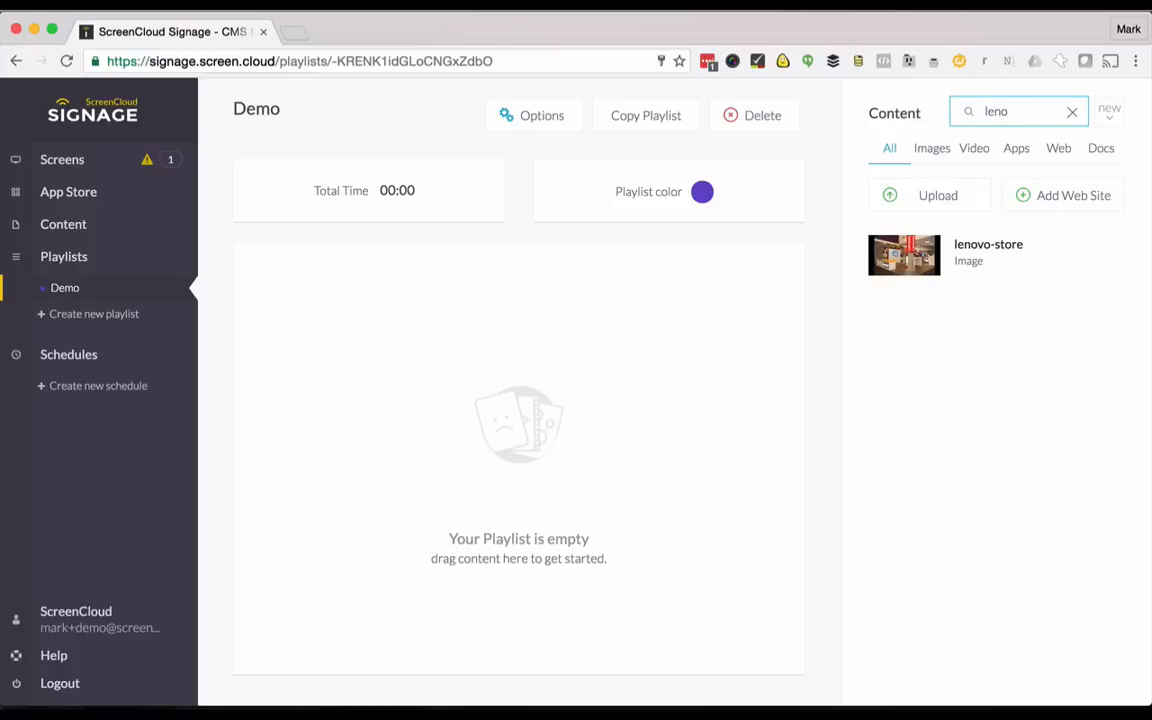
left_click(1071, 111)
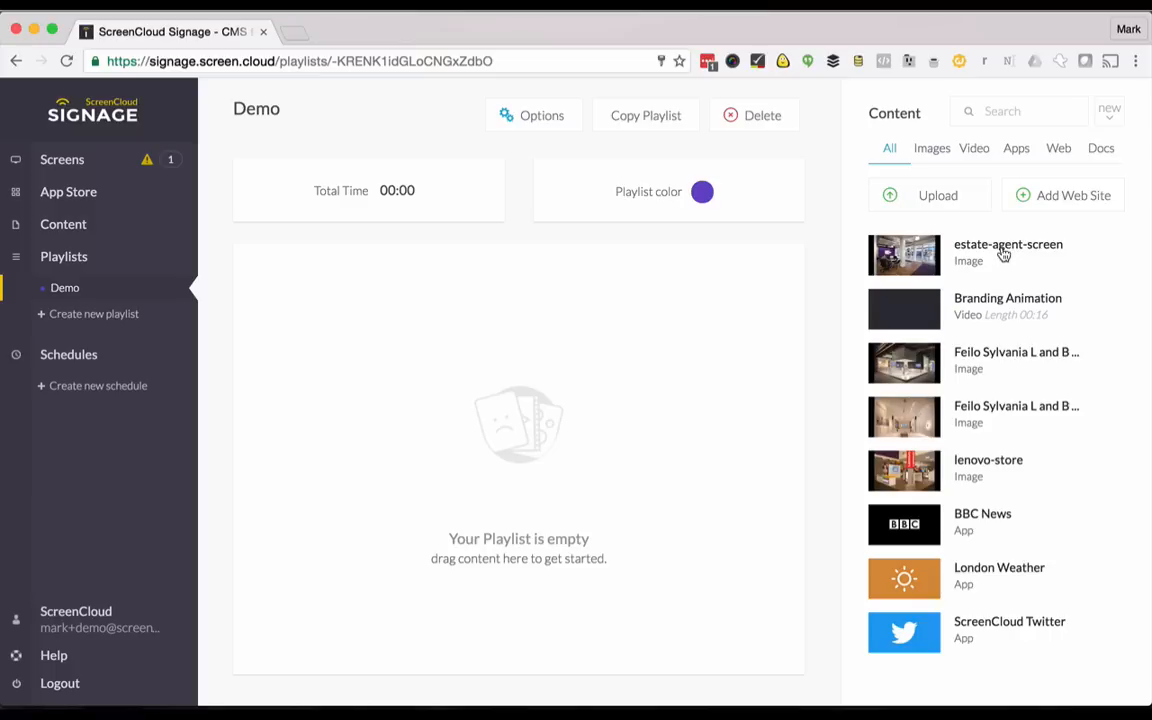
mouse_move(1002, 254)
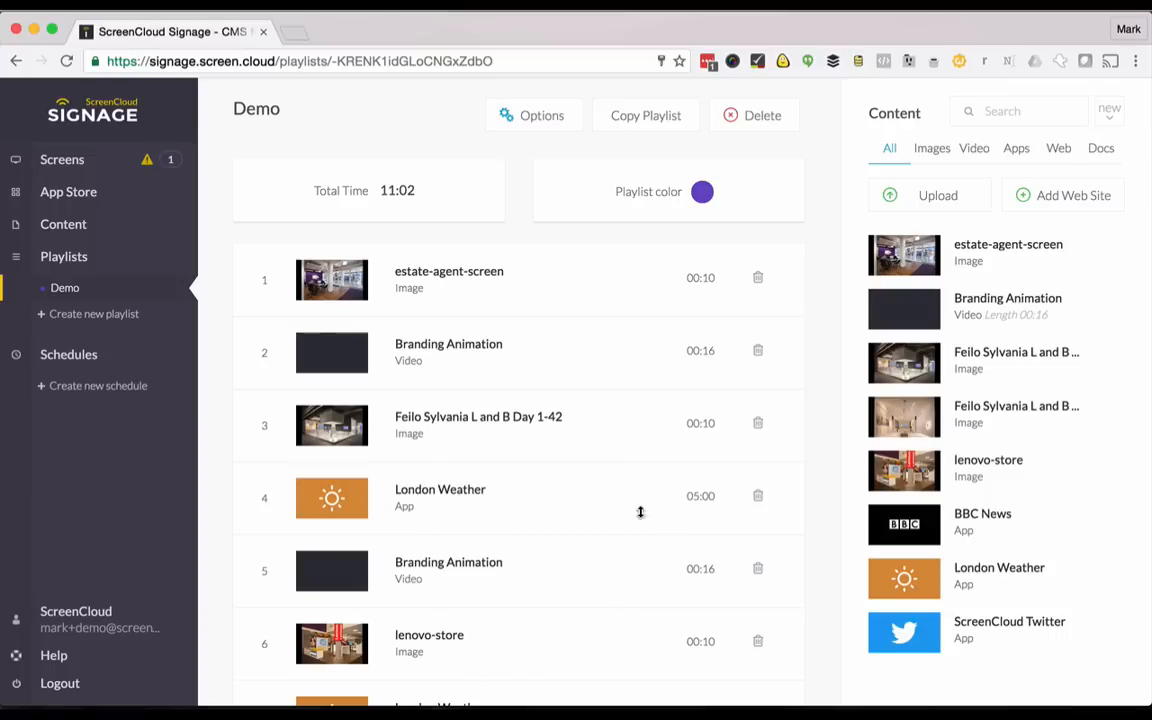
mouse_move(713, 277)
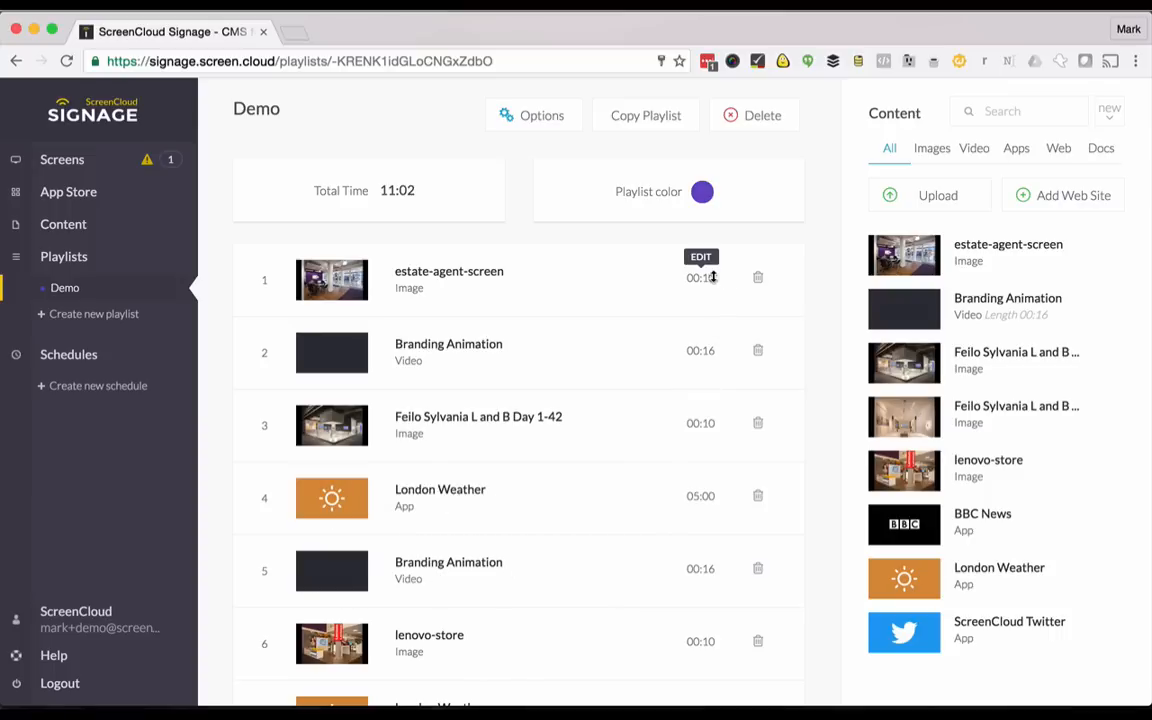
mouse_move(711, 277)
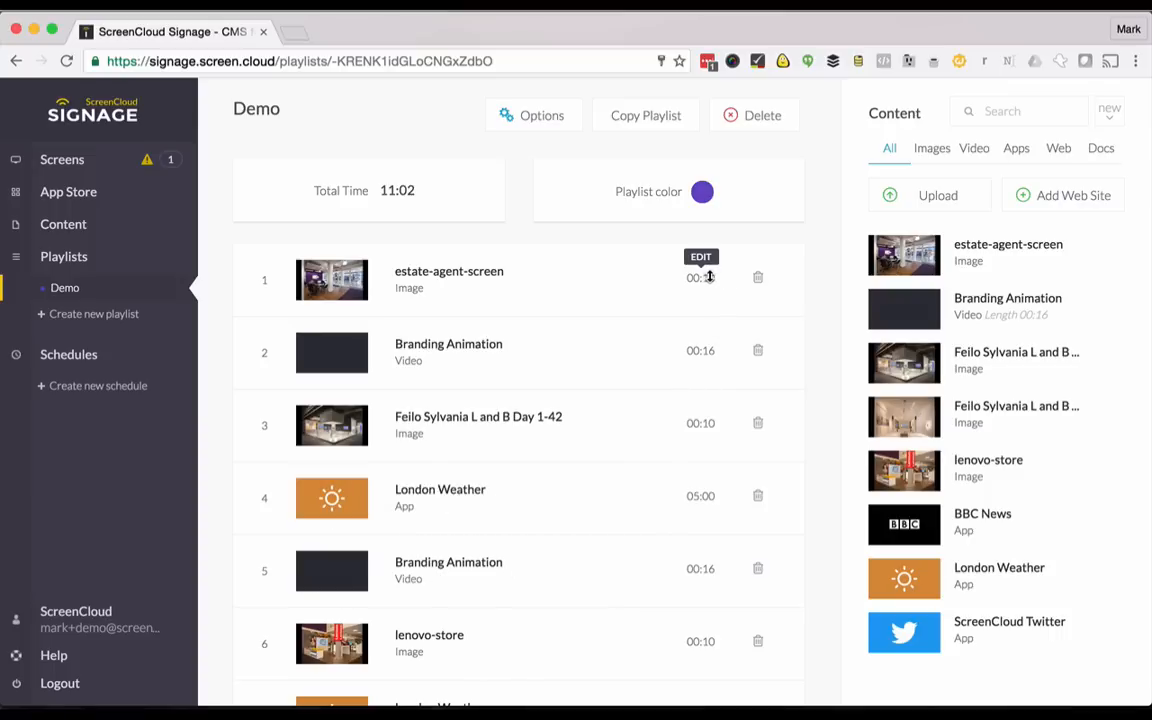
Adjust the display duration seconds for estate-agent-screen in Edit Duration
left_click(701, 256)
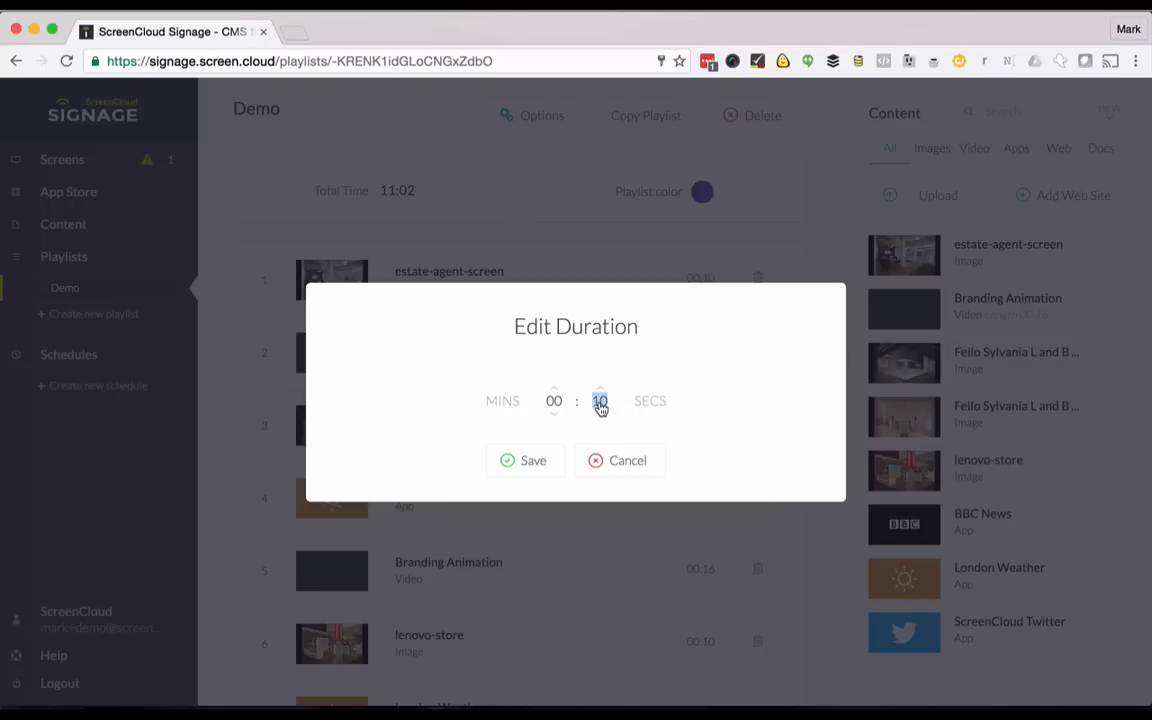
left_click(524, 460)
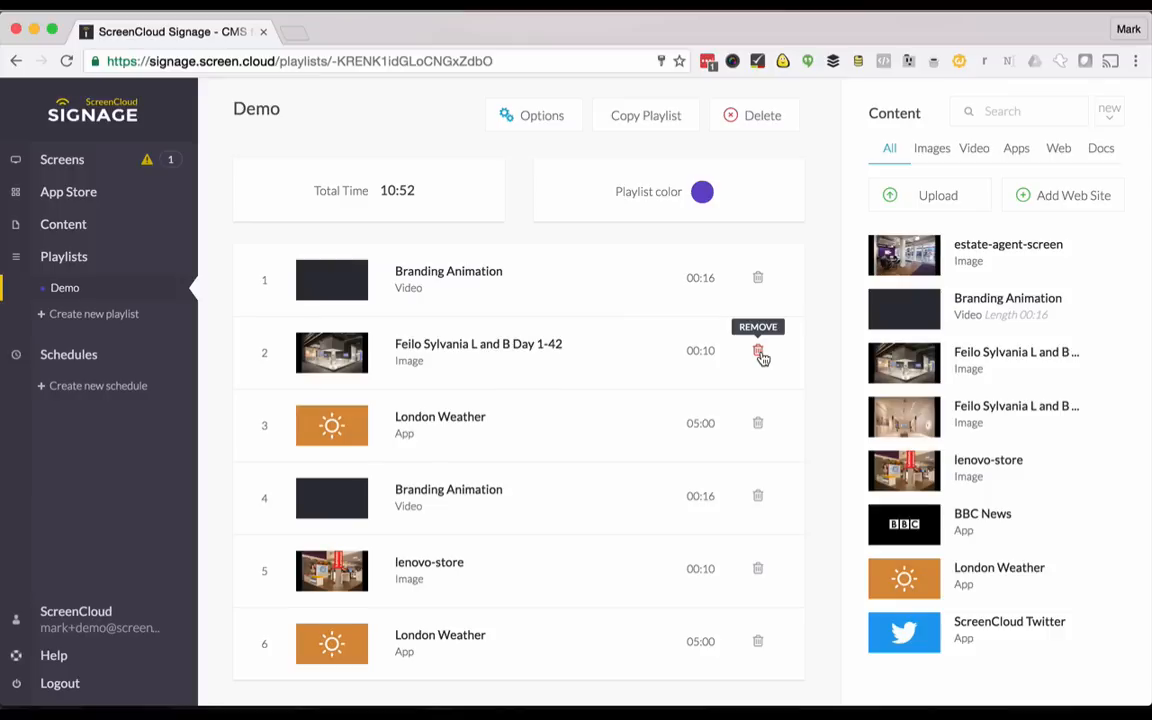
mouse_move(543, 155)
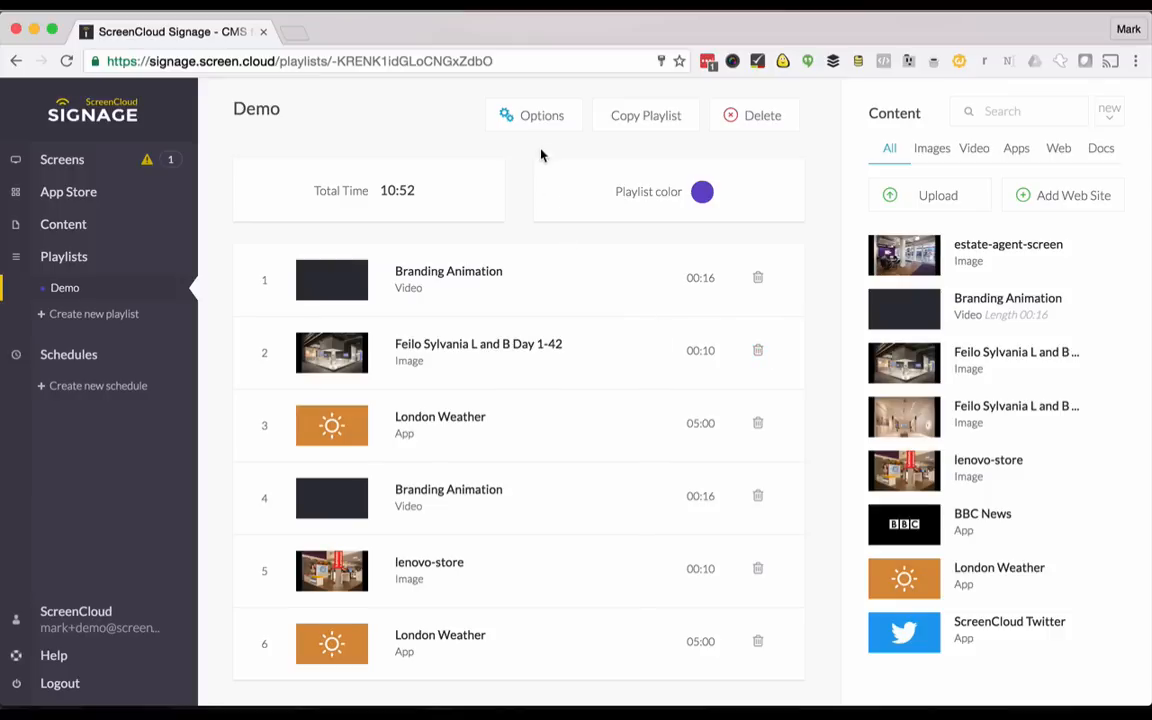
Stretch images, documents and videos to fill the screen, then duplicate the Demo playlist
left_click(533, 115)
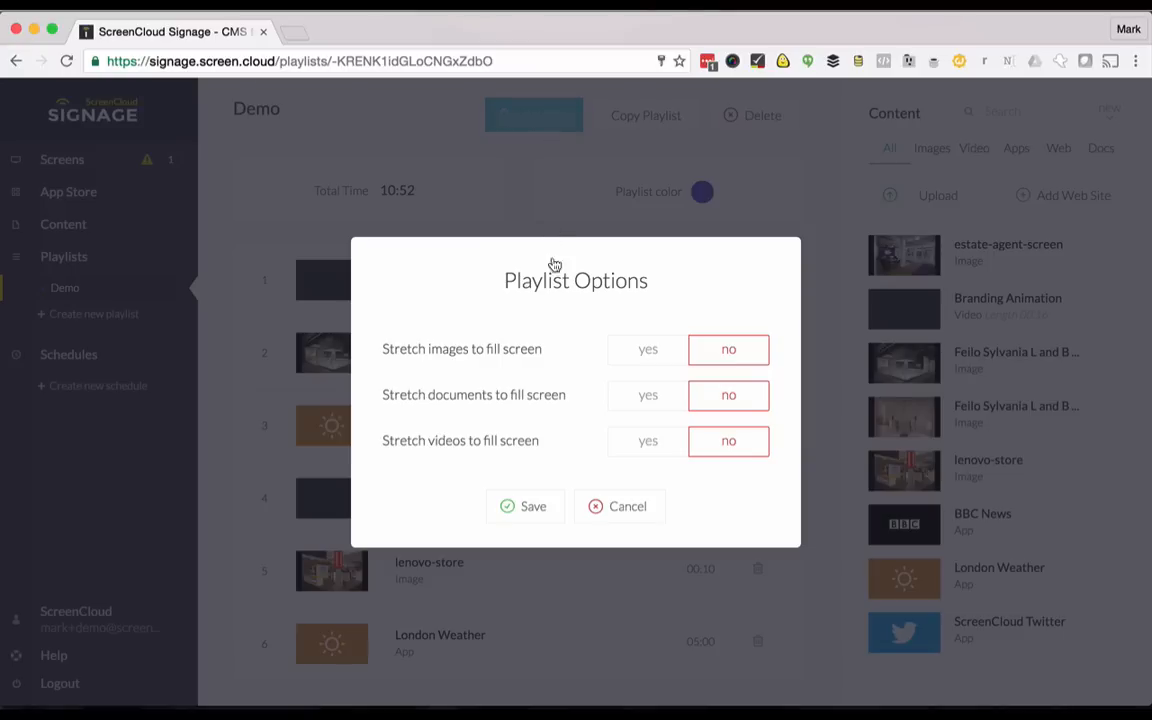
mouse_move(645, 355)
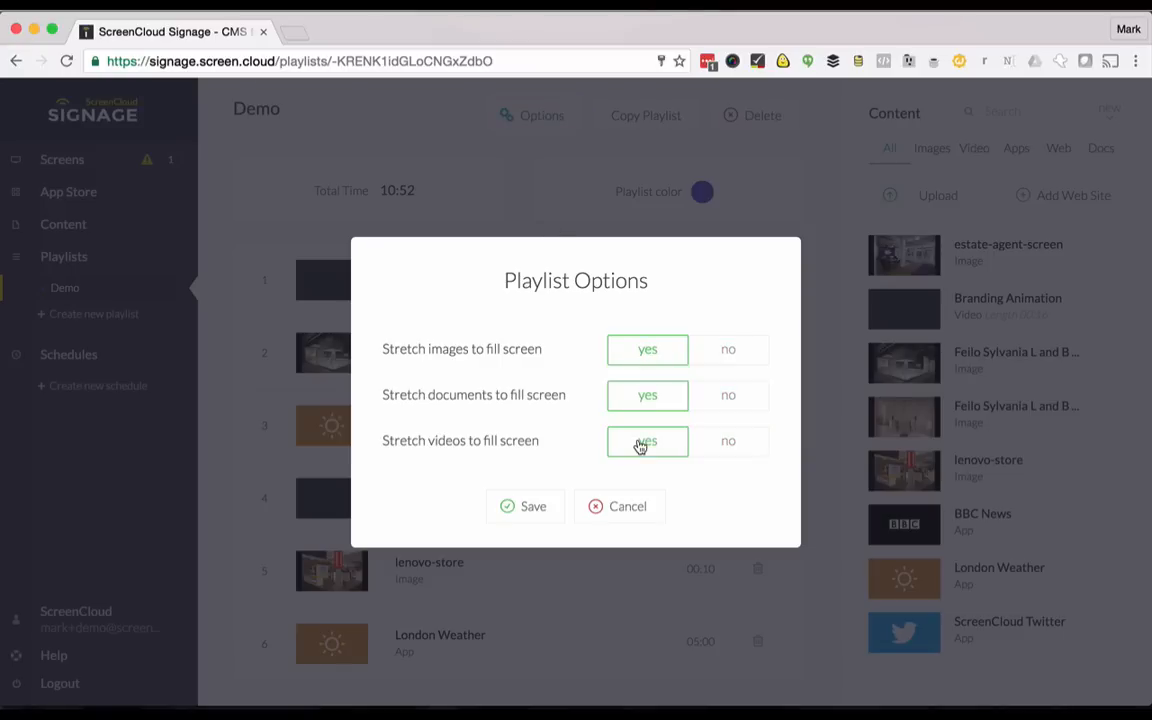
left_click(647, 441)
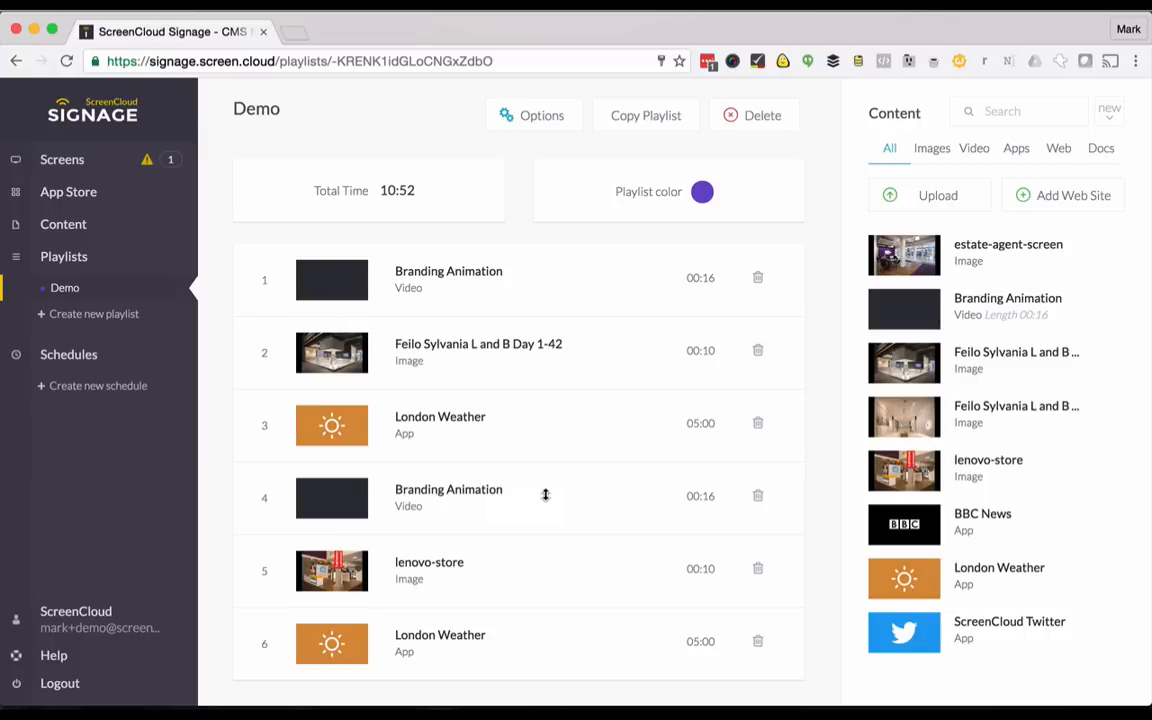
mouse_move(628, 141)
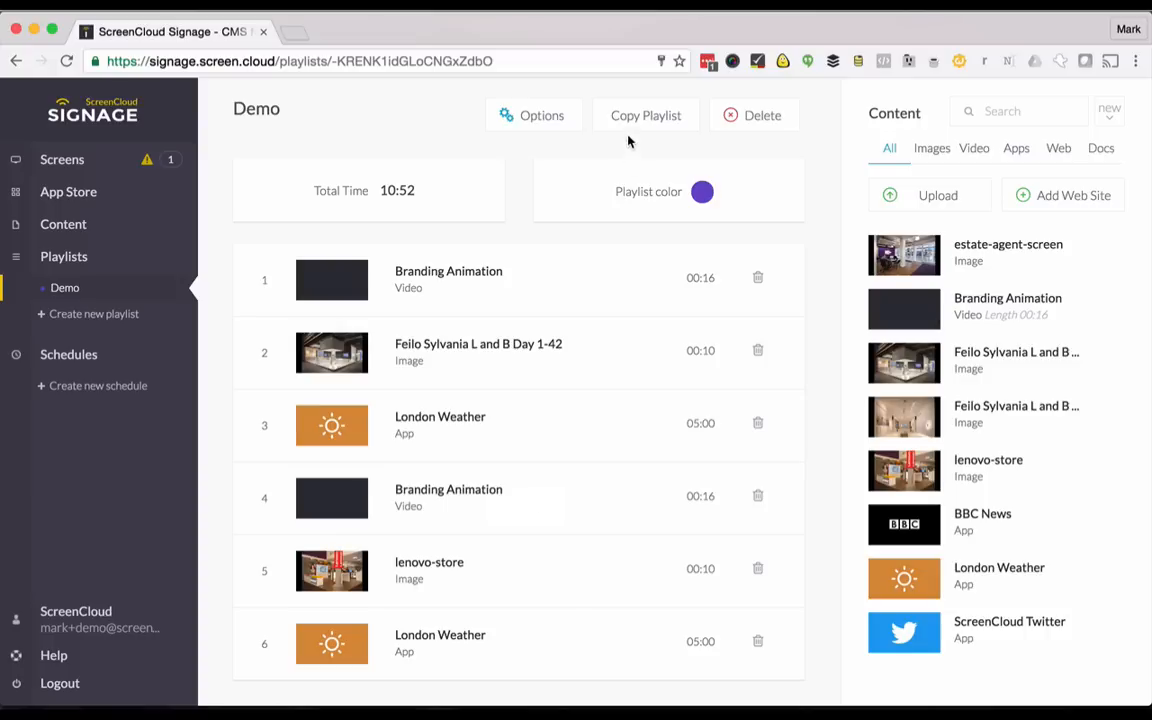
left_click(645, 115)
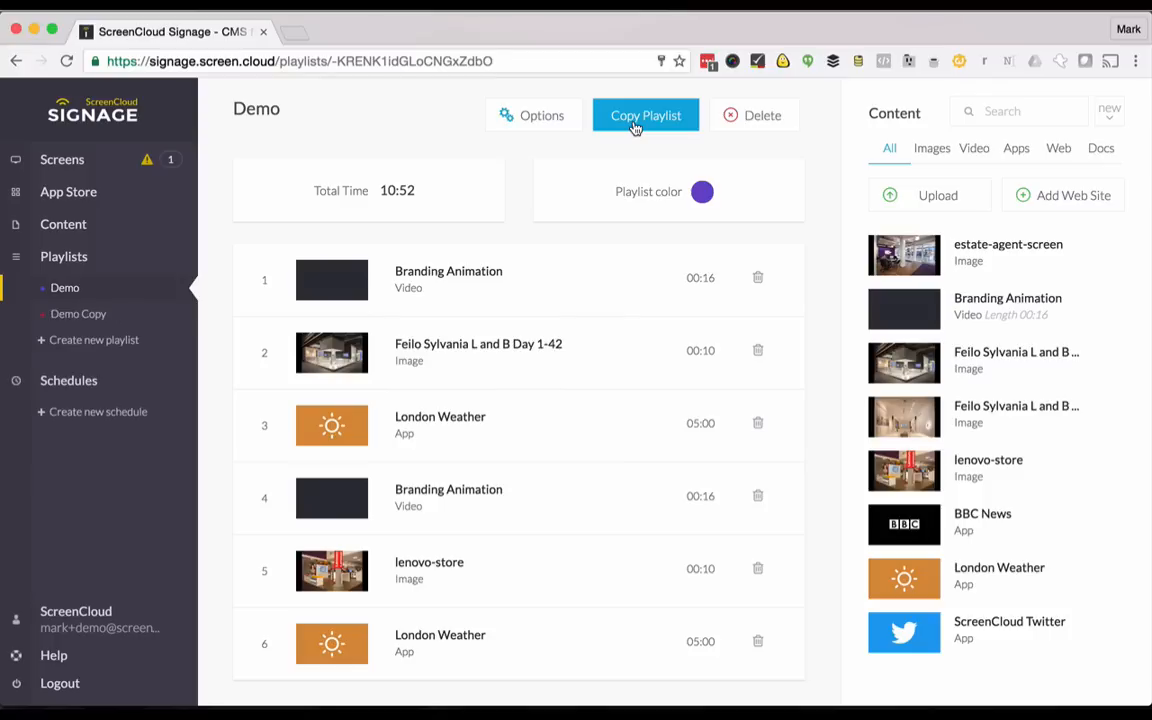
Copy the Demo playlist and create a new weekly schedule named 'Demo'
left_click(645, 115)
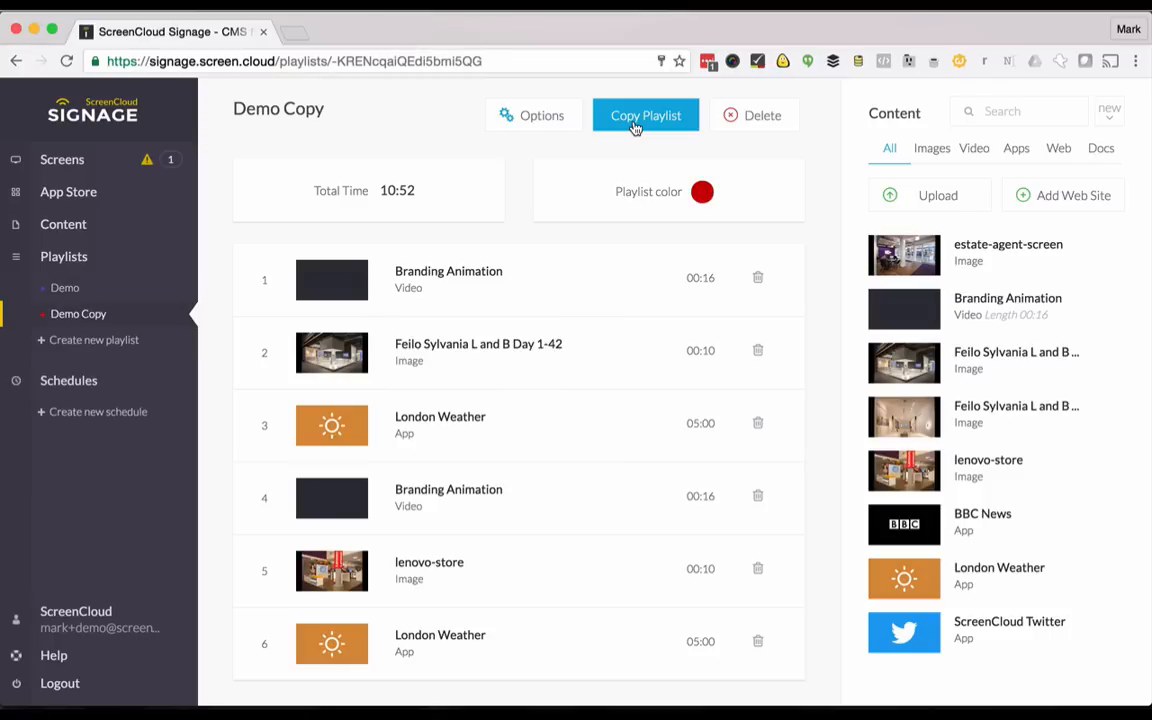
mouse_move(649, 150)
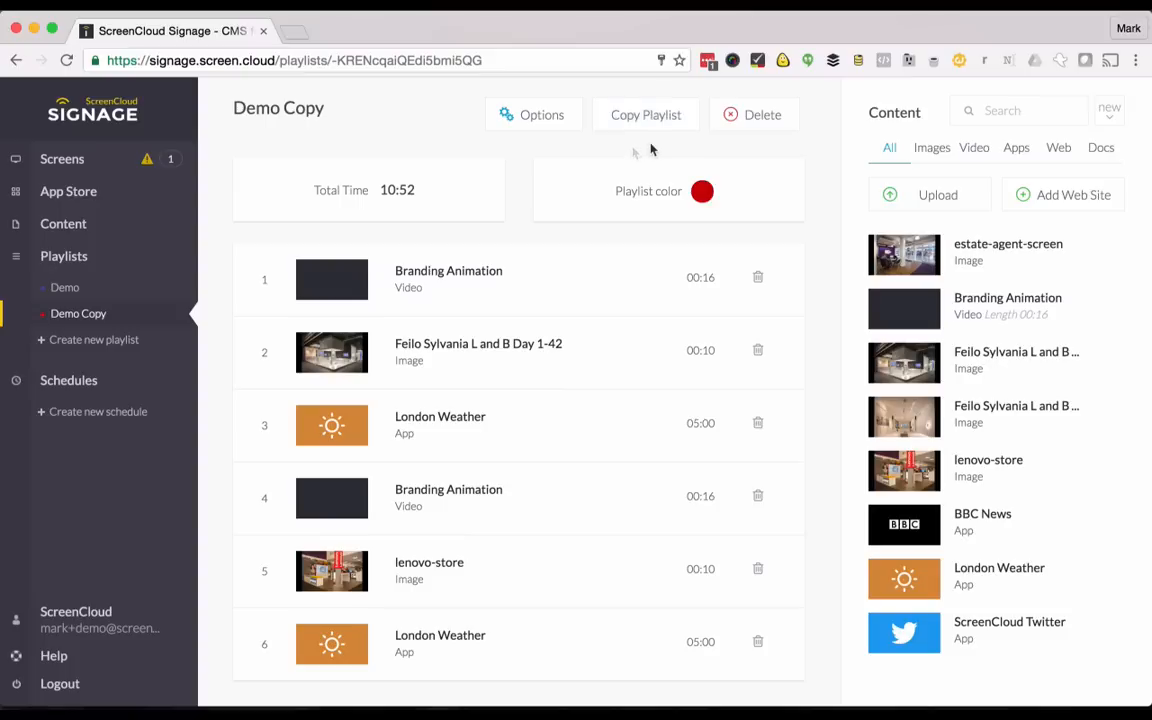
mouse_move(295, 250)
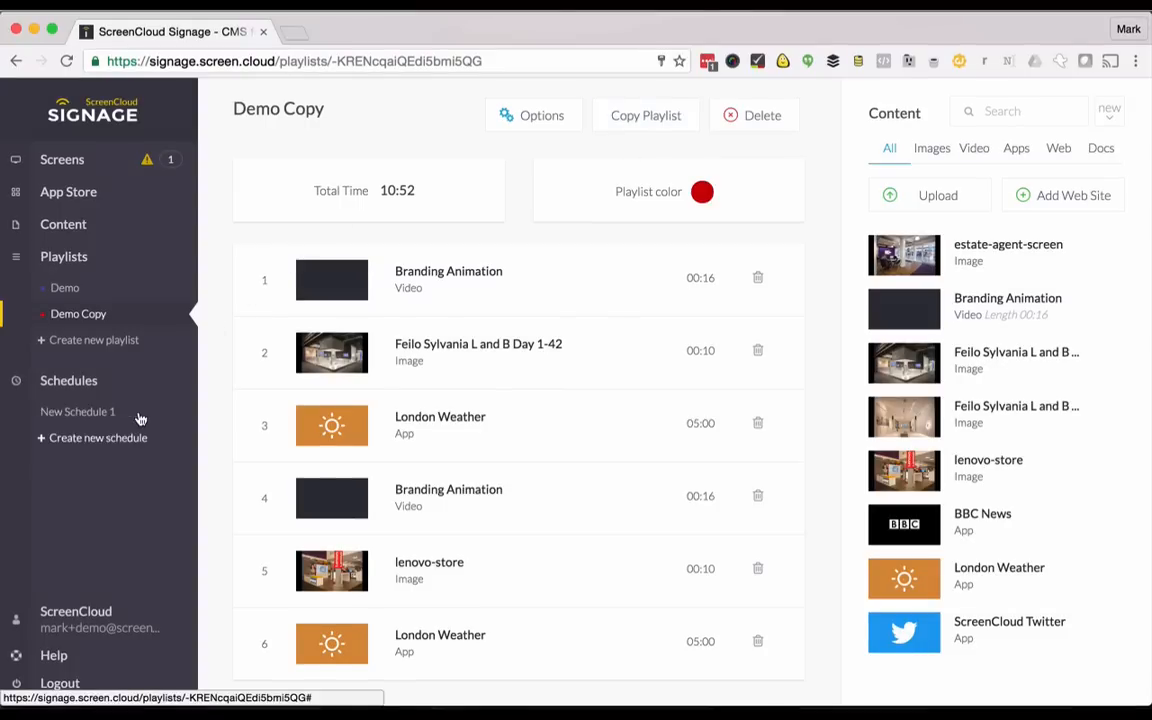
left_click(77, 411)
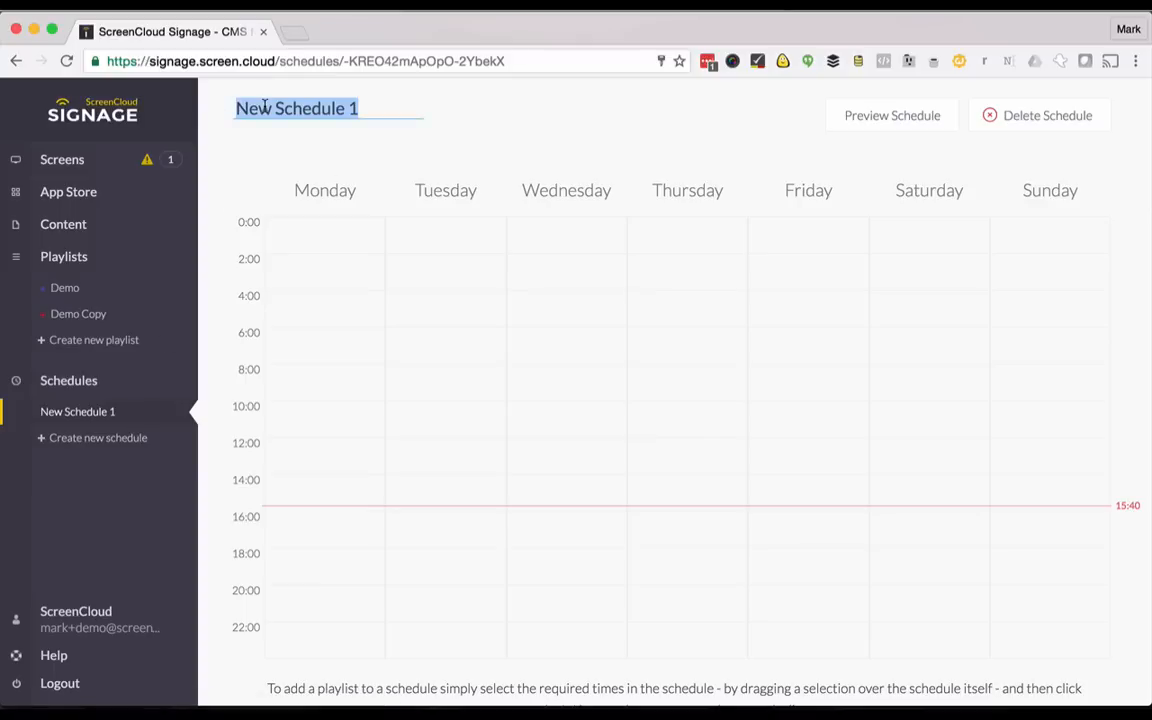
type("Demo")
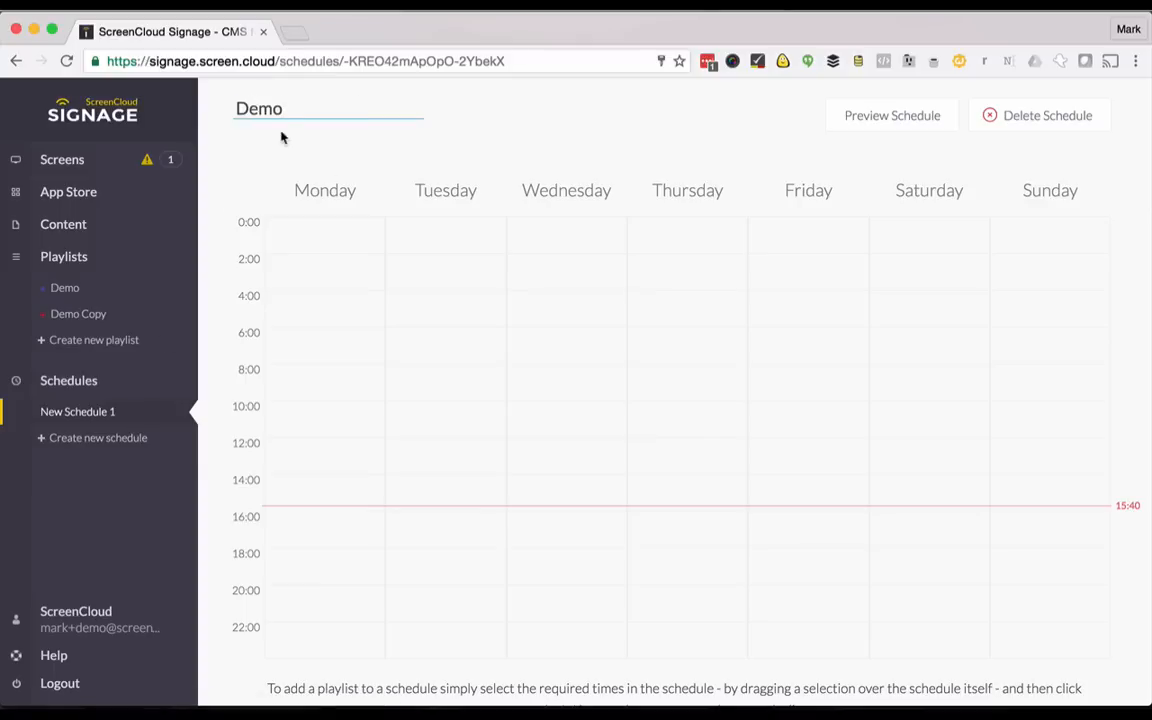
type("Demo")
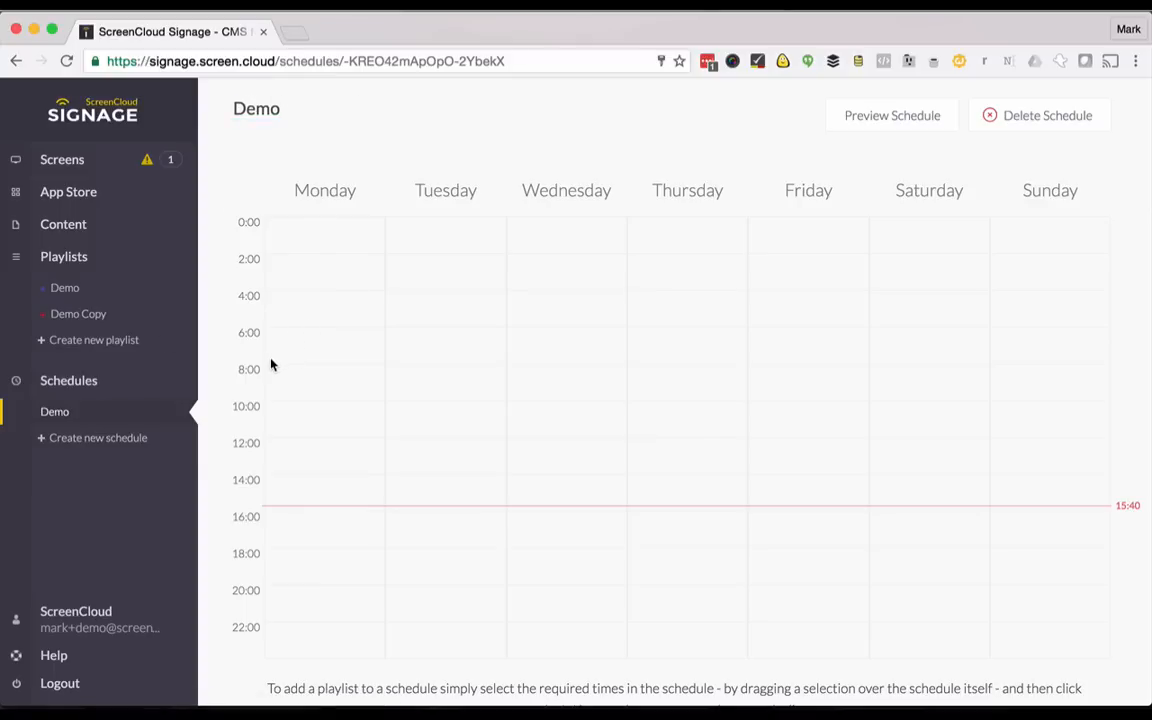
Assign Demo to Monday 8:00–14:00 and drag out further ranges in the schedule grid
left_click_drag(324, 368, 324, 403)
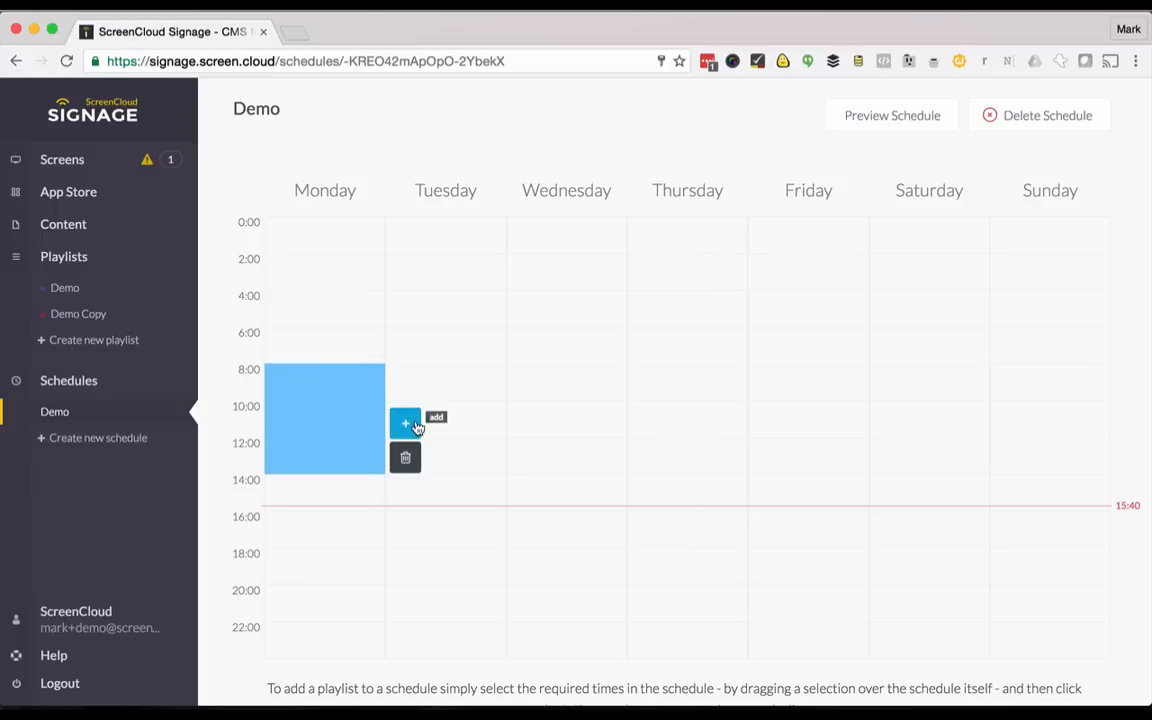
left_click(405, 423)
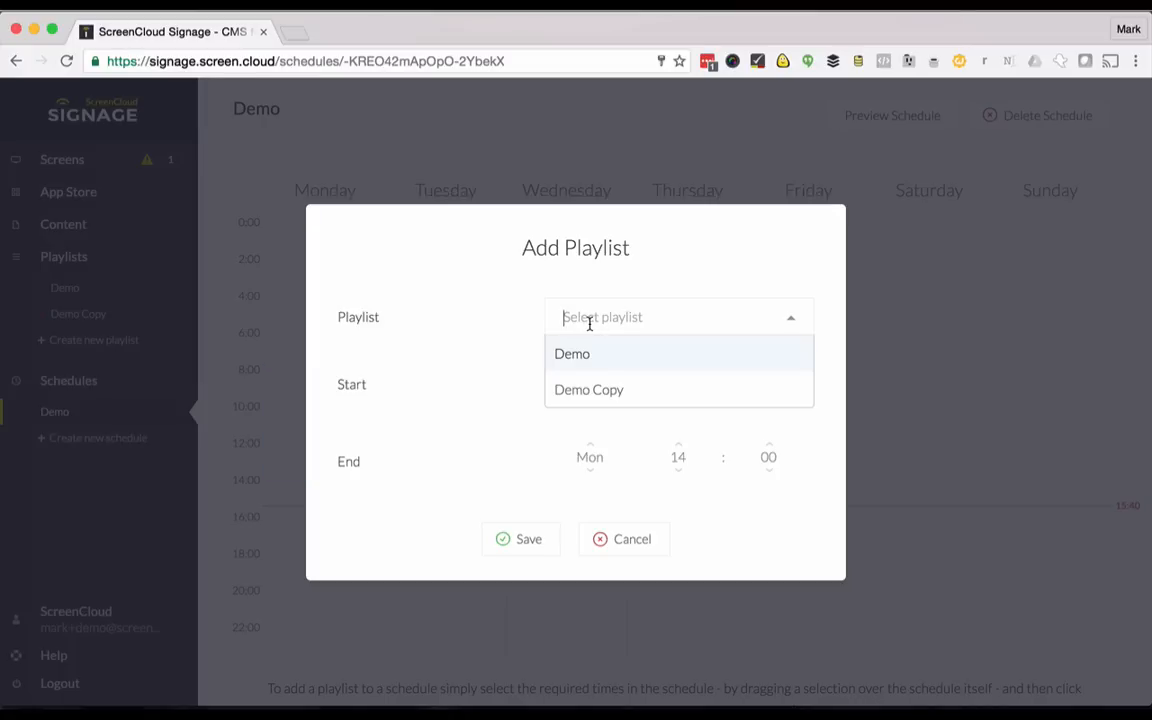
left_click(572, 353)
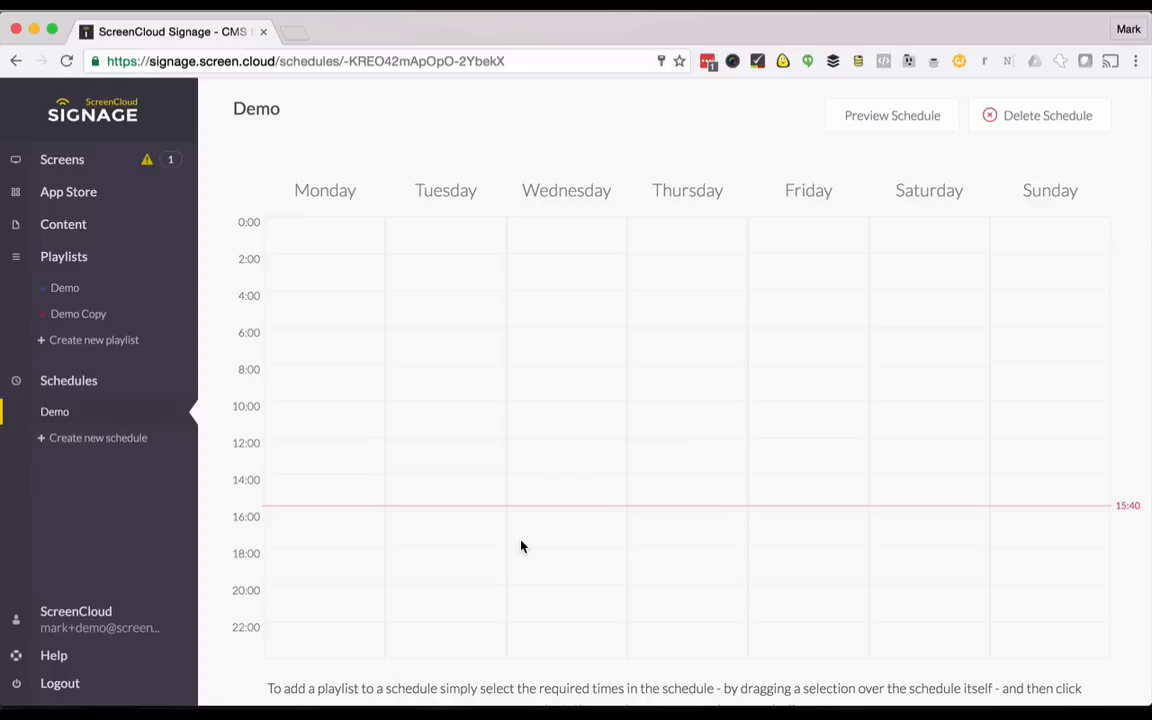
left_click_drag(324, 376, 324, 480)
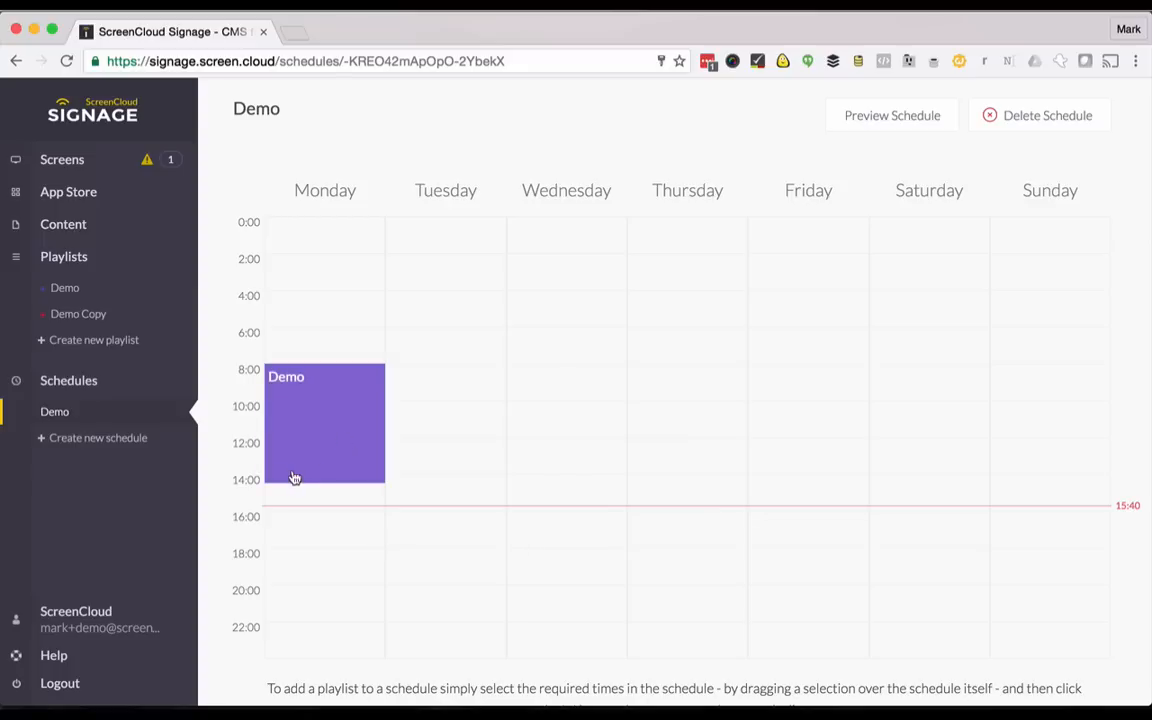
left_click_drag(295, 478, 303, 503)
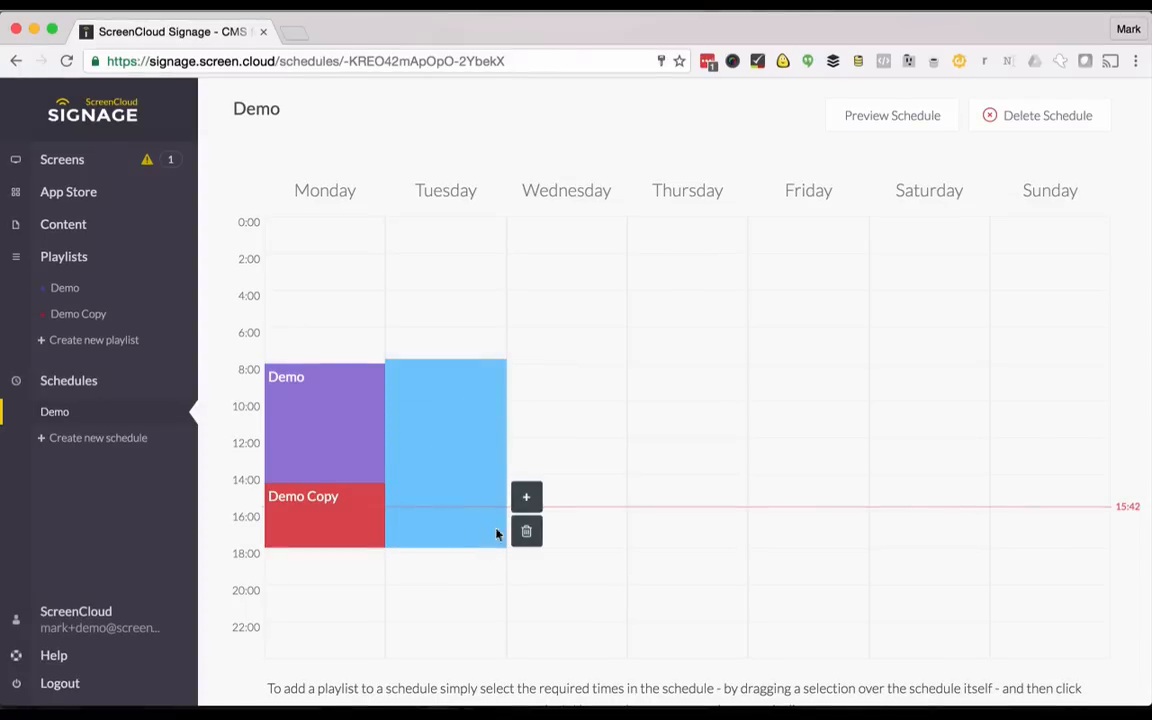
Add the Demo playlist to Tuesday and Wednesday, 08:00–18:00
left_click(527, 496)
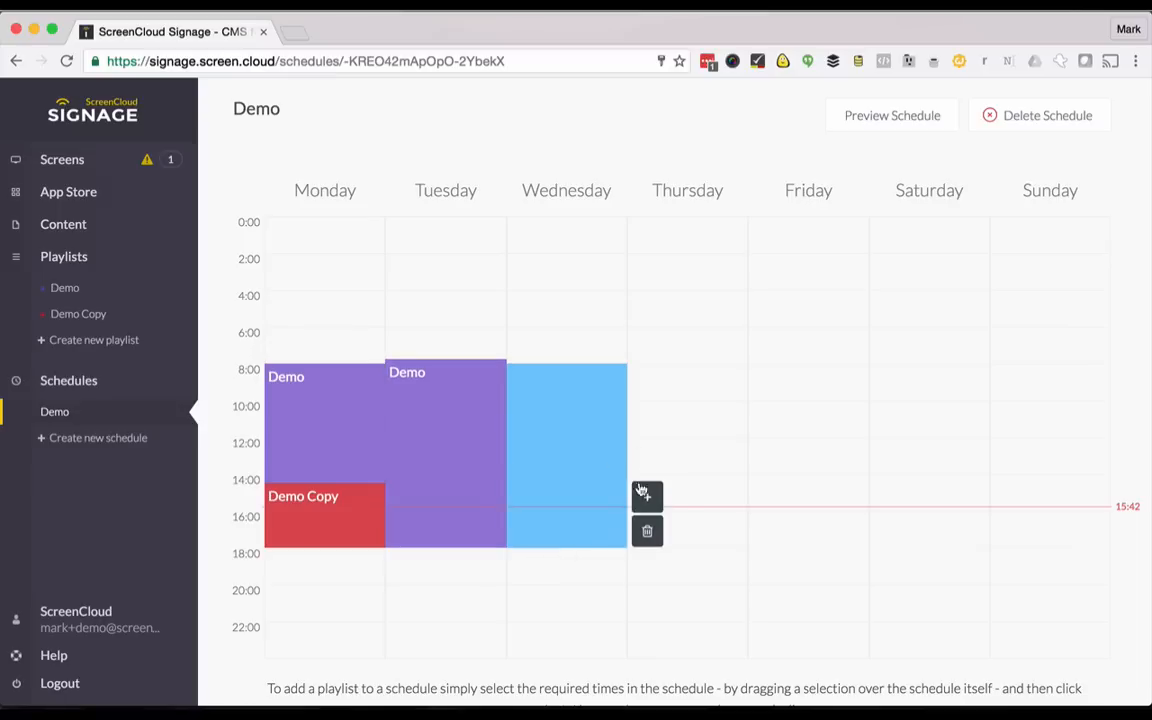
left_click(646, 493)
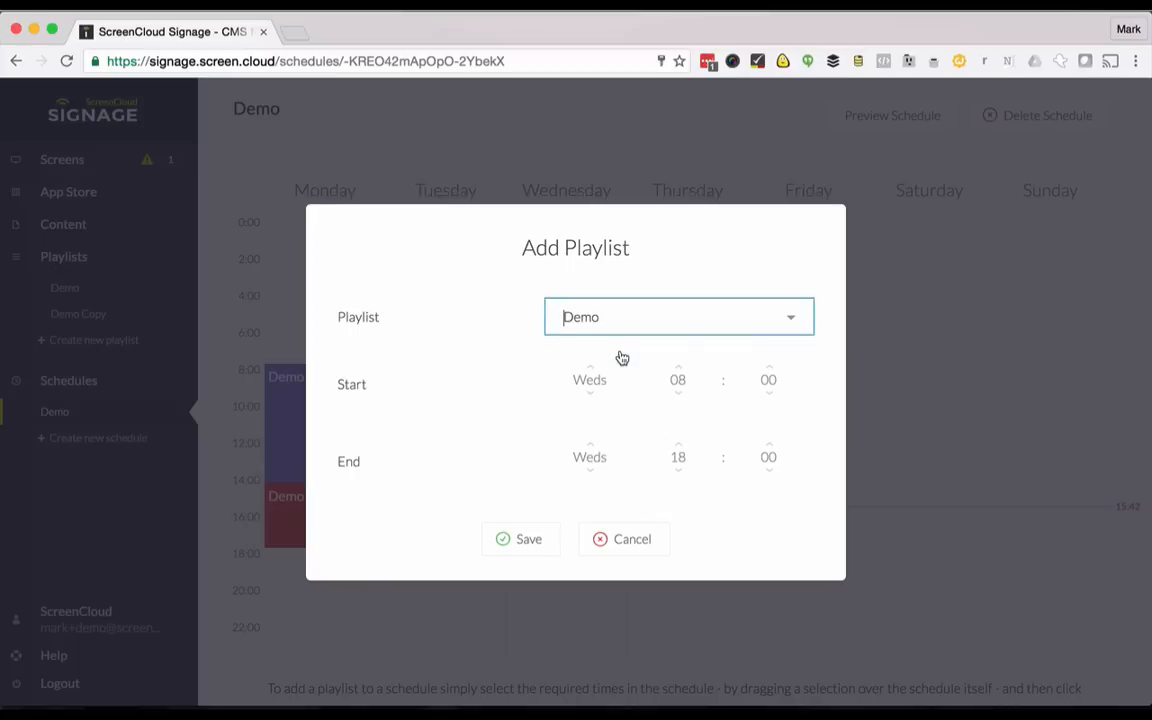
left_click(520, 539)
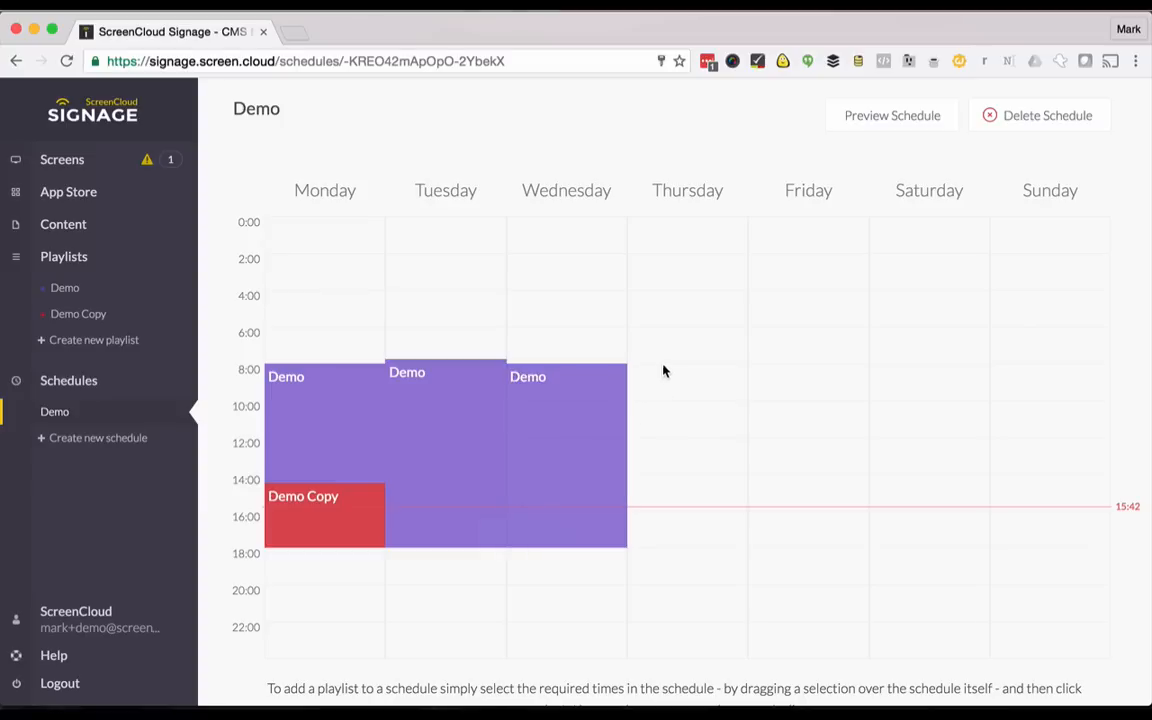
Schedule Demo on Thursday and Demo Copy on Friday, each 8:00–18:00
left_click_drag(665, 372, 710, 547)
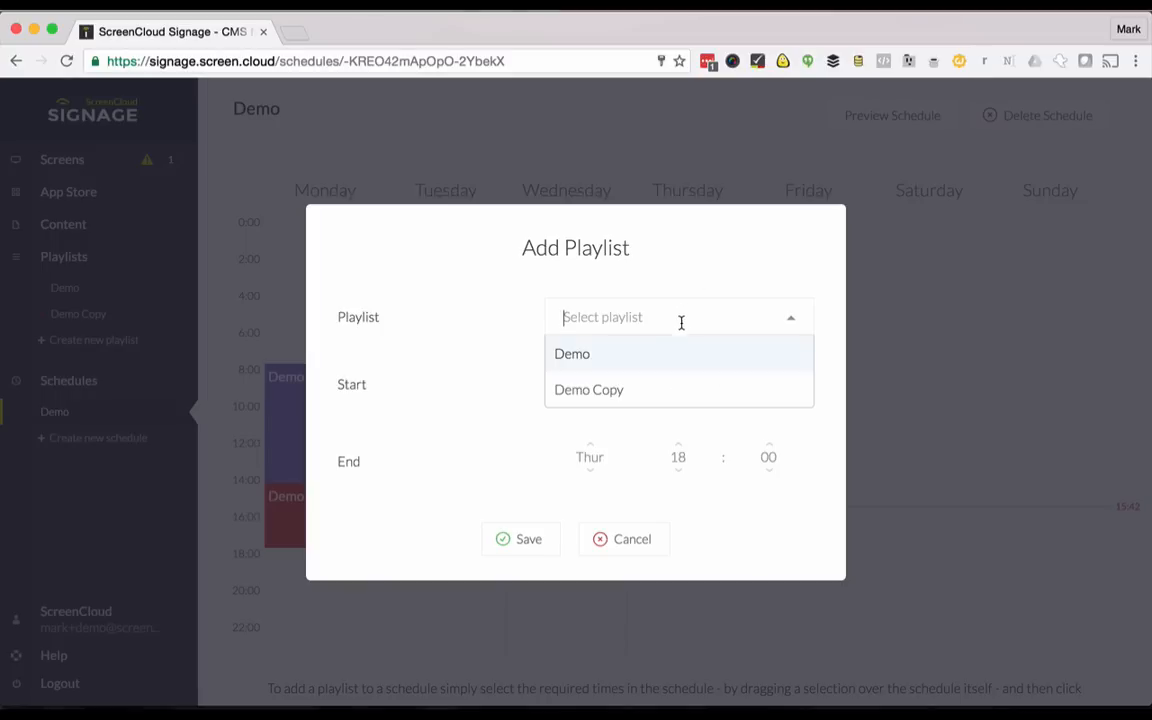
left_click(622, 538)
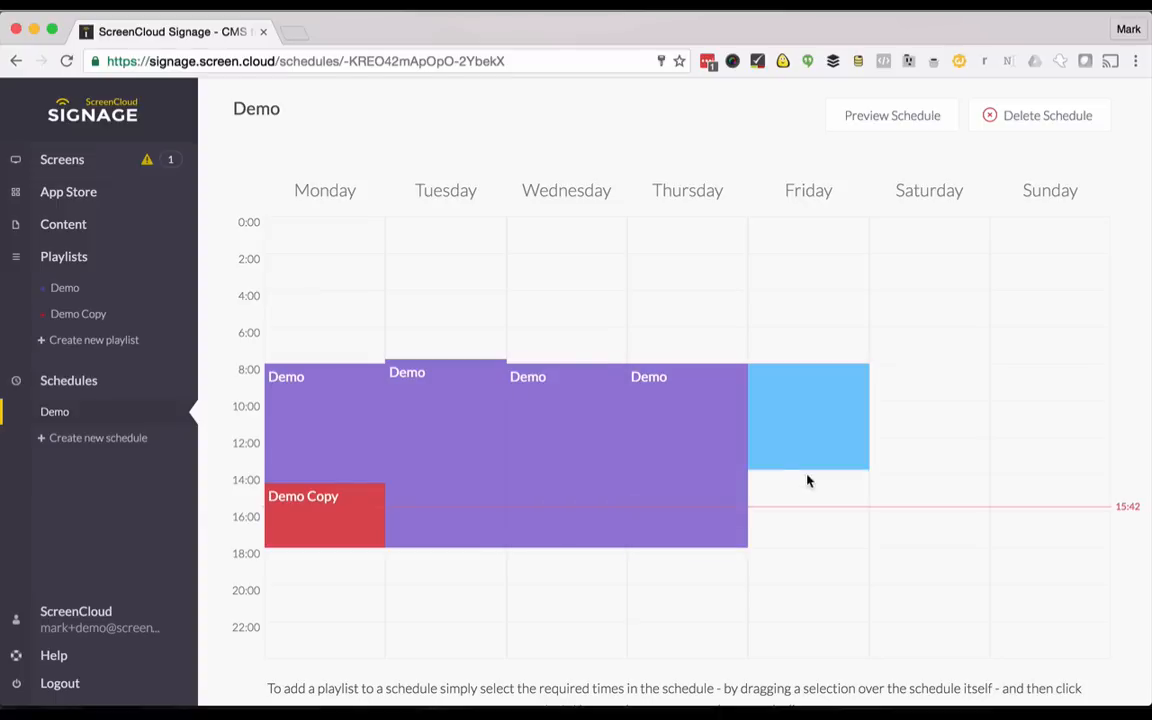
left_click_drag(808, 370, 808, 460)
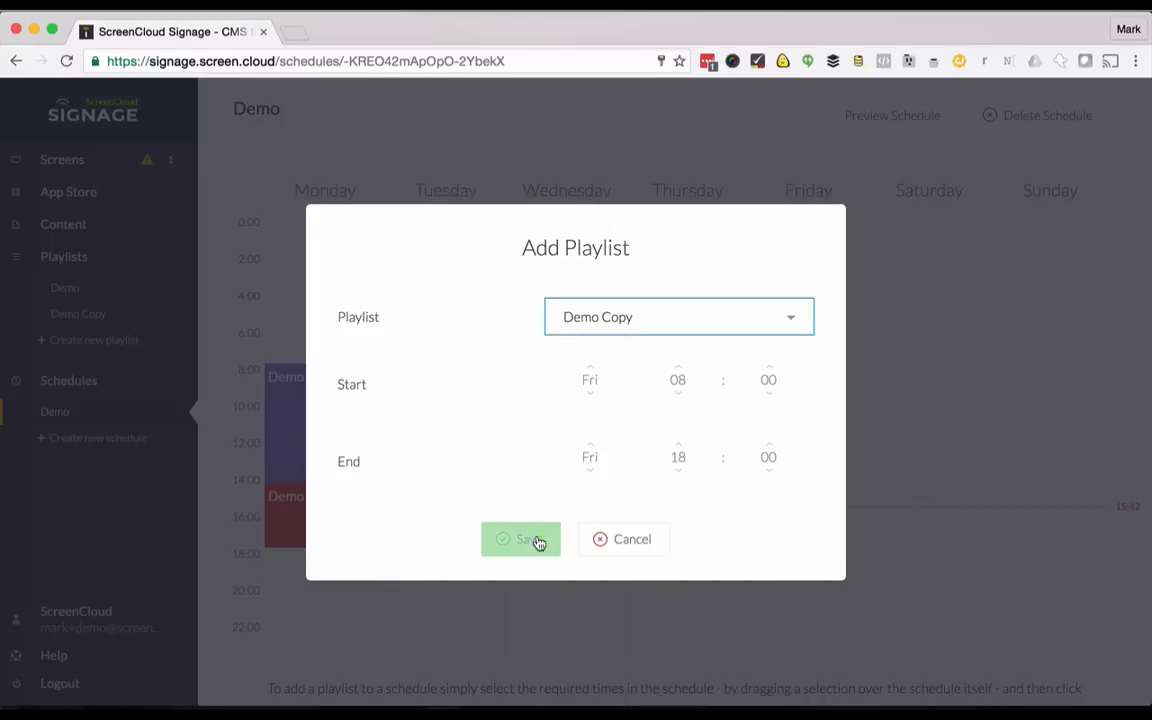
left_click(520, 539)
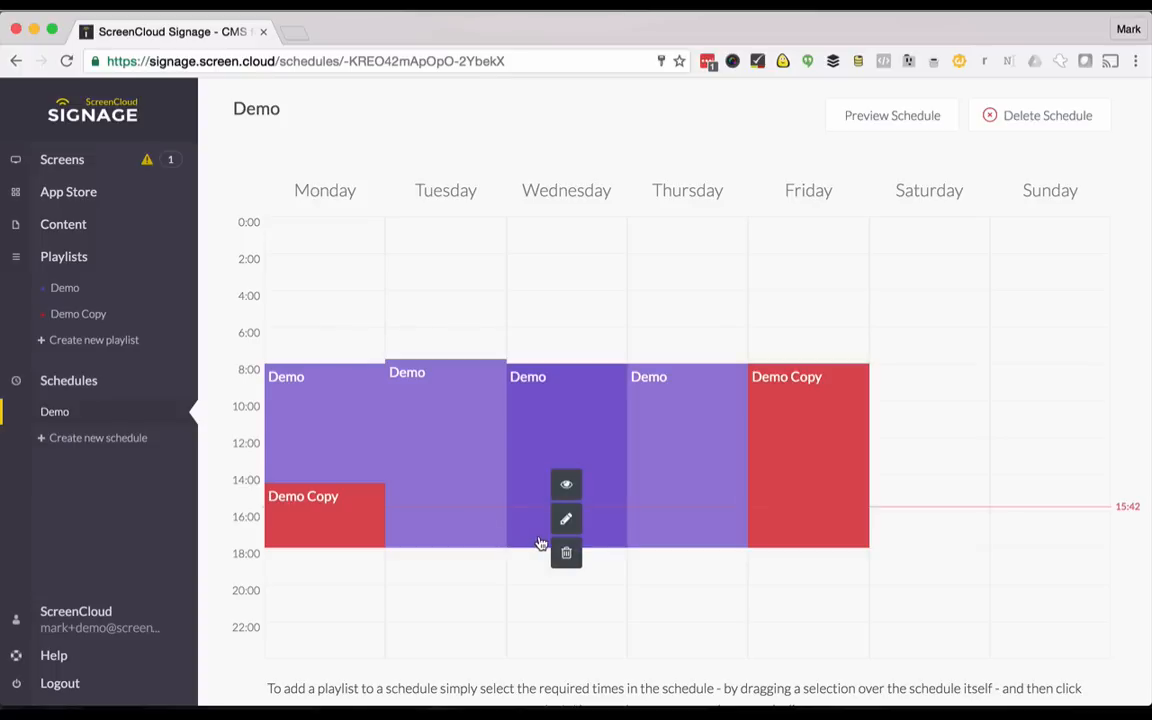
mouse_move(475, 527)
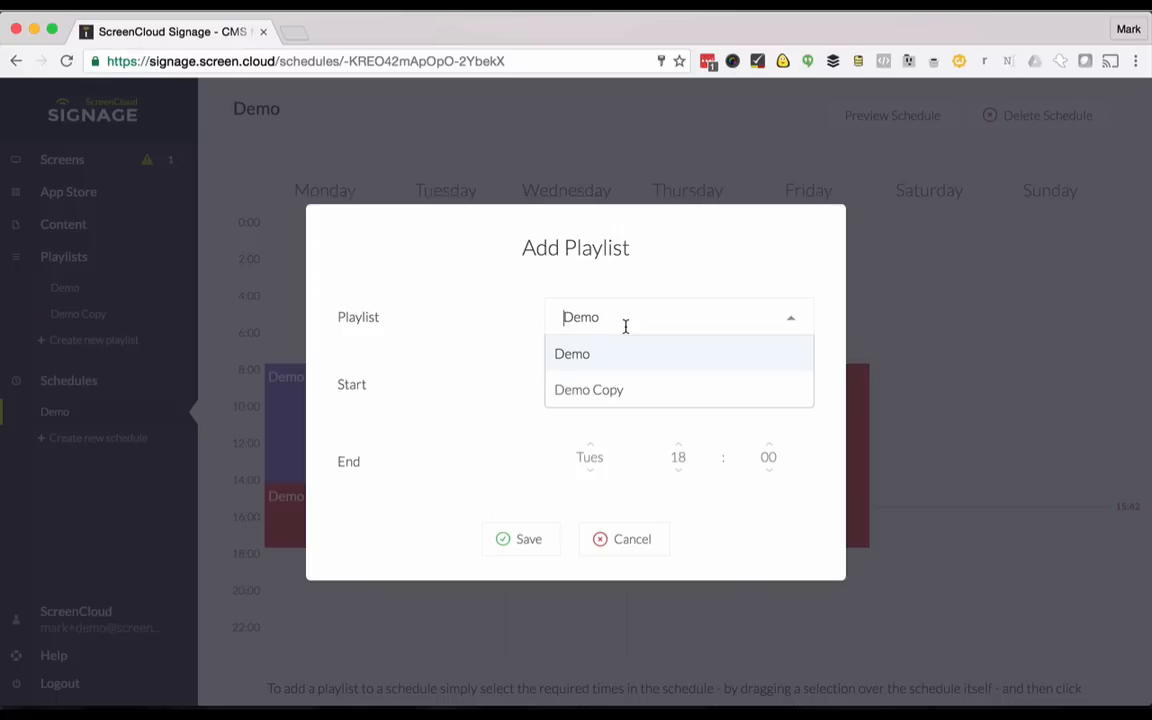
Change Tuesday's Demo slot start time to 08:00 and save
left_click(572, 353)
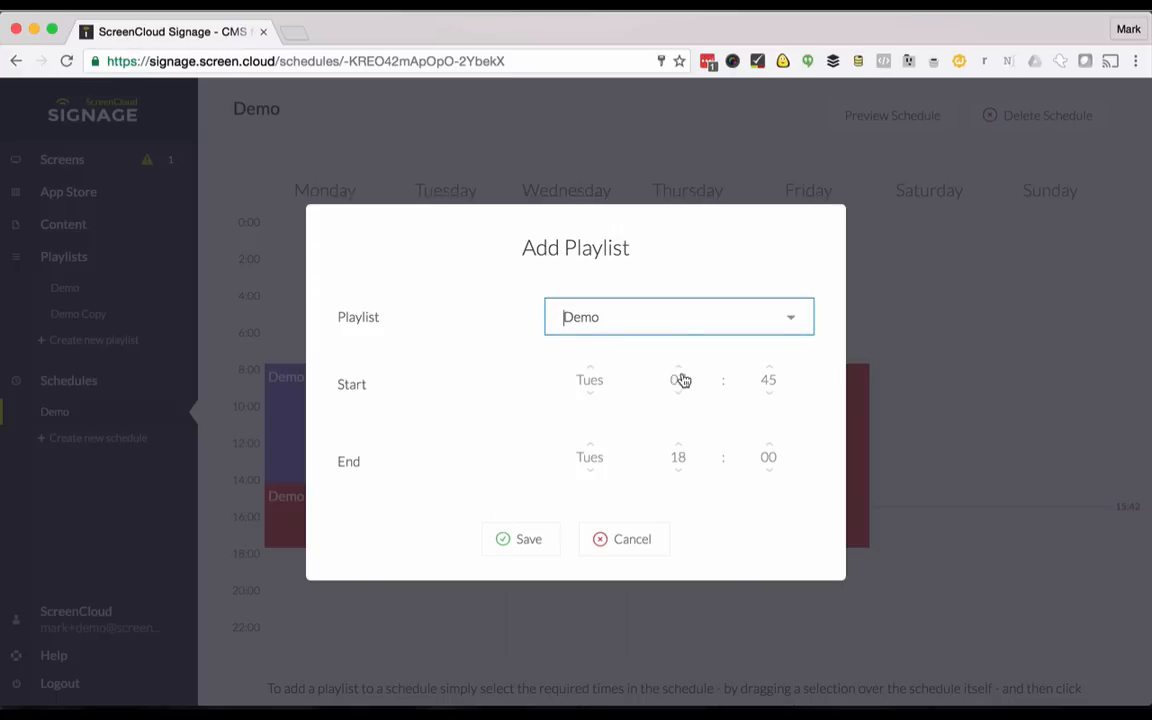
type("08")
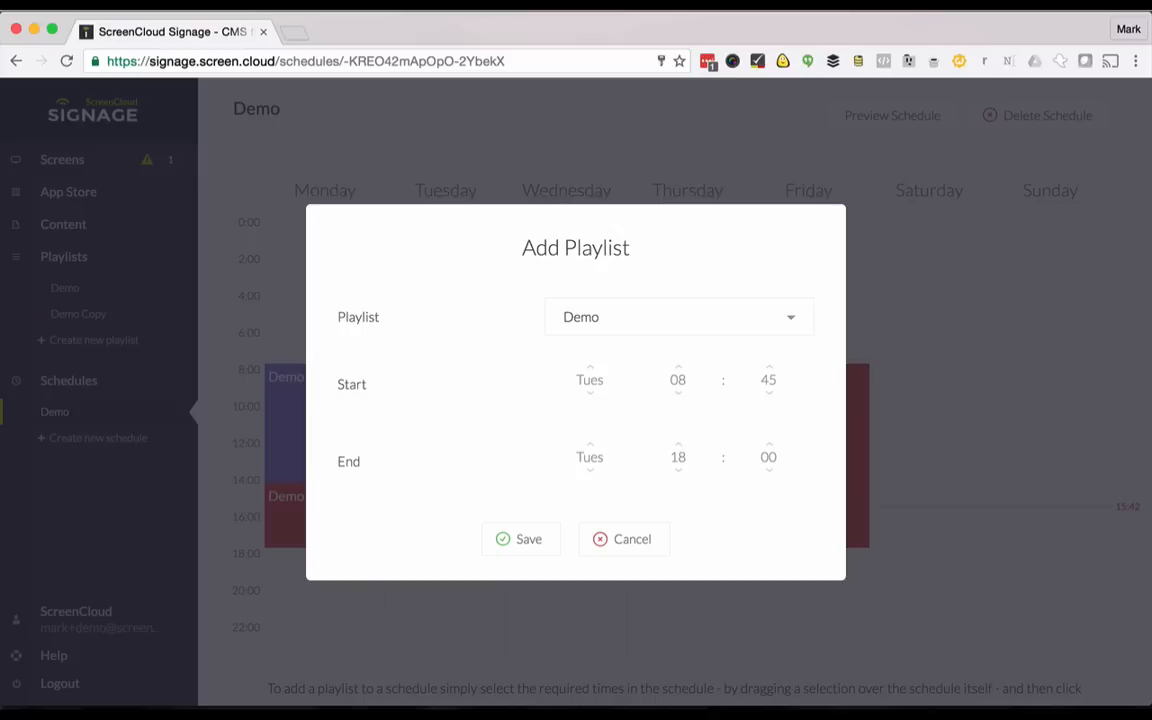
left_click(768, 379)
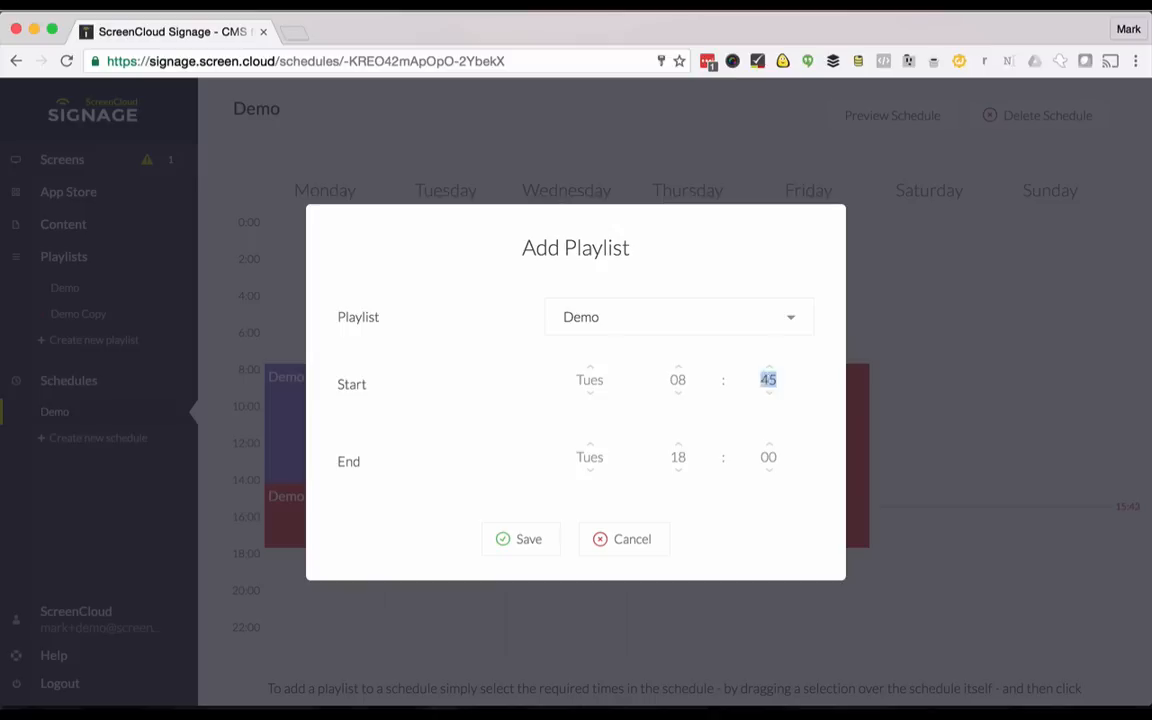
left_click(528, 539)
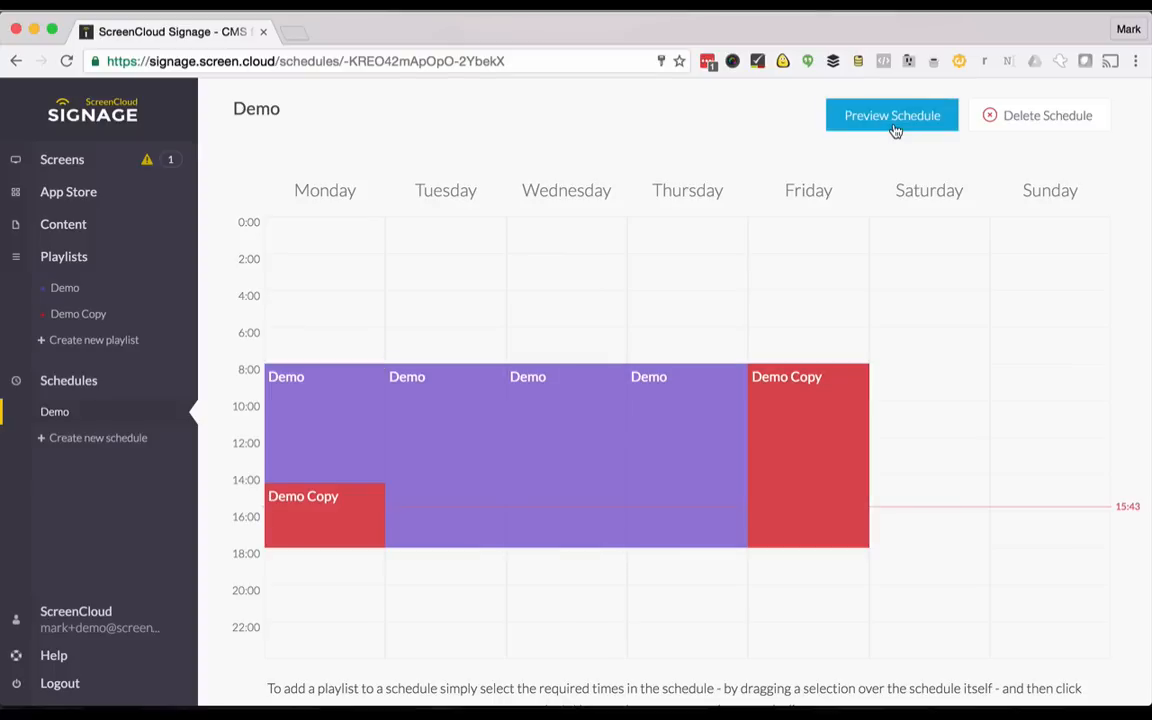
left_click(891, 115)
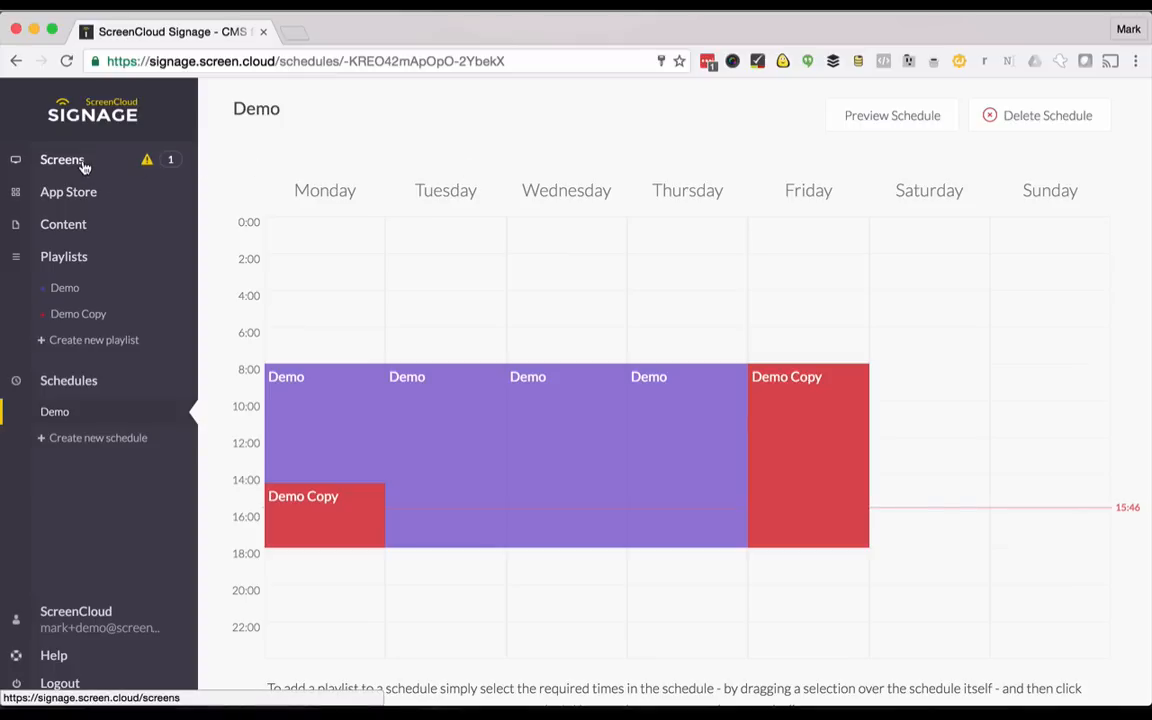
Set Lobby Screen's schedule to Demo from the Screens list
left_click(62, 159)
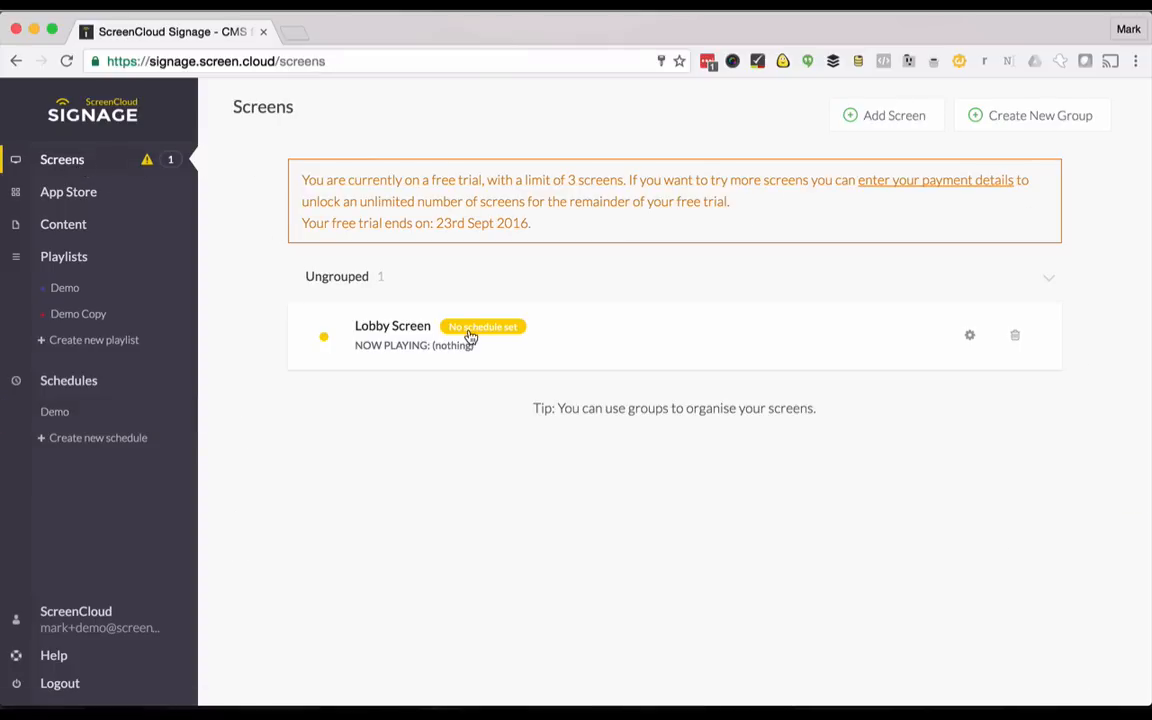
left_click(483, 326)
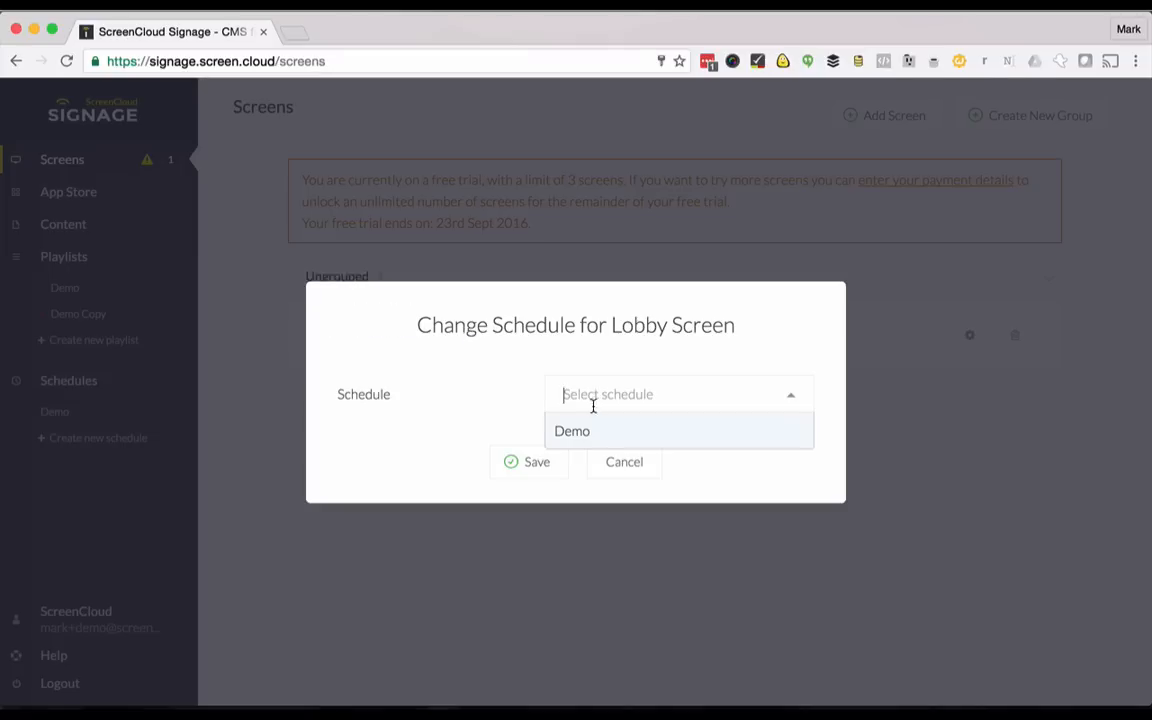
left_click(572, 431)
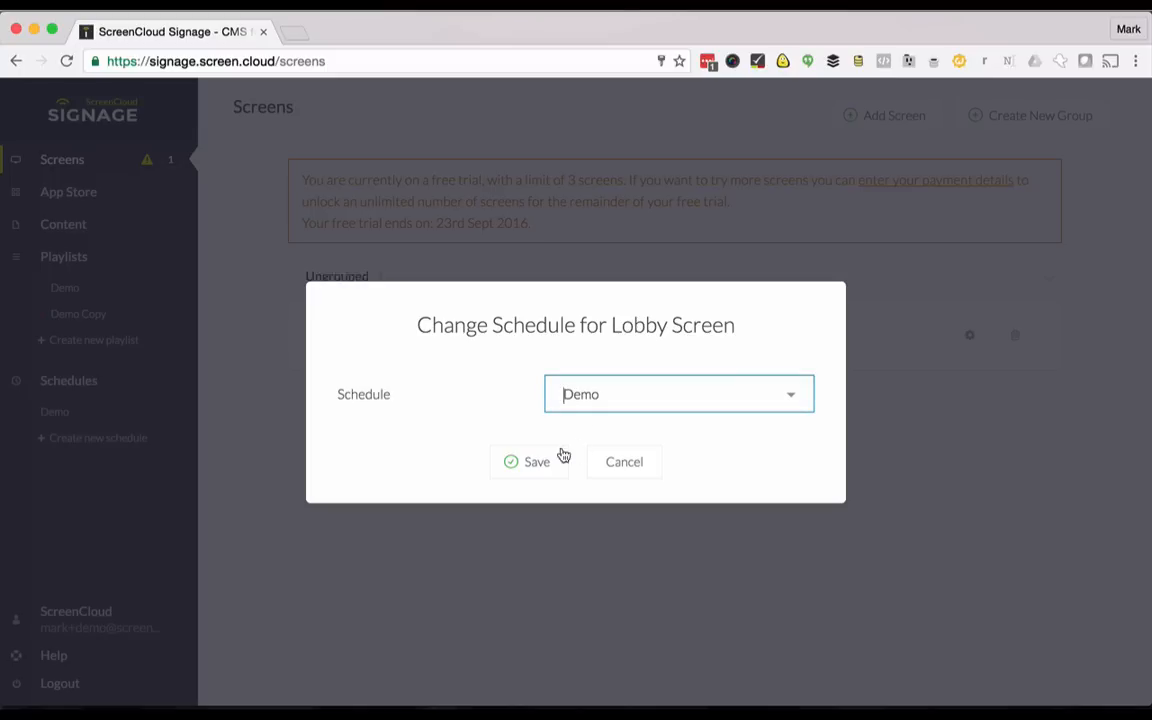
left_click(529, 461)
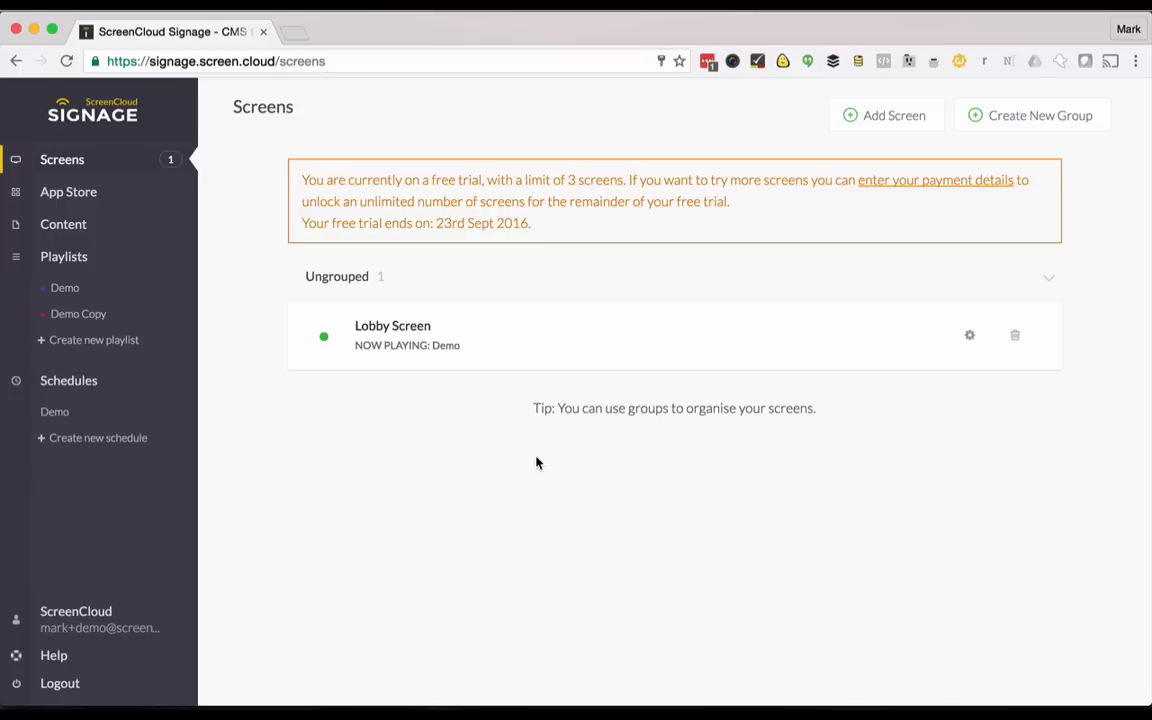
mouse_move(969, 335)
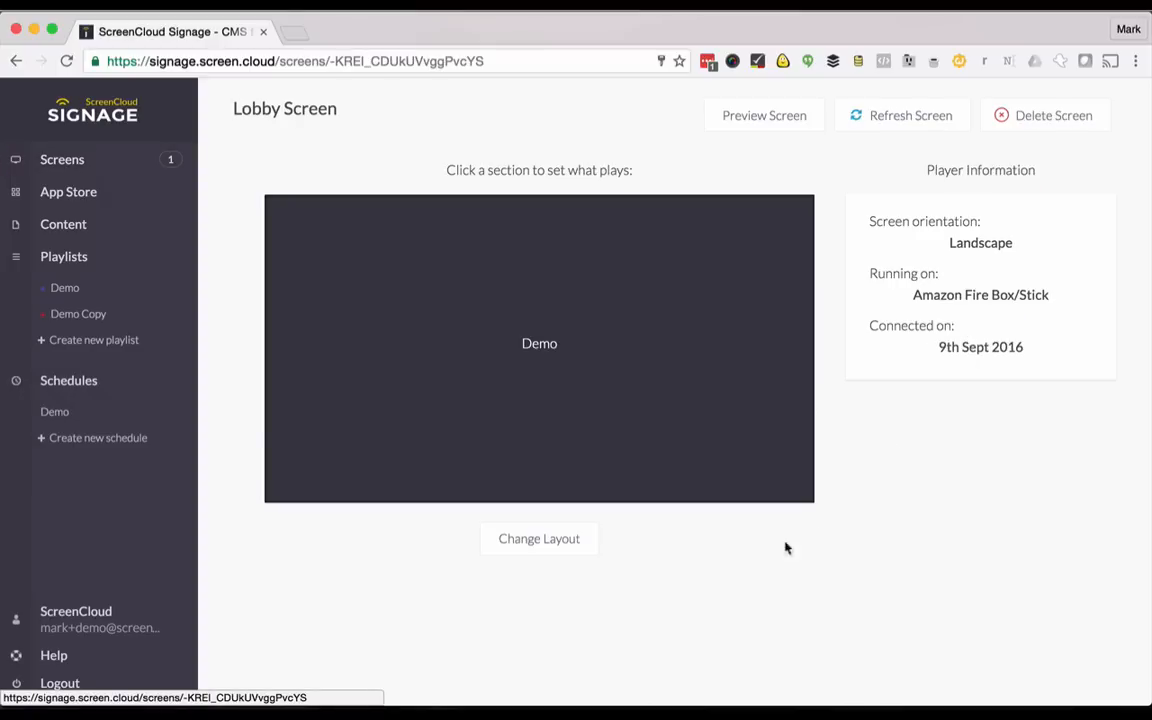
mouse_move(539, 539)
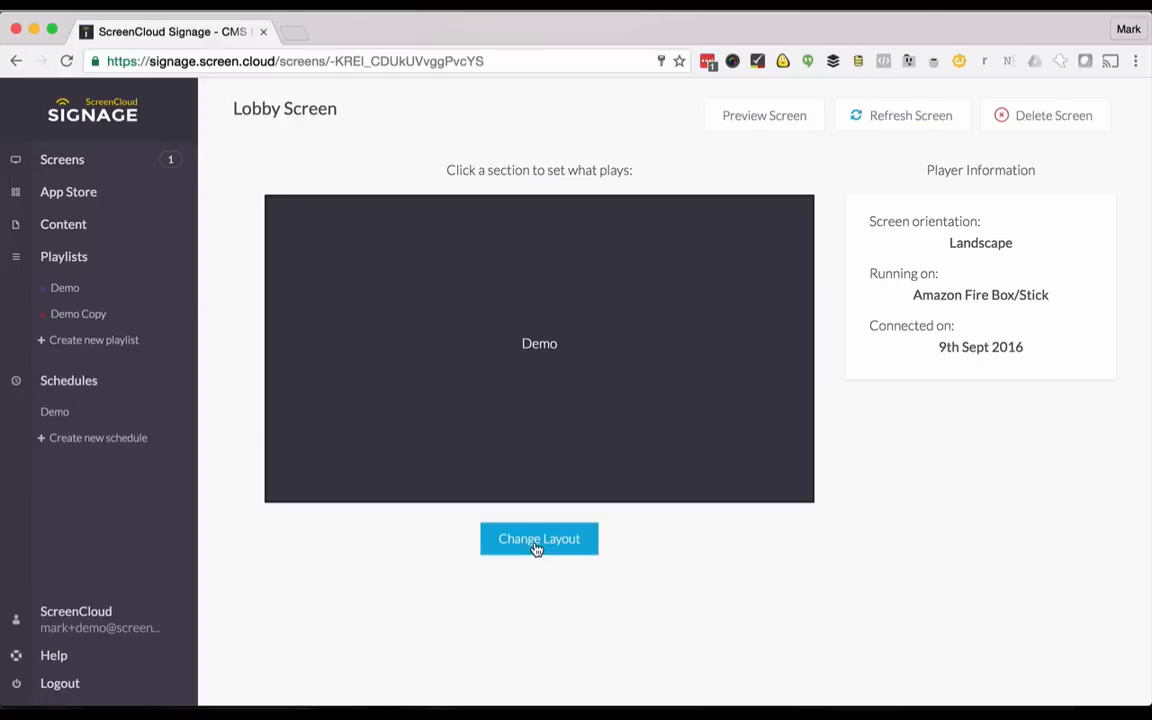
Give Lobby Screen the main-area, right-sidebar and bottom-ticker layout
left_click(539, 538)
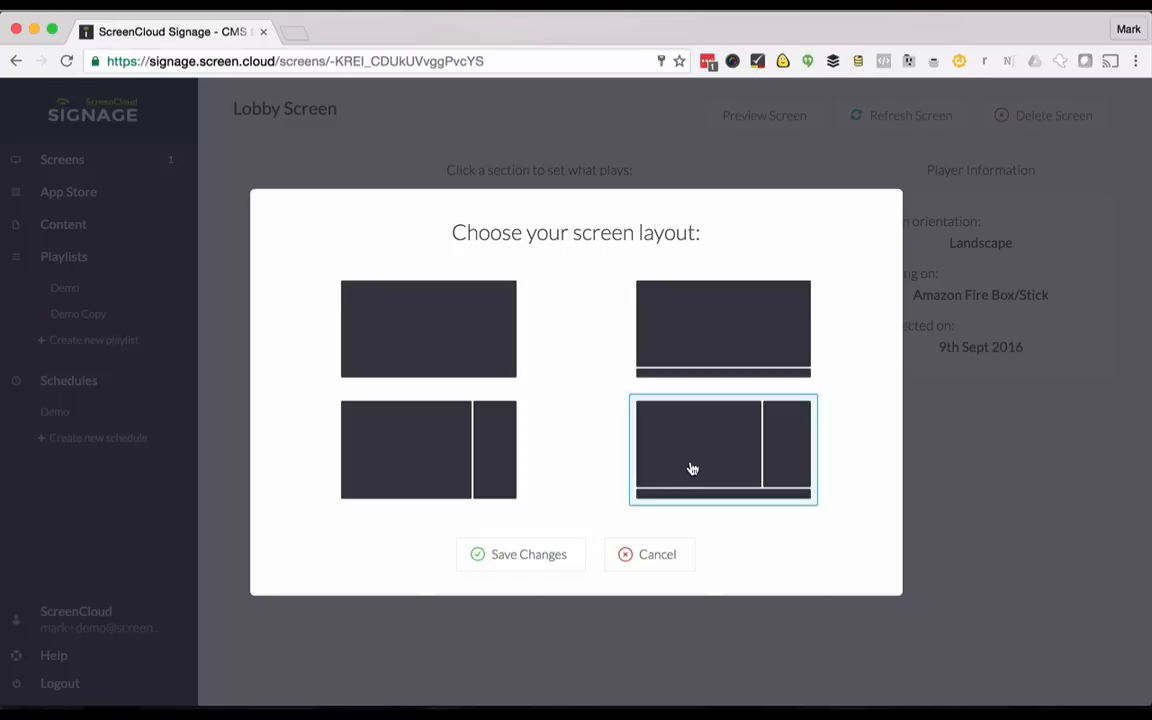
mouse_move(692, 468)
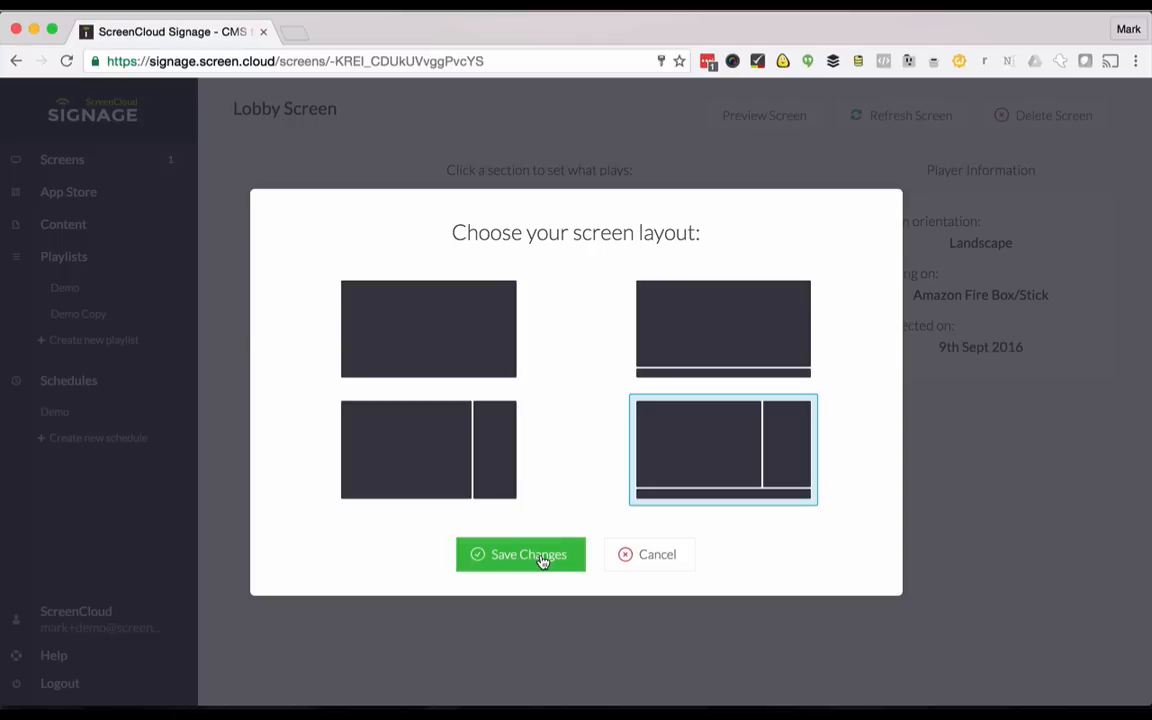
left_click(520, 554)
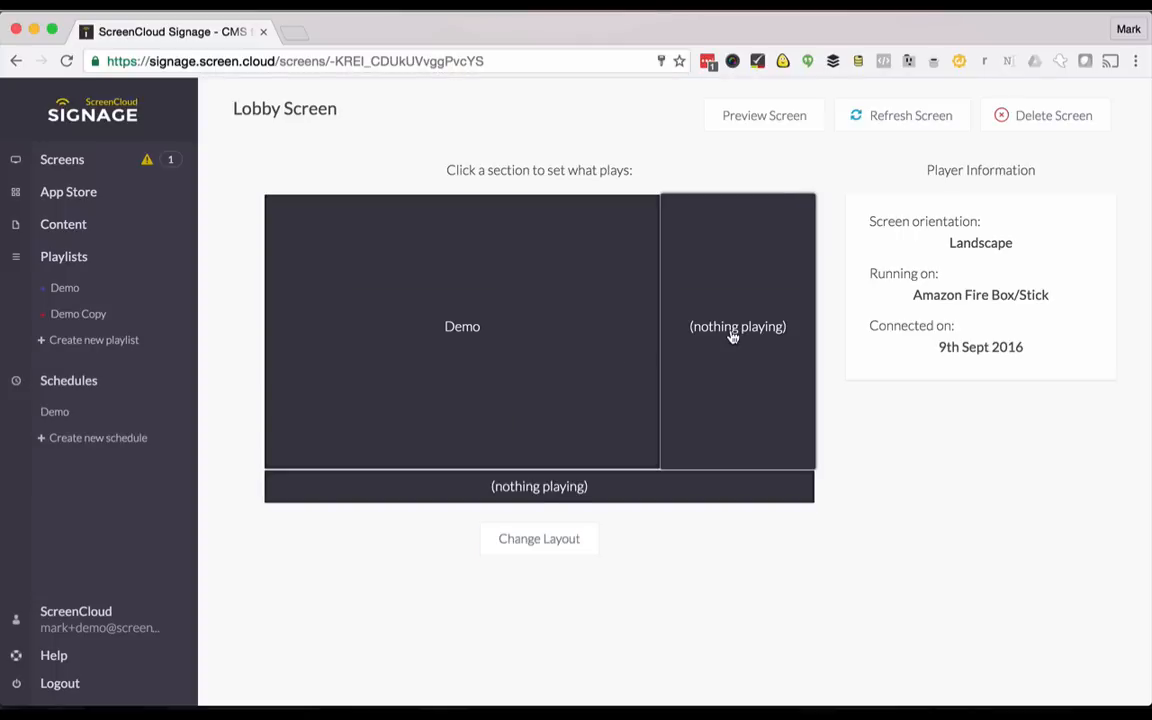
Put ScreenCloud Twitter in the sidebar and BBC News in the ticker, then preview Lobby Screen
left_click(737, 326)
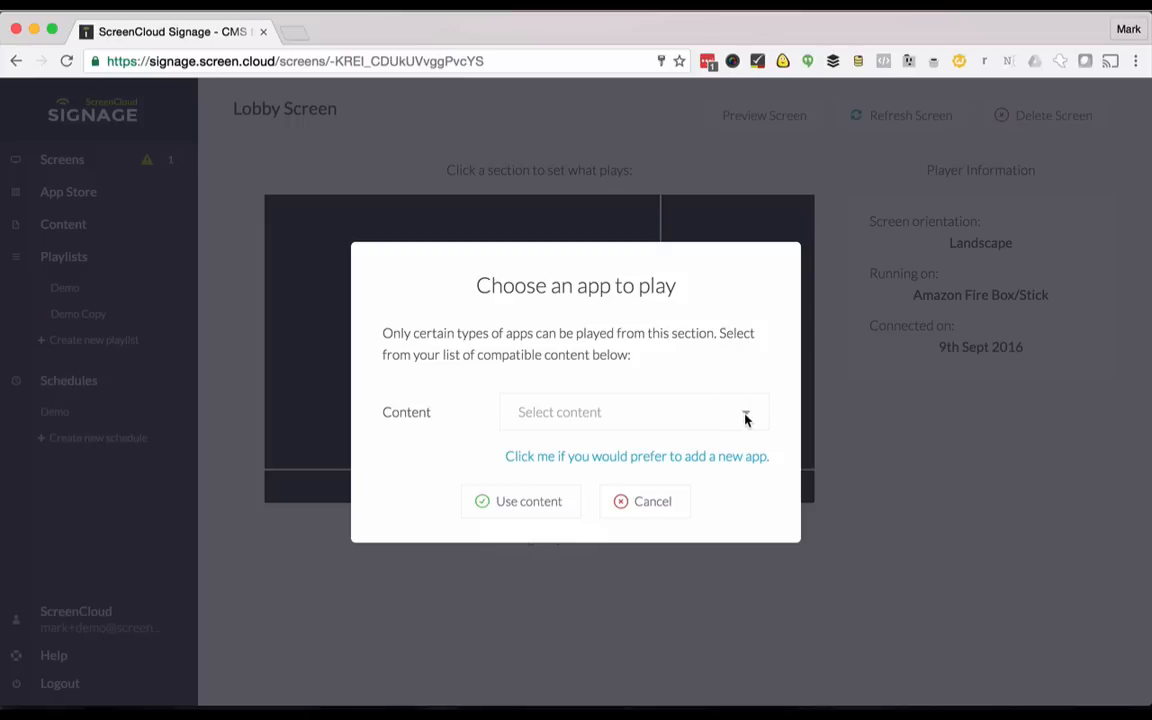
left_click(634, 411)
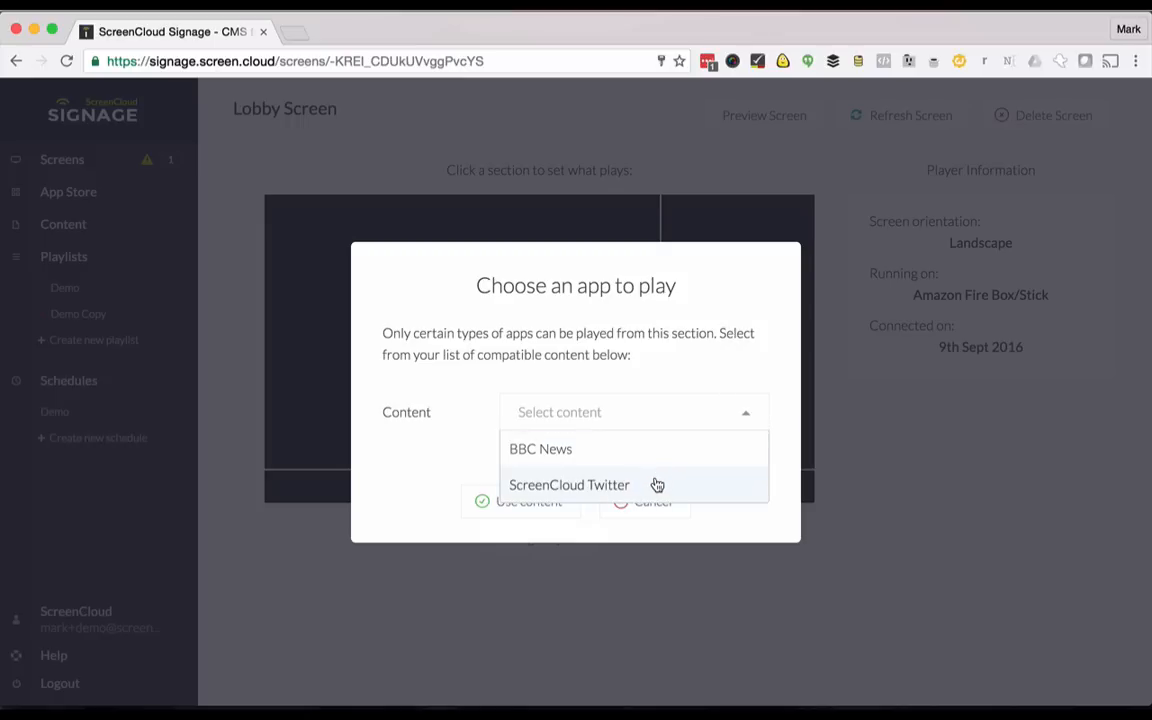
left_click(569, 485)
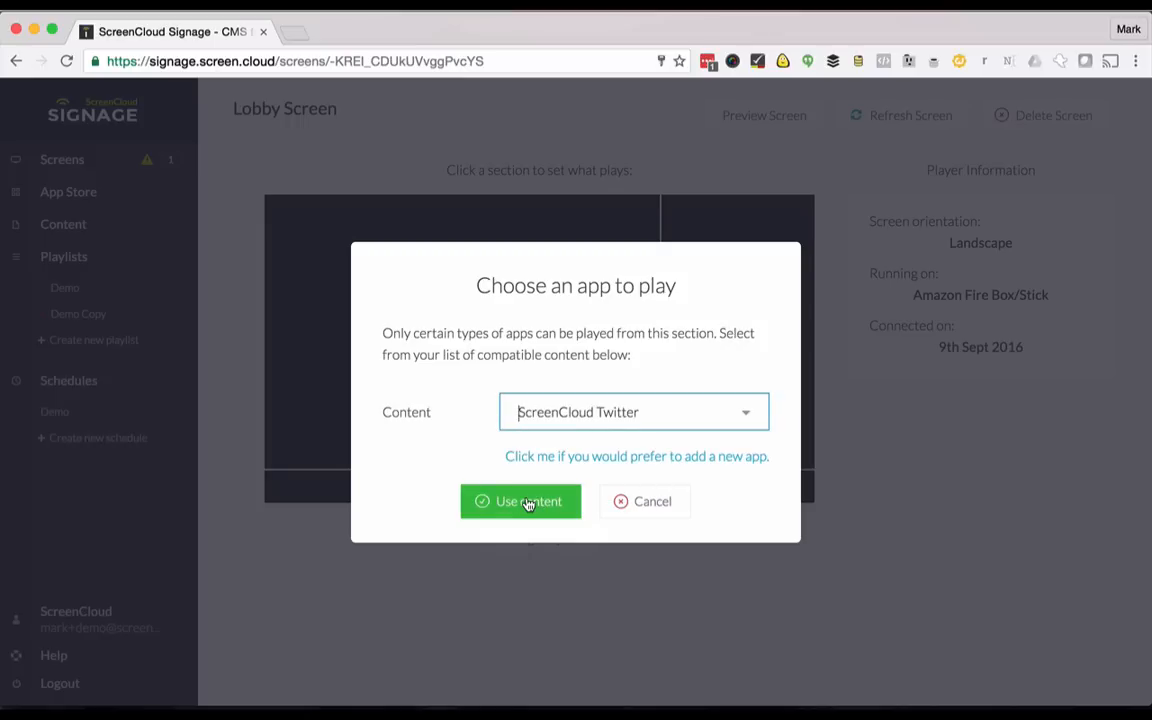
left_click(520, 501)
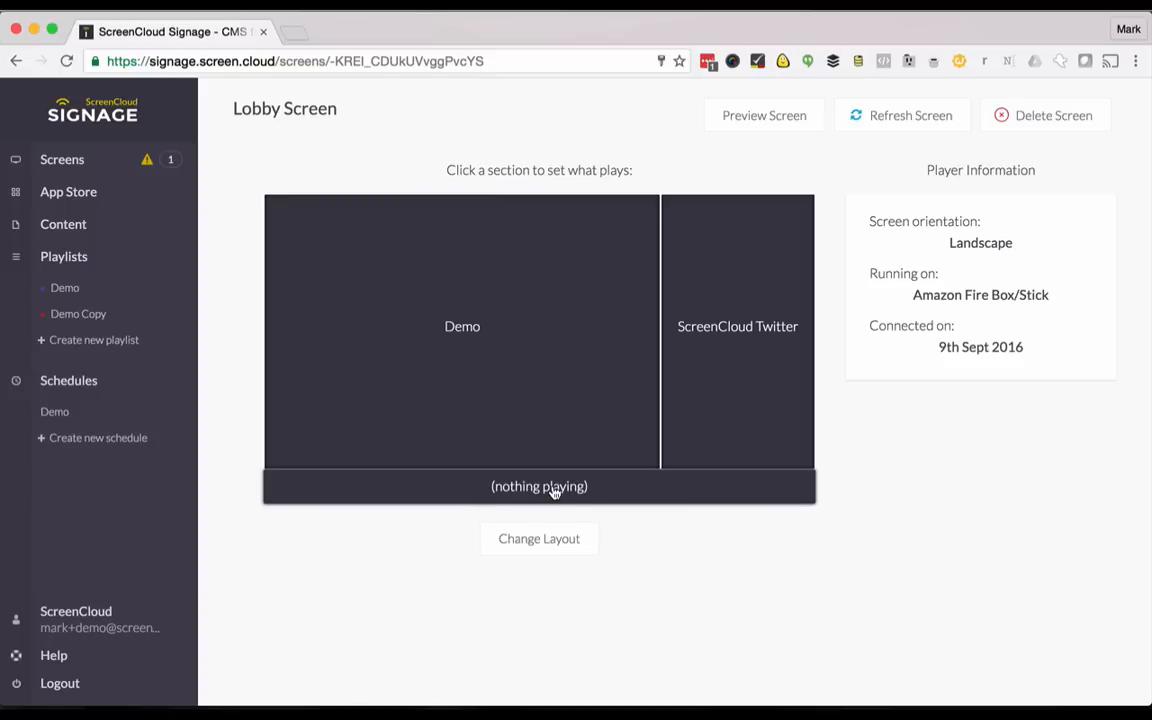
left_click(539, 486)
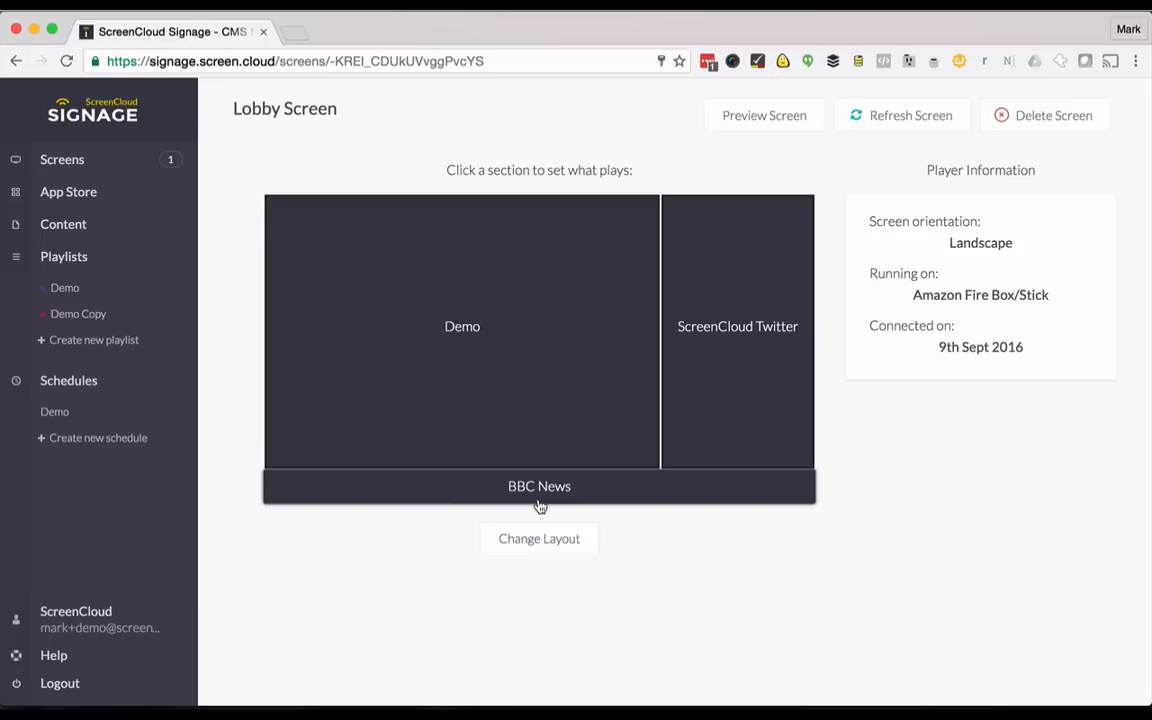
mouse_move(779, 345)
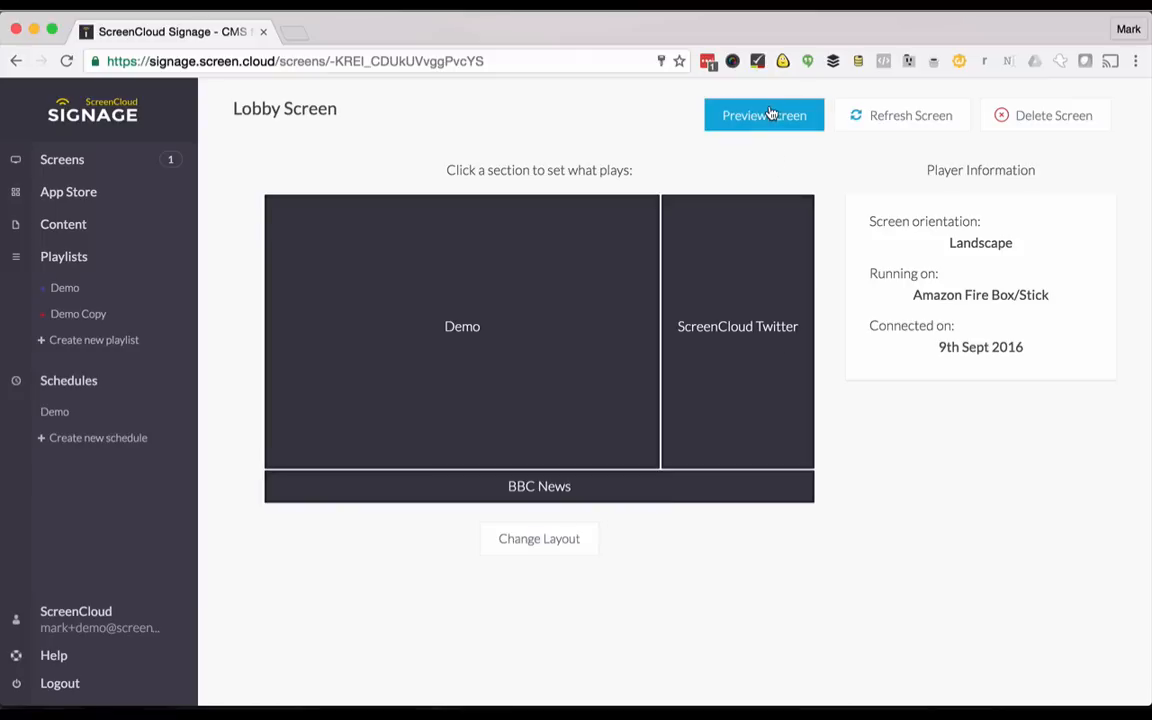
left_click(764, 115)
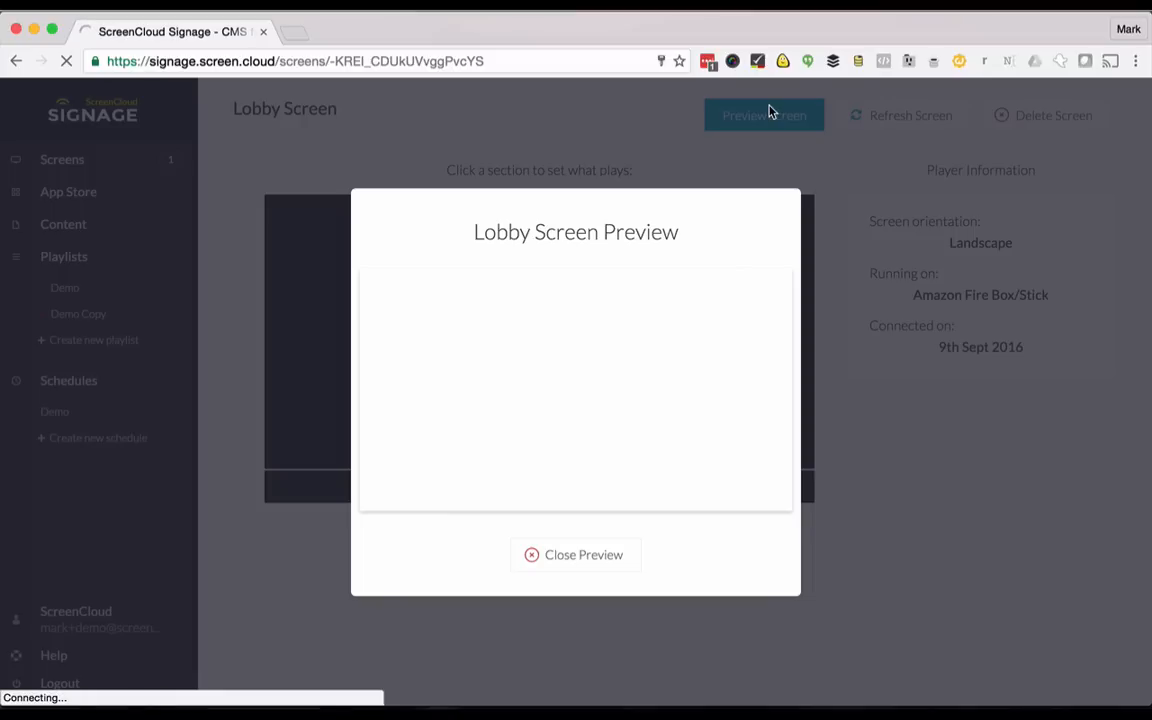